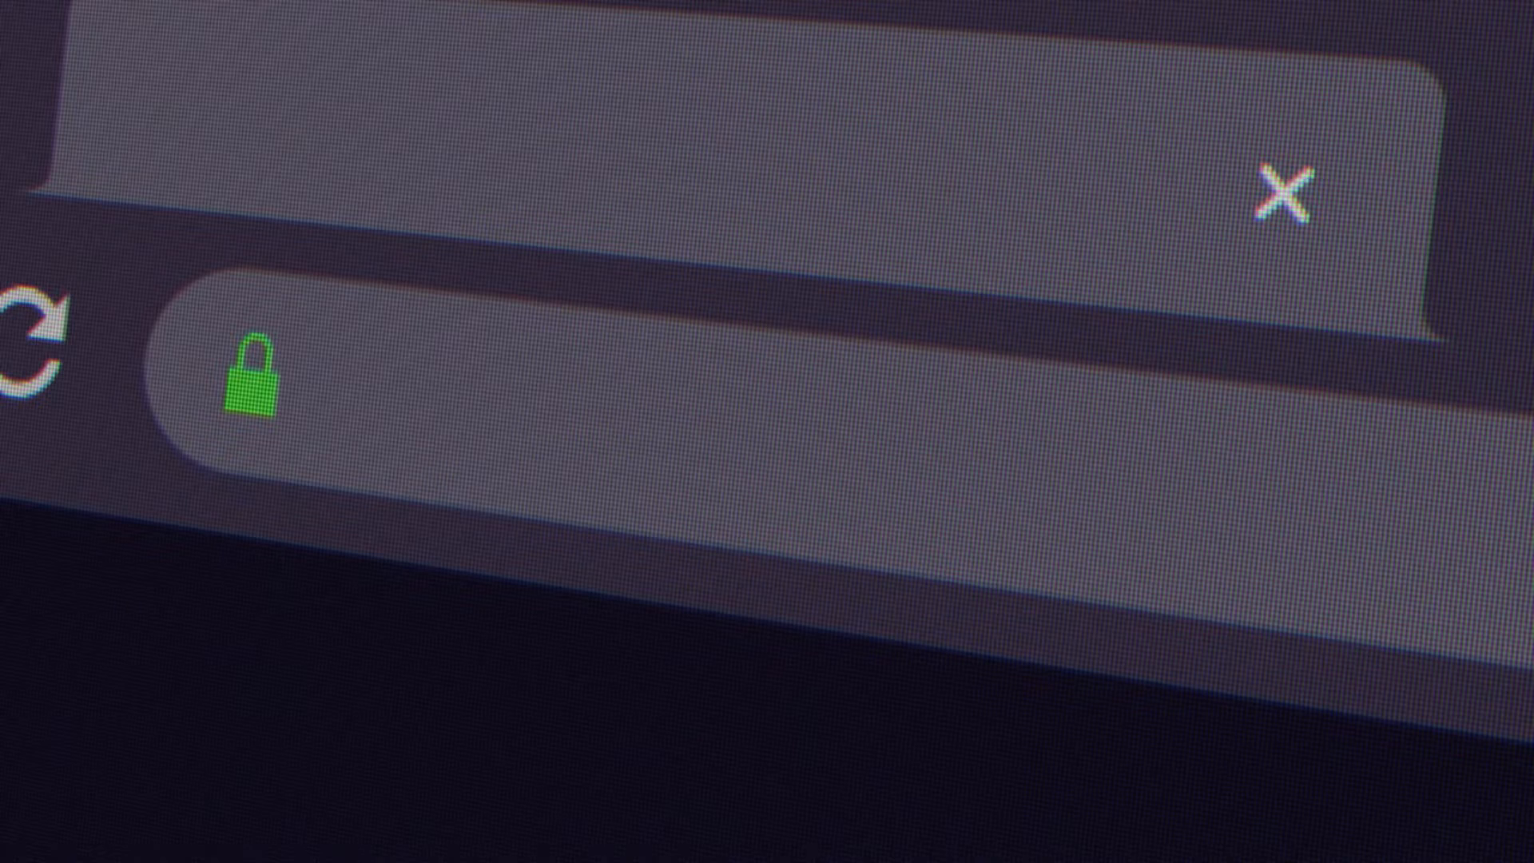
- Ask ChatGPT for AI-generated cartoon video prompts based on the pasted kids' story
text(chatgpt)
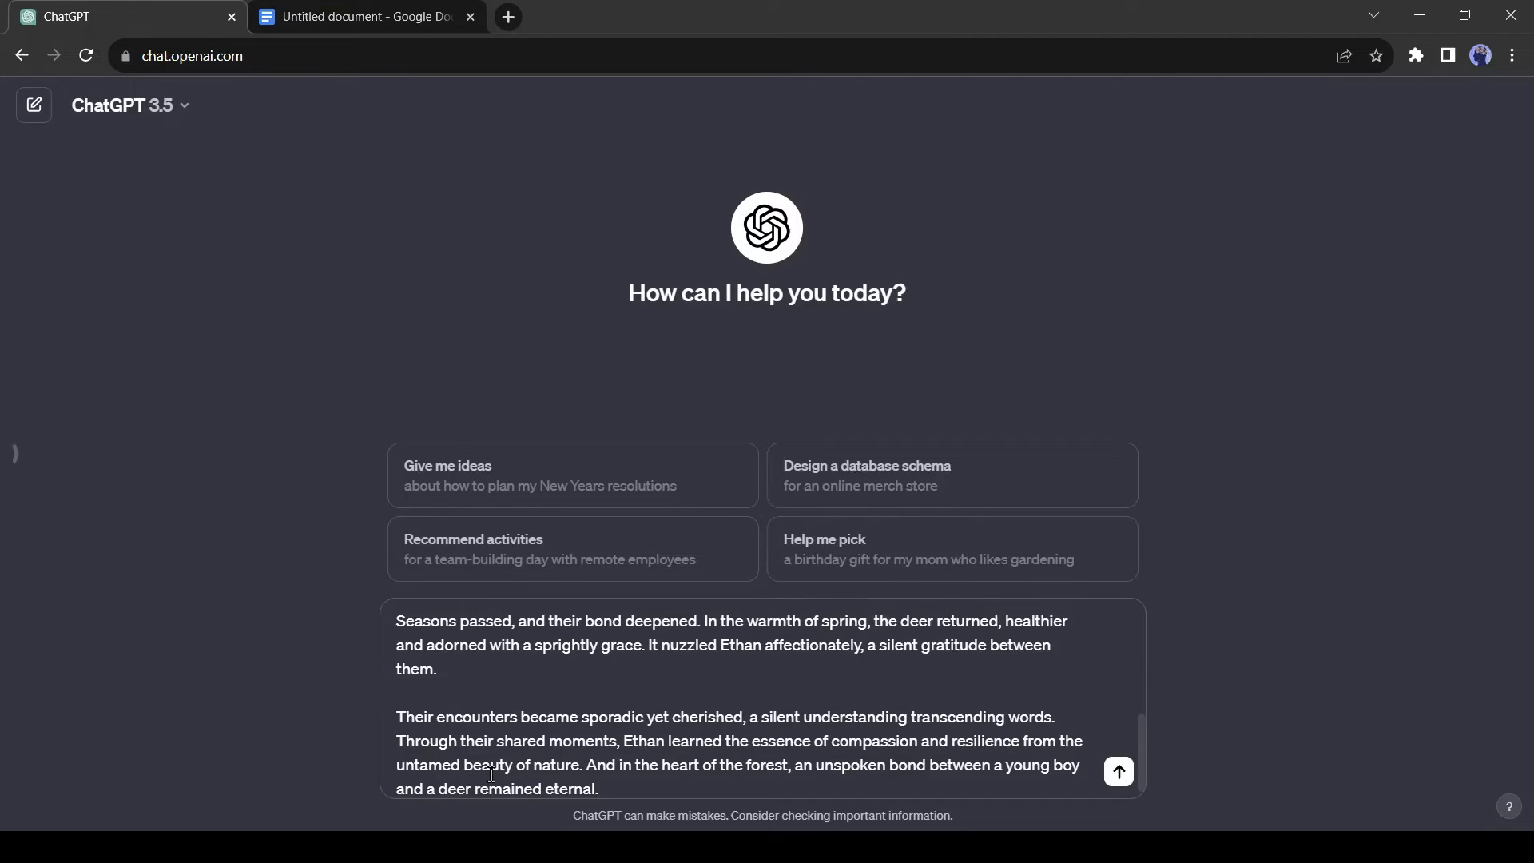
text(This is my short story of)
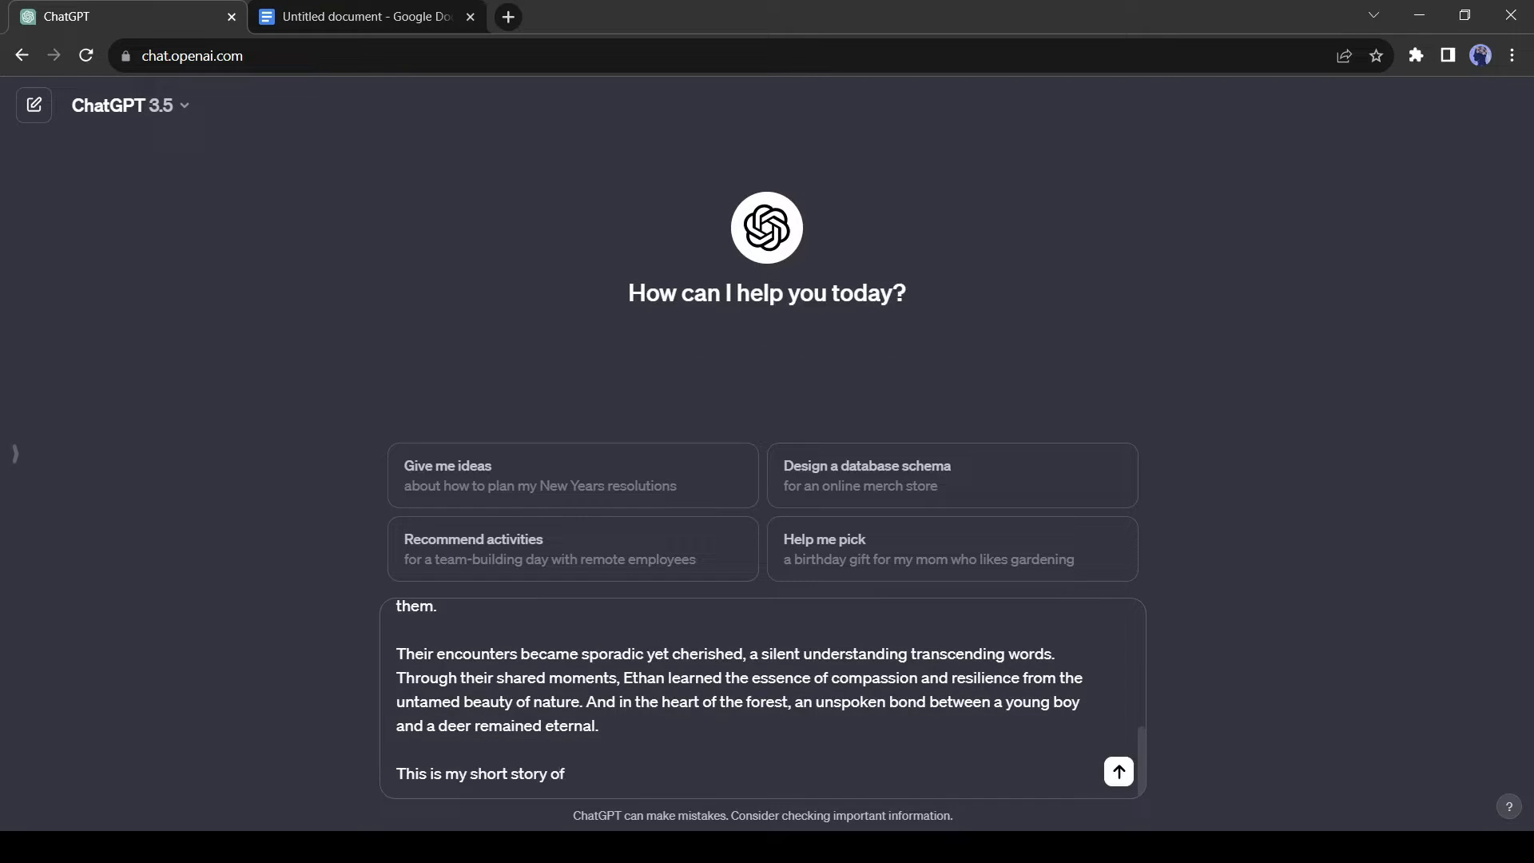
text(Kids cartoon video. I want to use AI-ge)
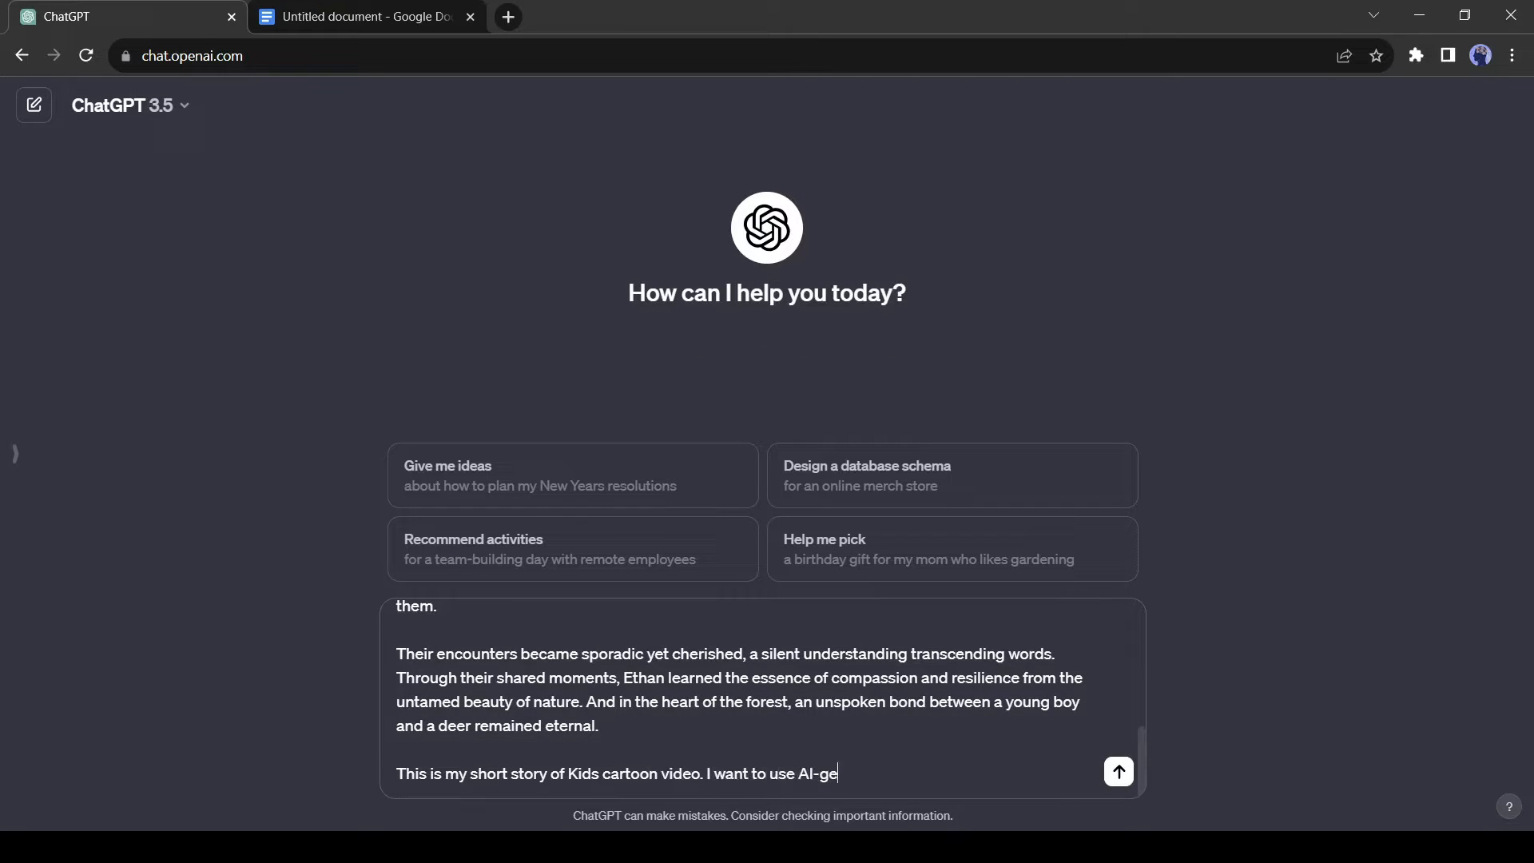
text(nerated cartoon video to my story.)
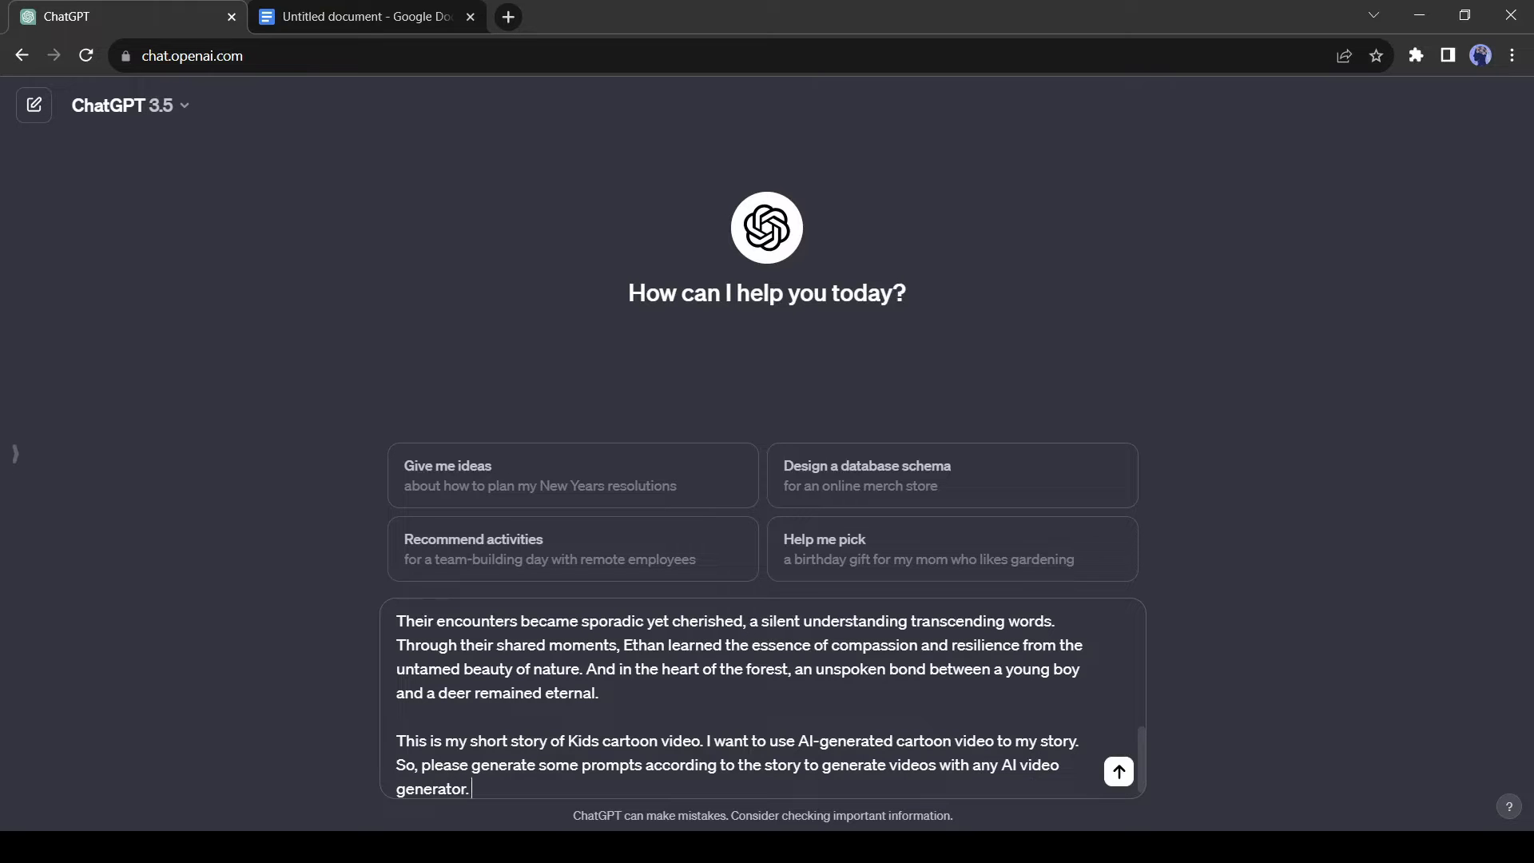
click(1118, 772)
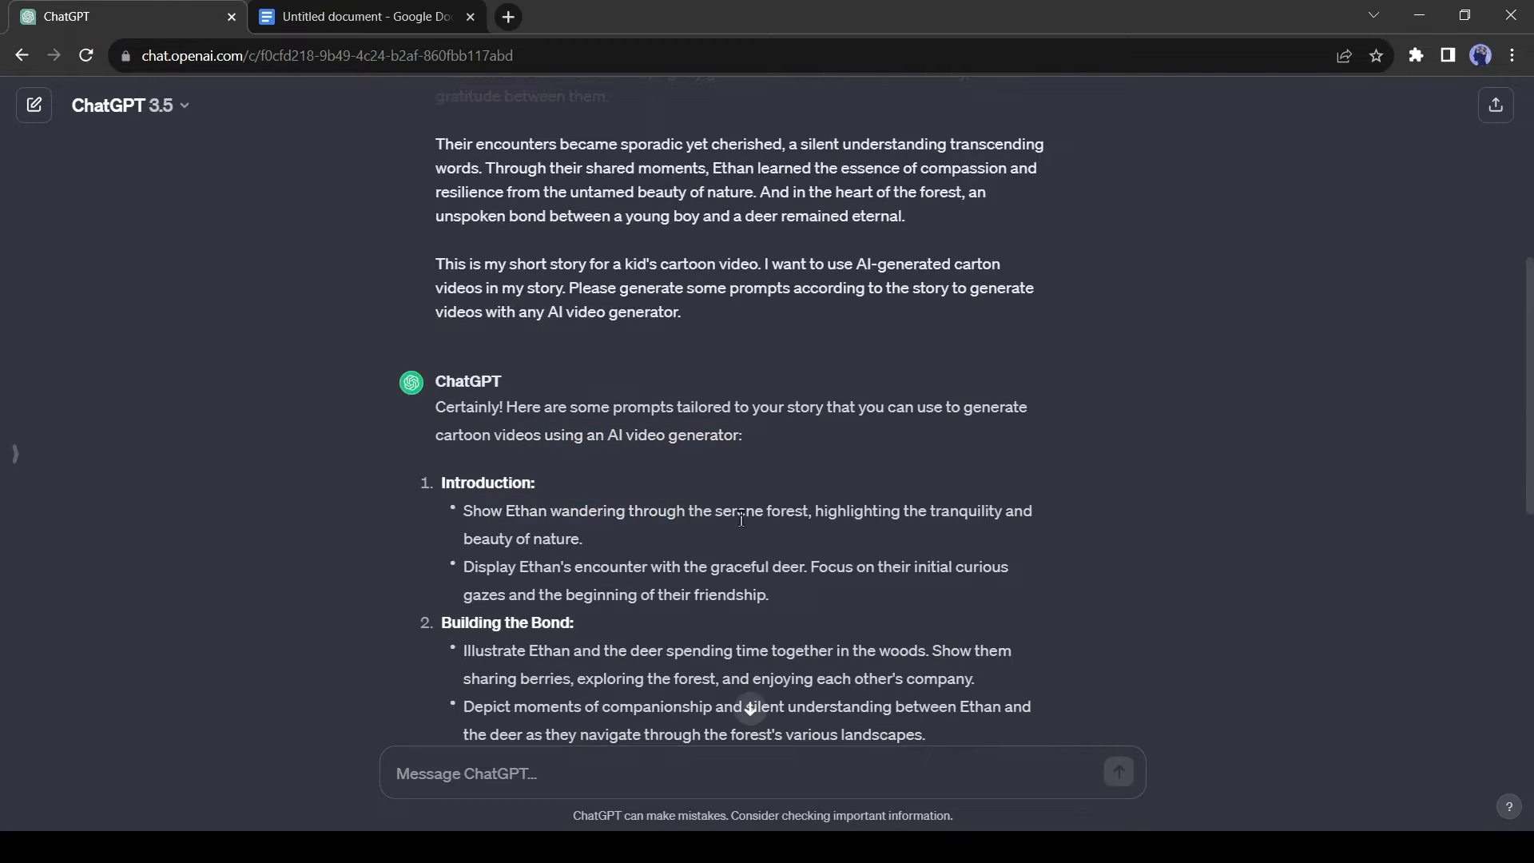
- Select ChatGPT's scene-by-scene prompts, from Introduction to Building the Bond, for copying
double_click(524, 511)
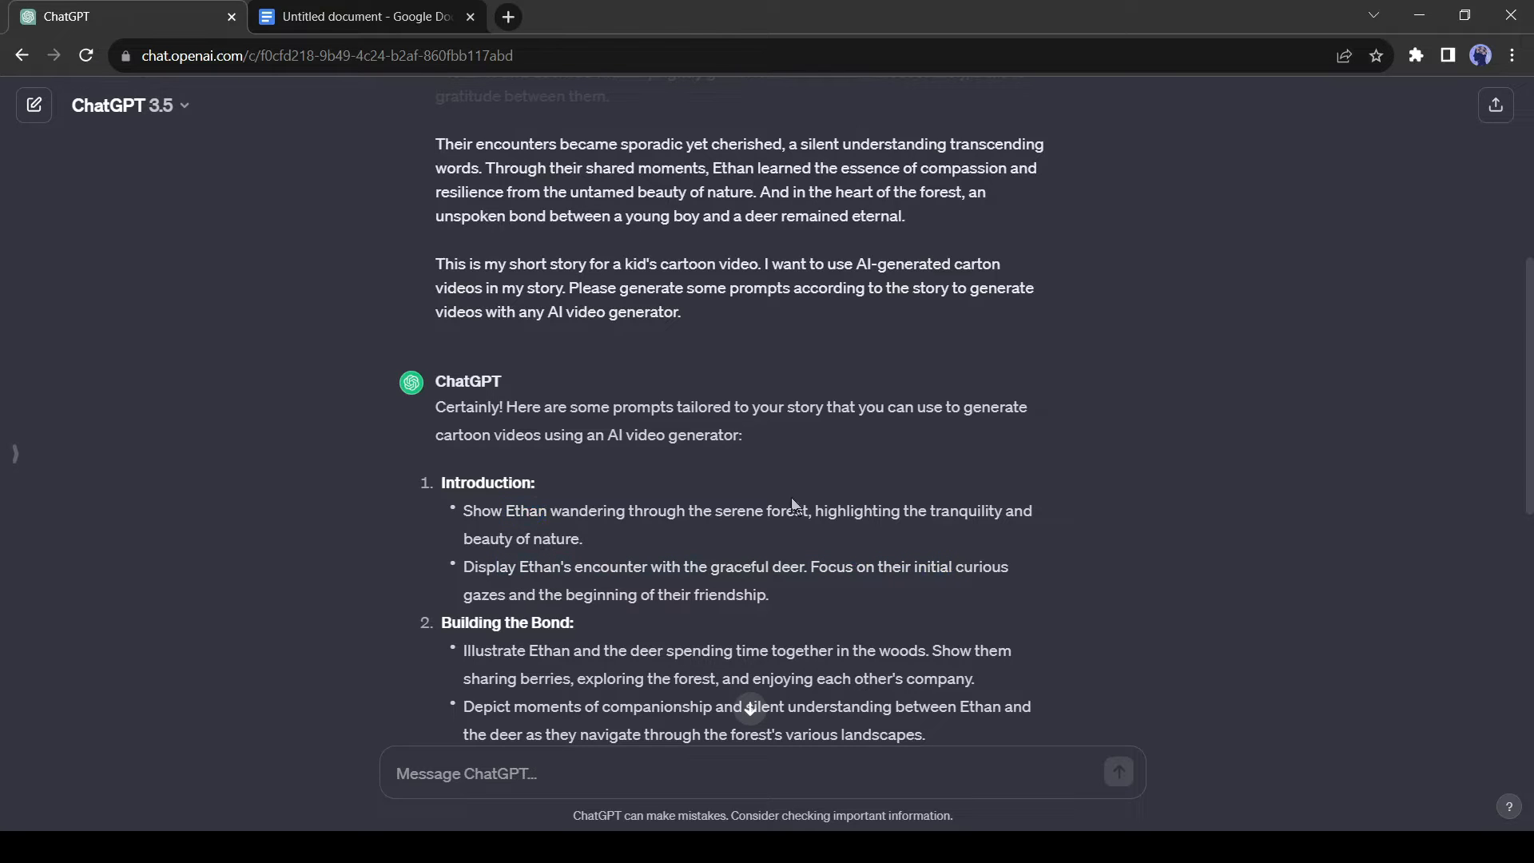
scroll(down, 3)
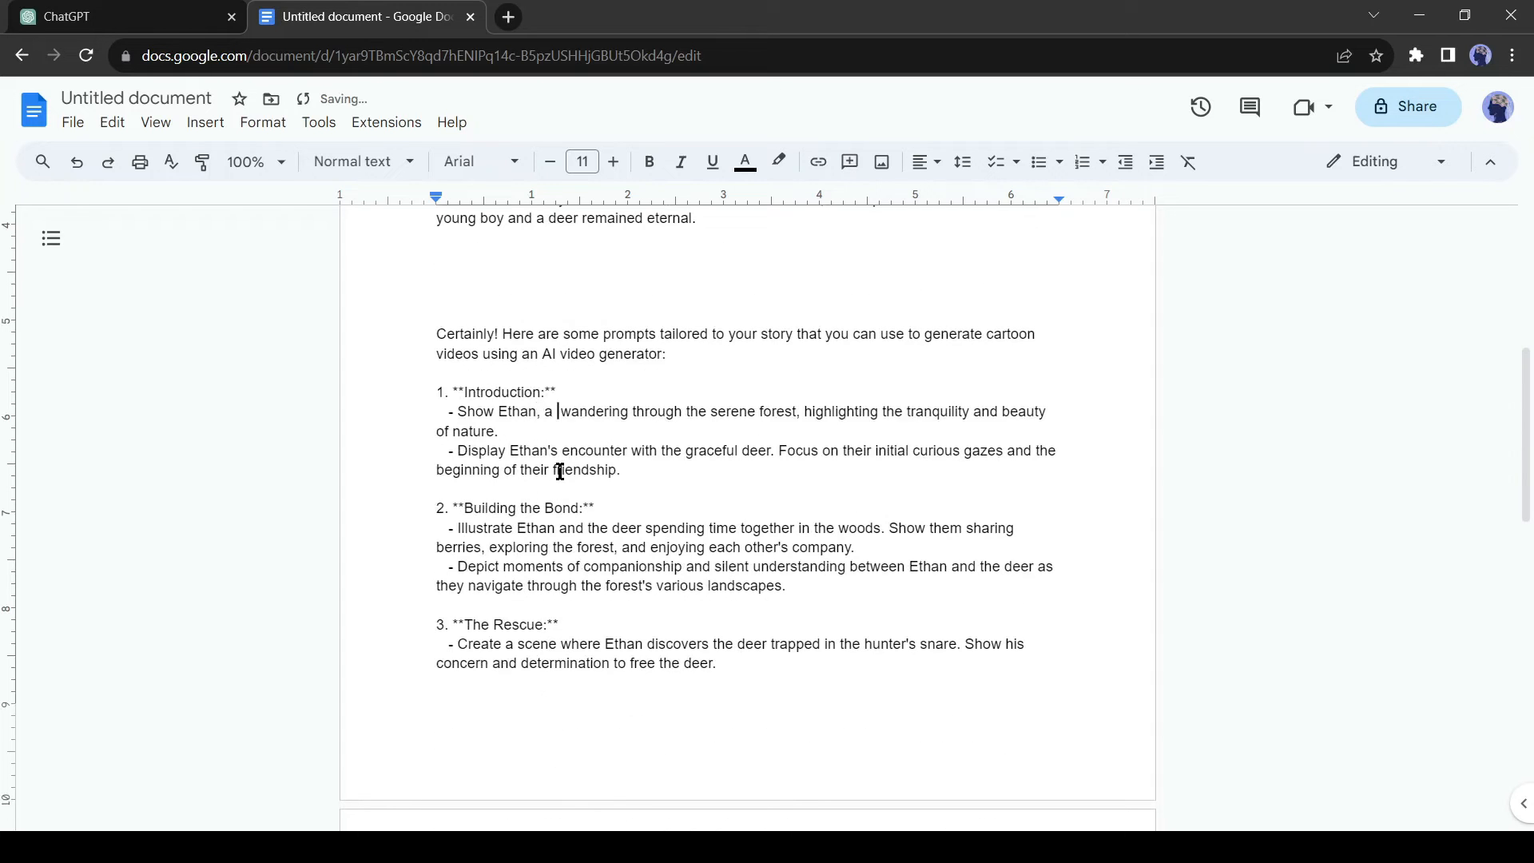
- Add '(a 10 years old young boy)' after Ethan in the prompts and '3D' to the first
text(10 years old youndf)
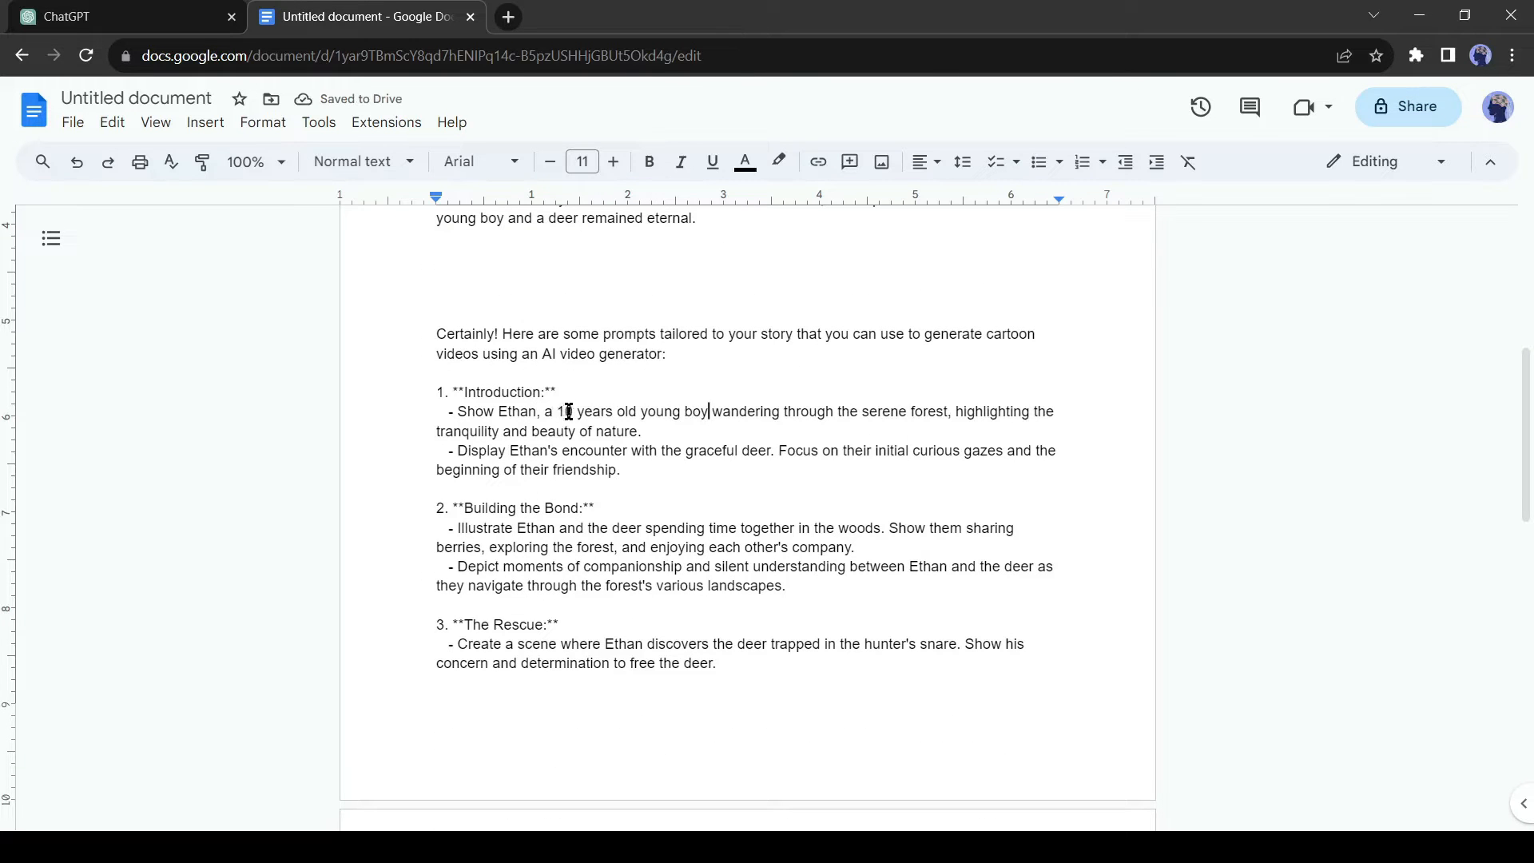
drag(545, 411, 670, 410)
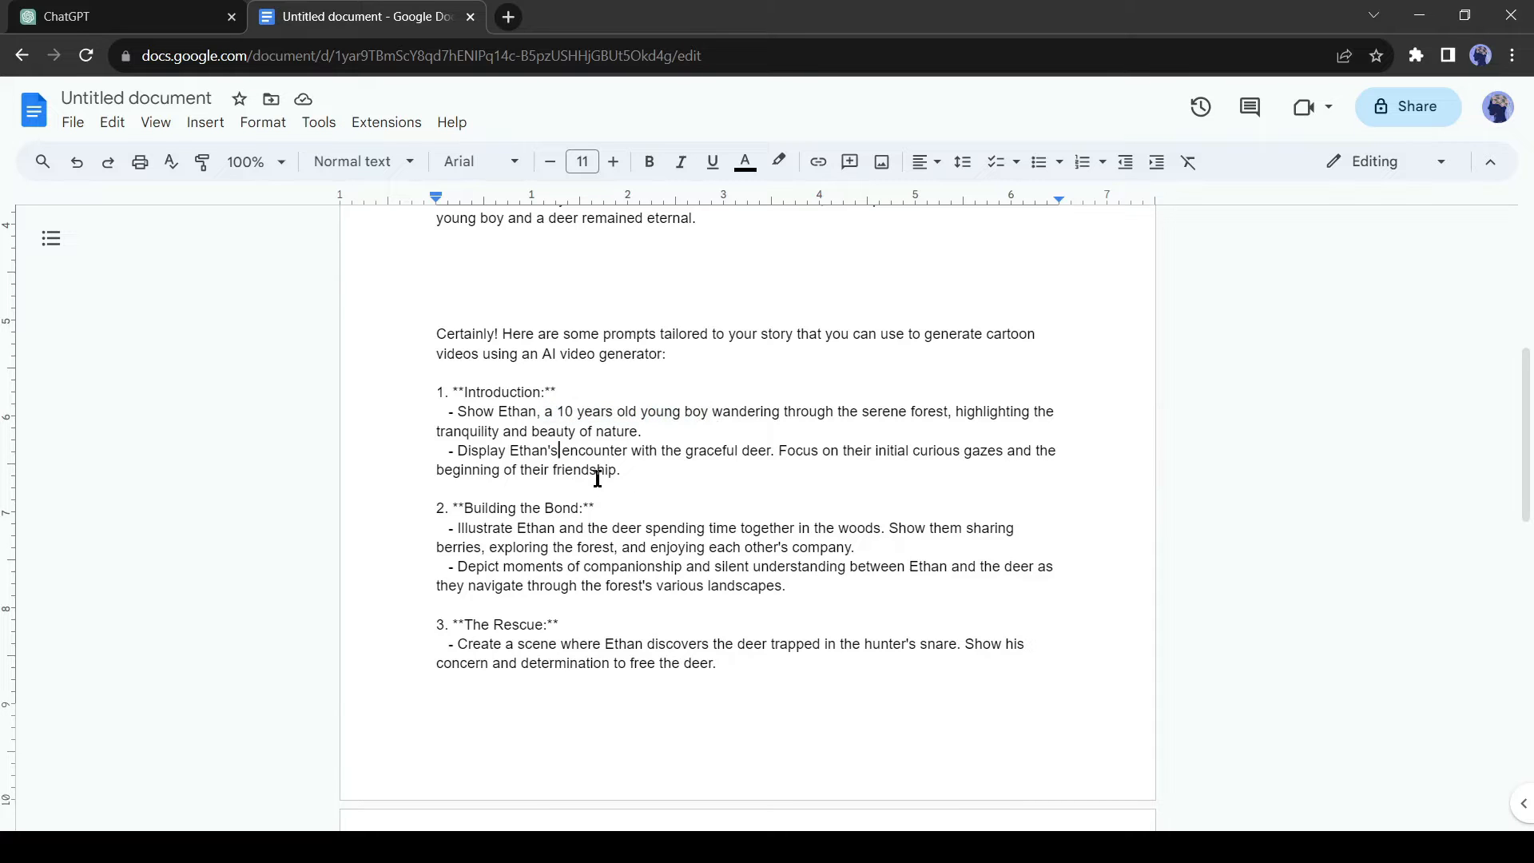
text((a 10 years old young boy))
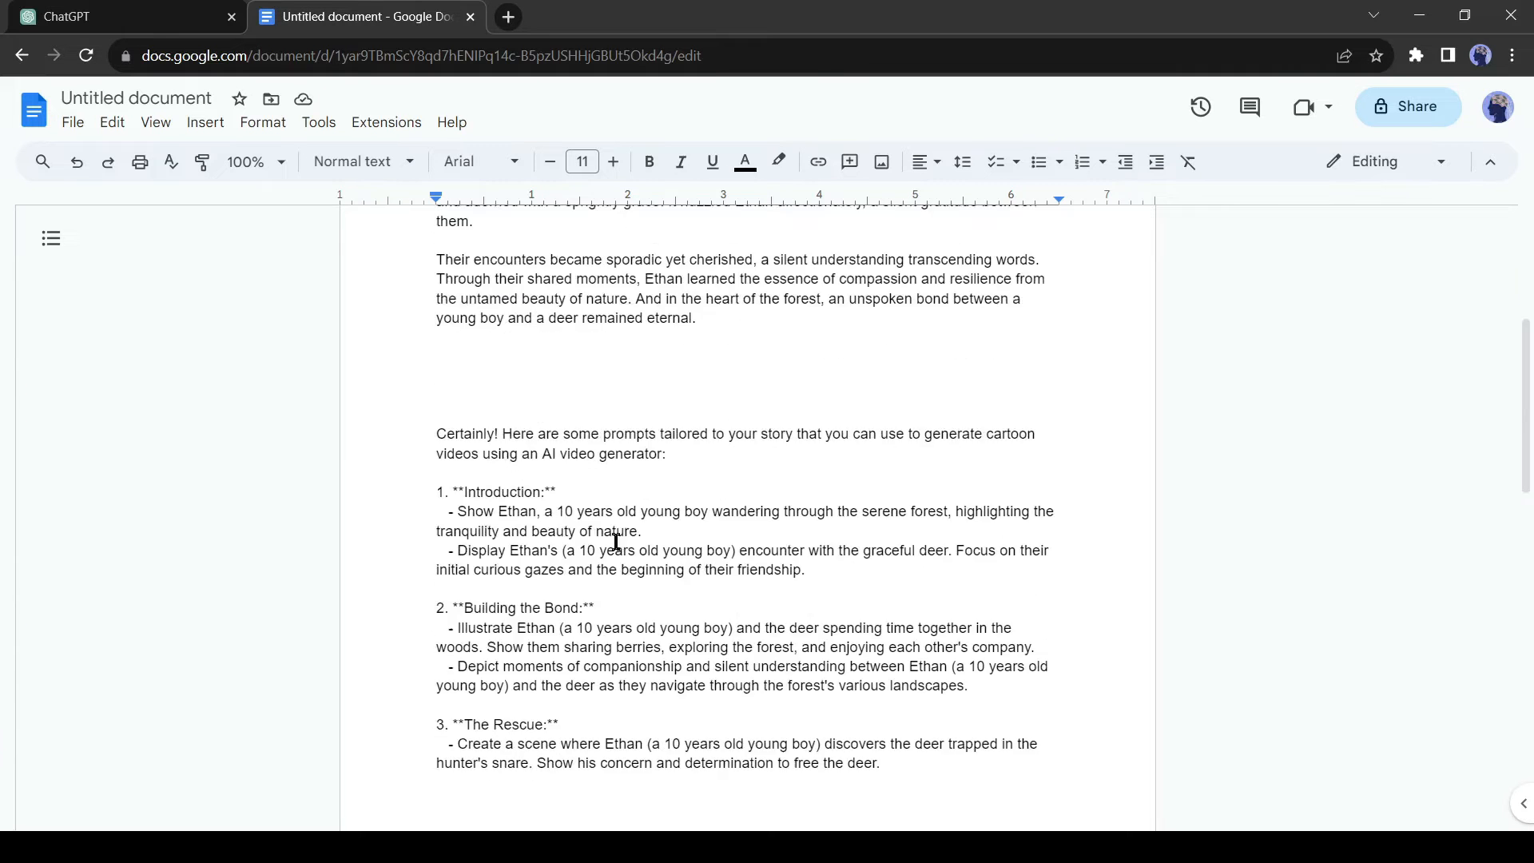
text(3D animation)
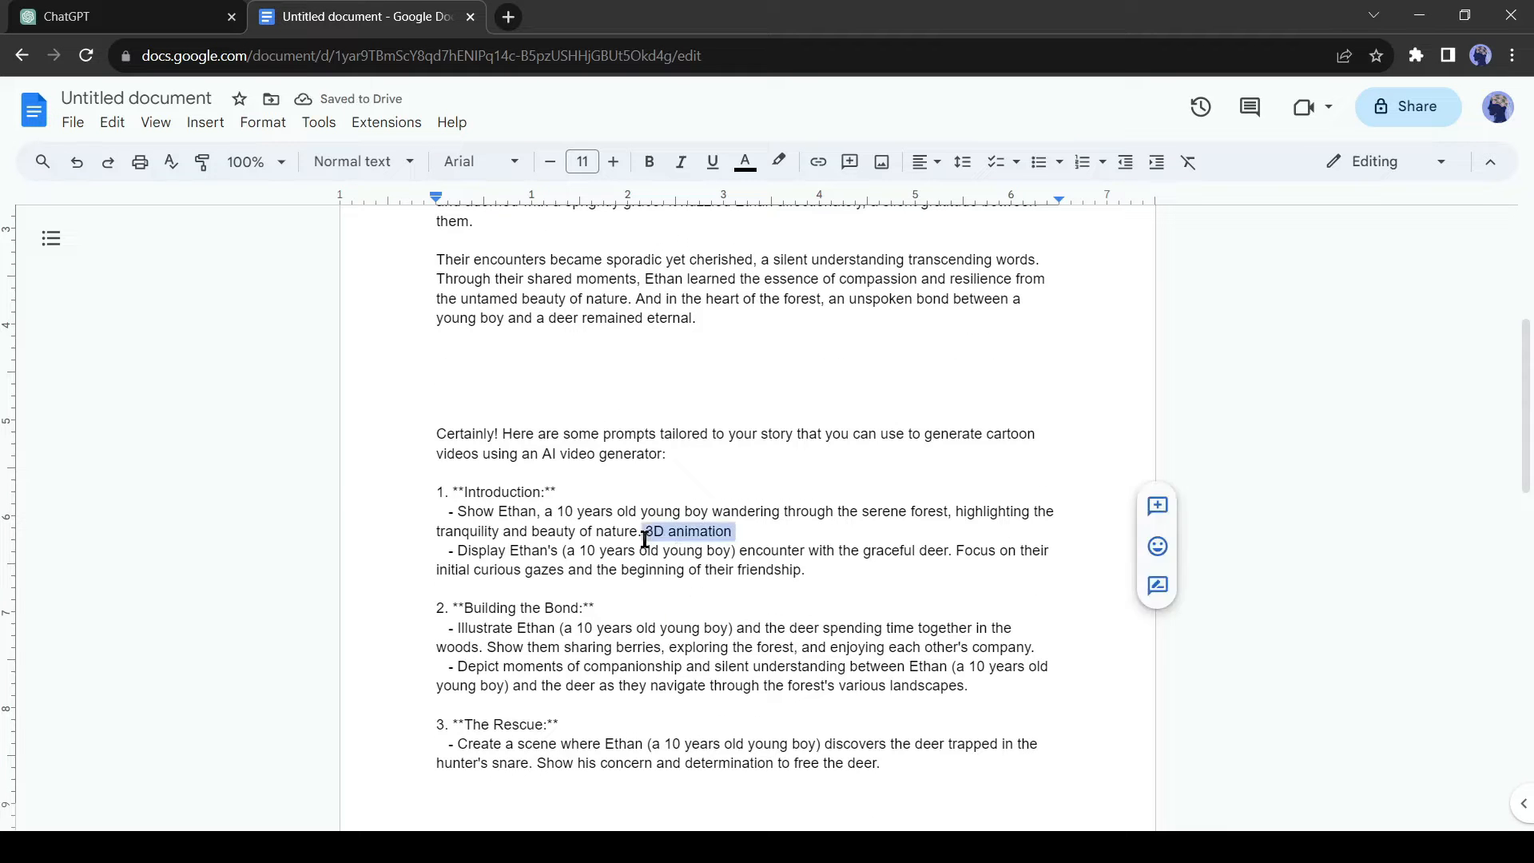
scroll(down, 3)
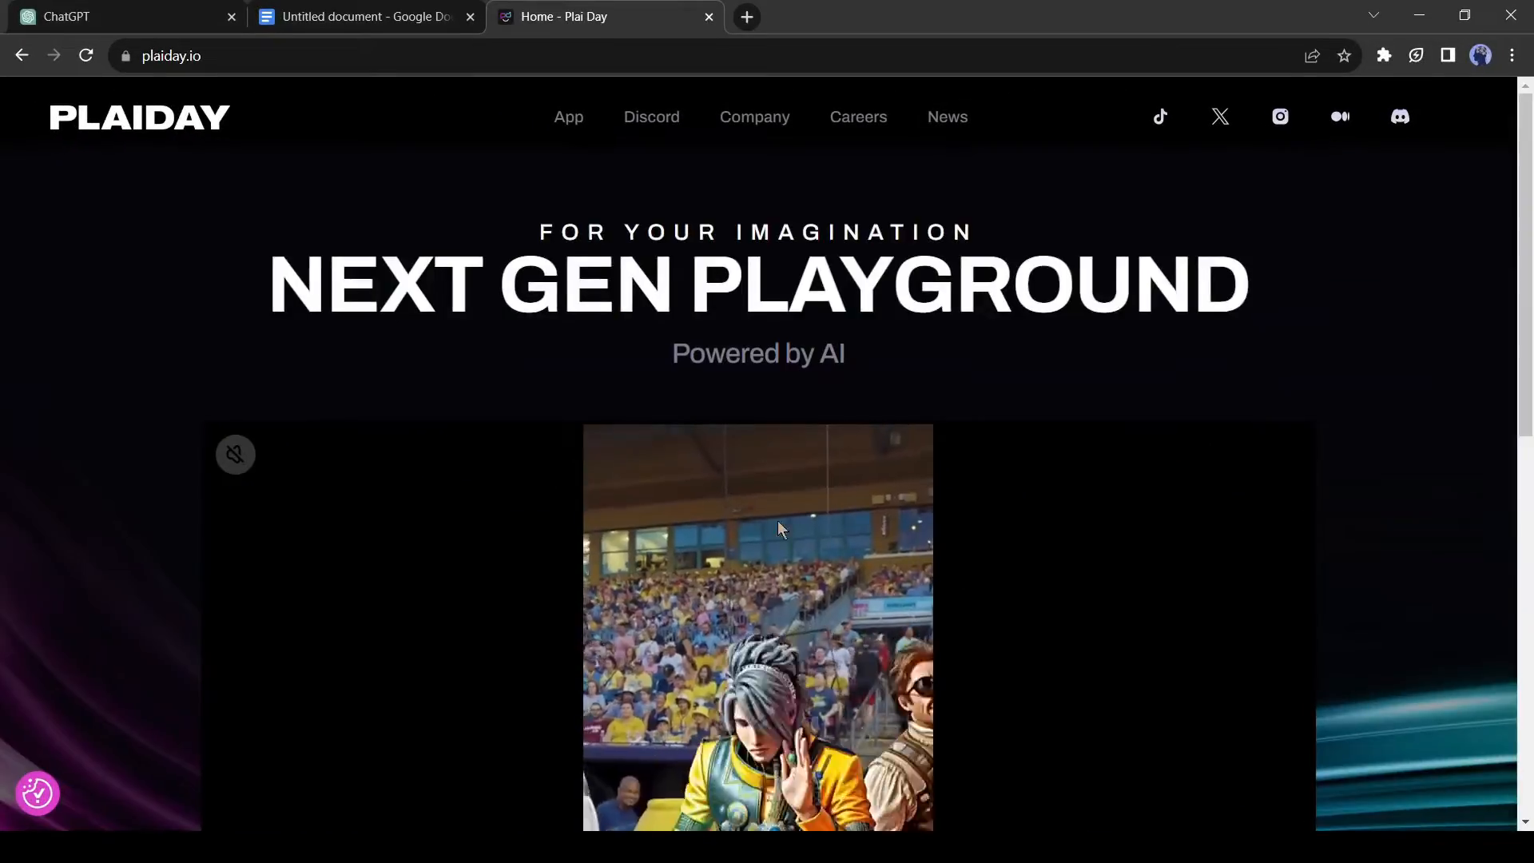
- Scroll the plaiday.io home page past demo videos to Download App and Create Video Magic
scroll(down, 3)
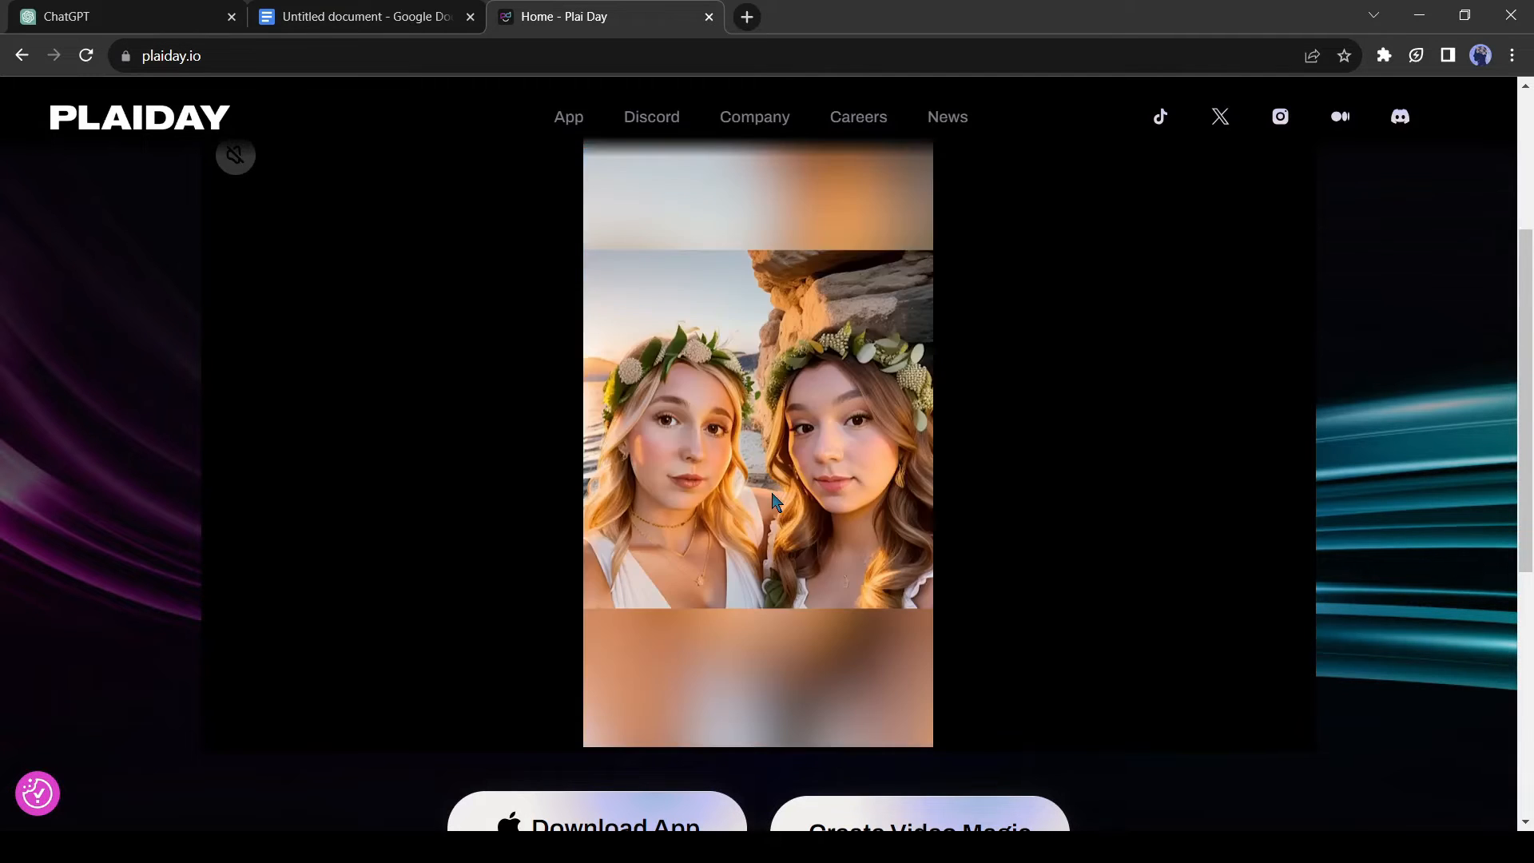
scroll(down, 3)
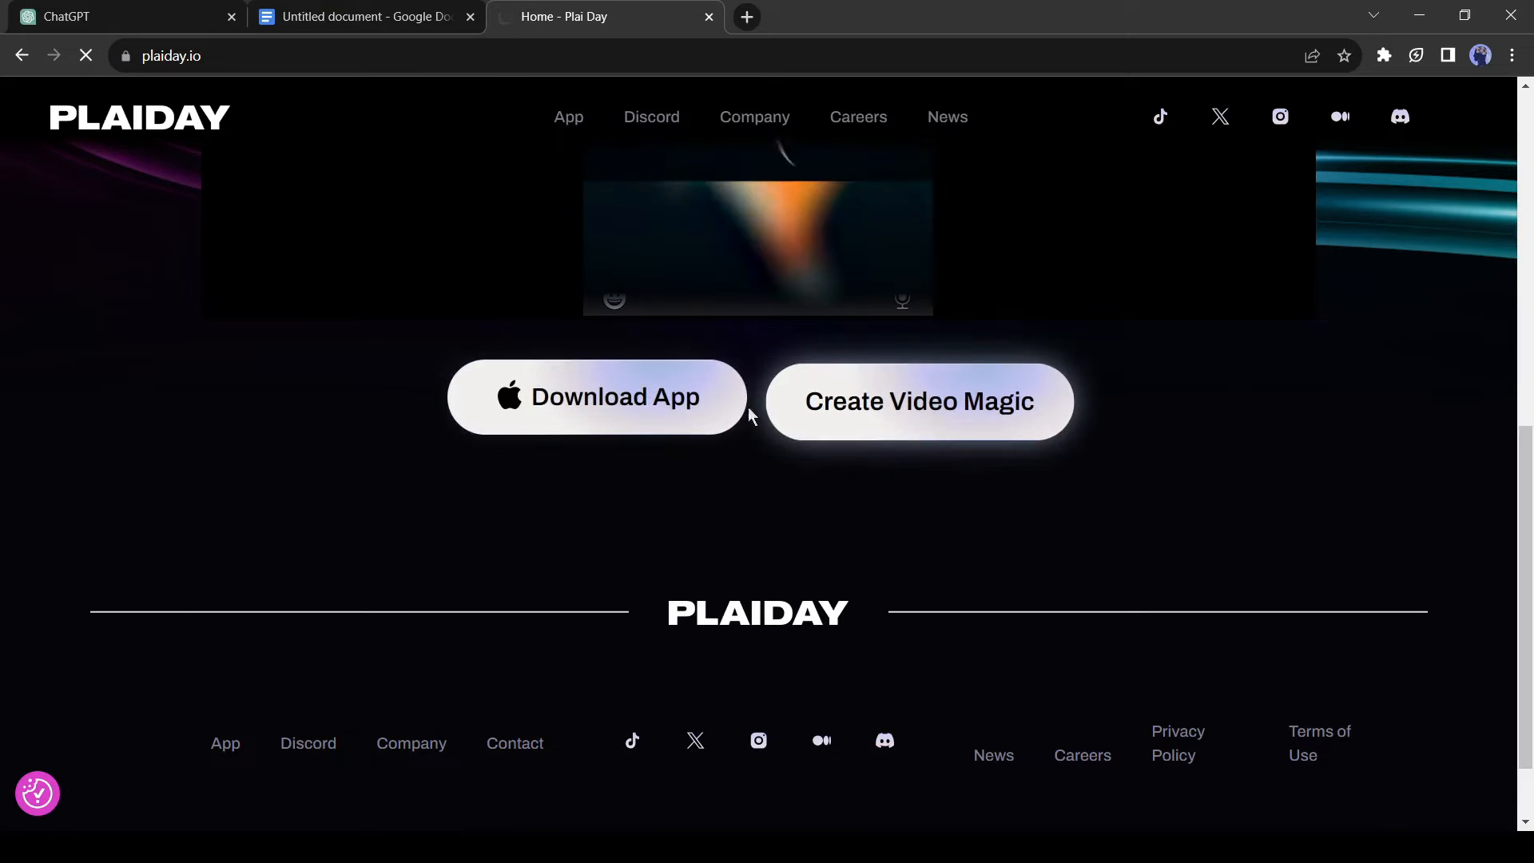
- Accept the PlaiDay Discord invite and join the server
click(650, 117)
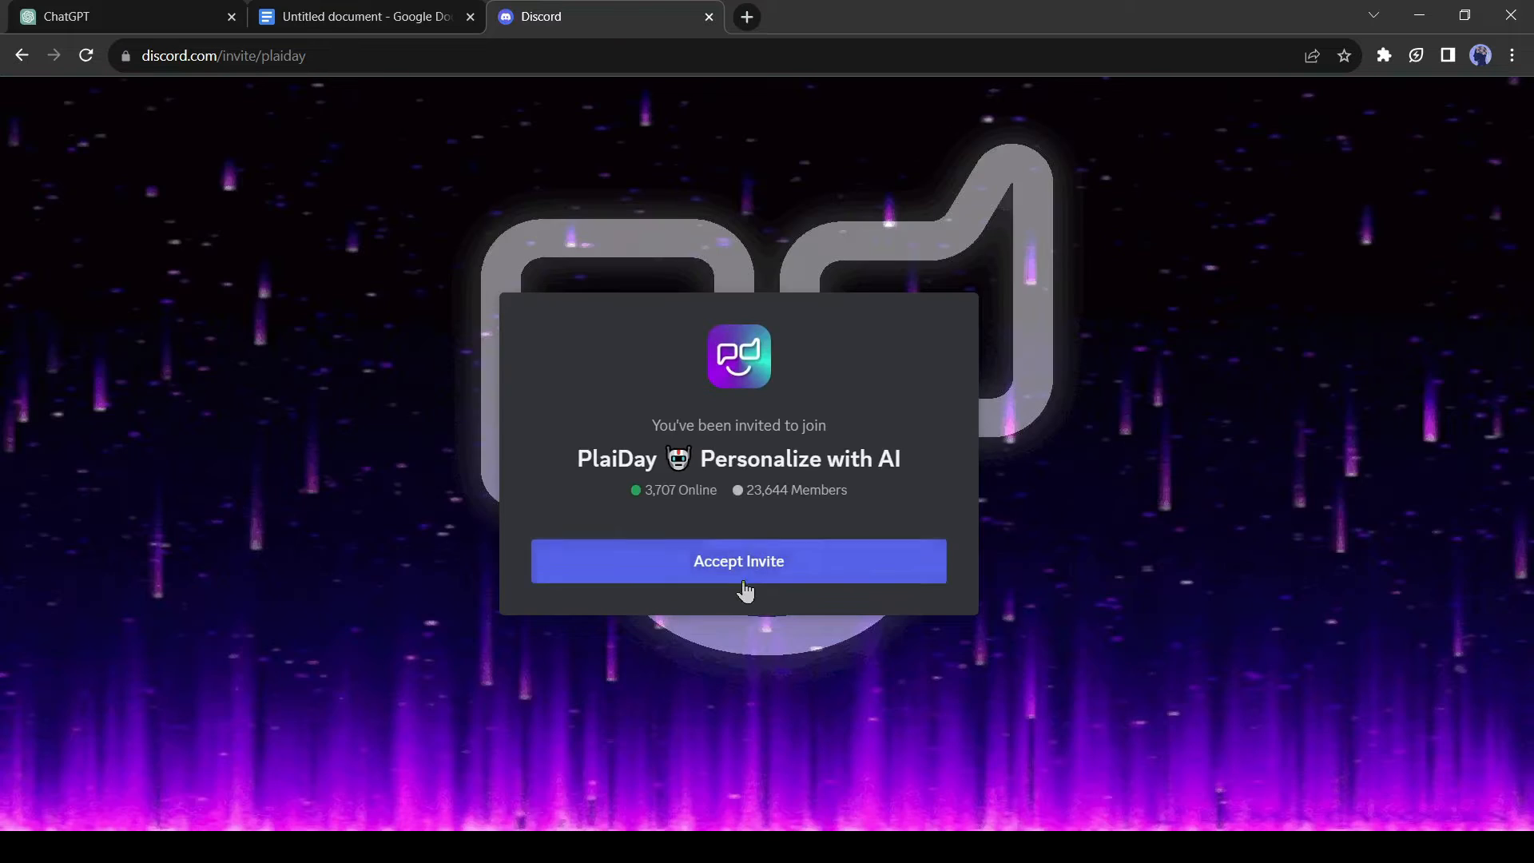
click(738, 561)
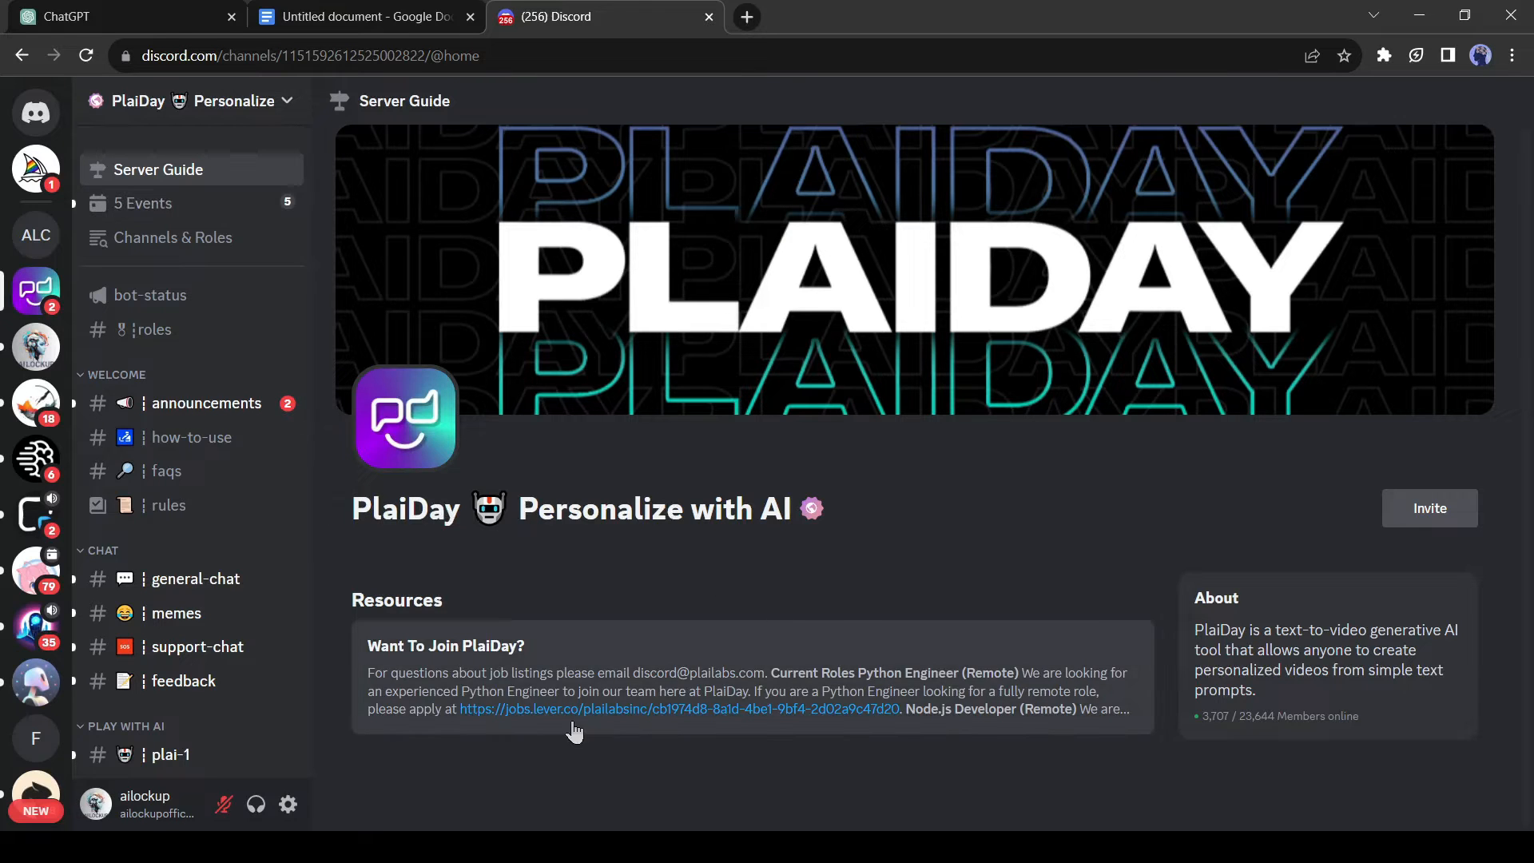
mouse_move(192, 575)
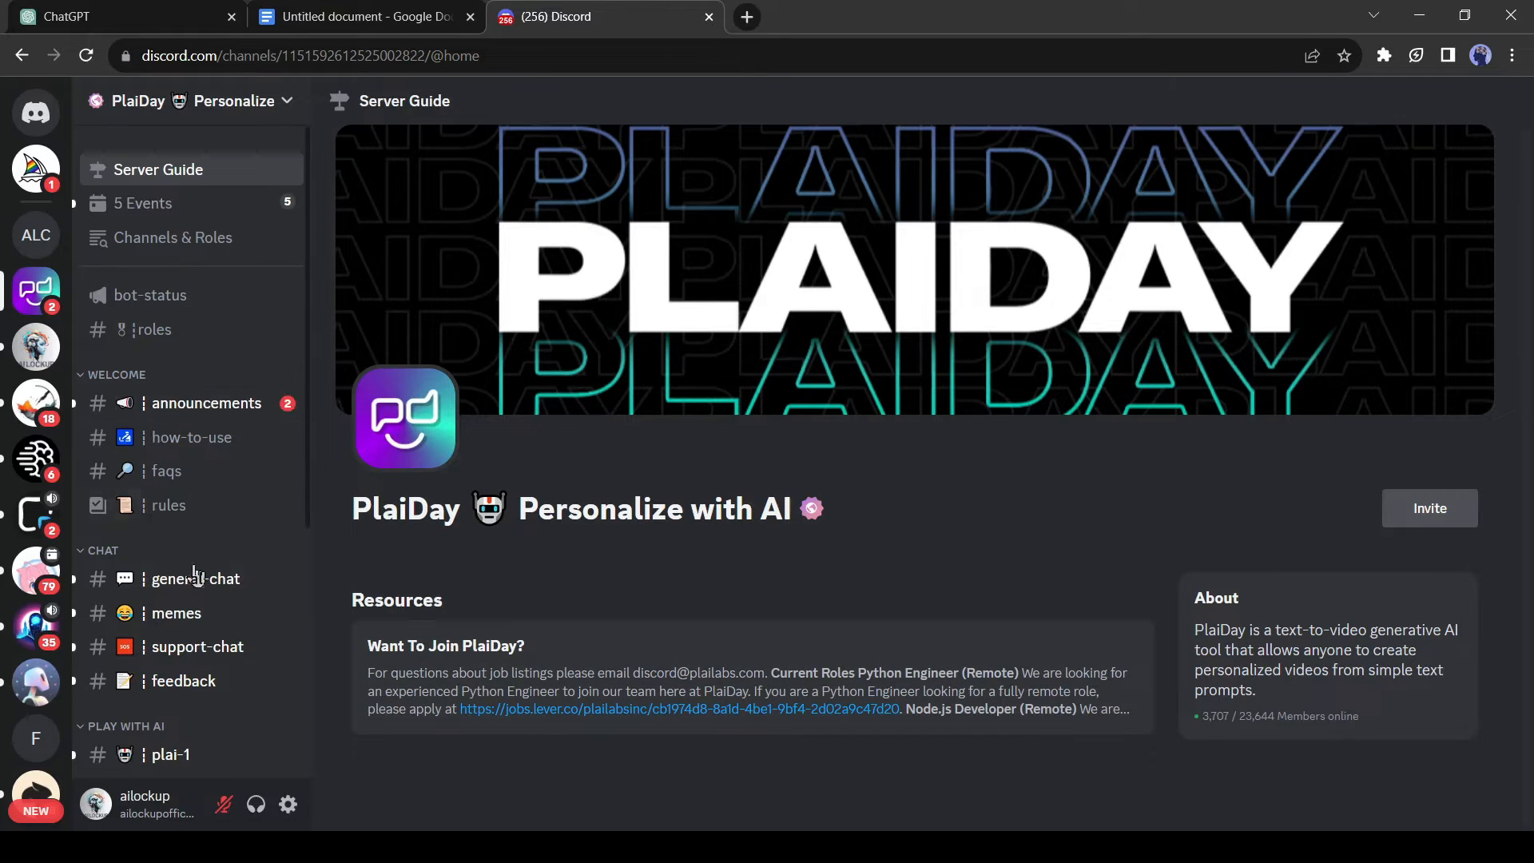
scroll(down, 3)
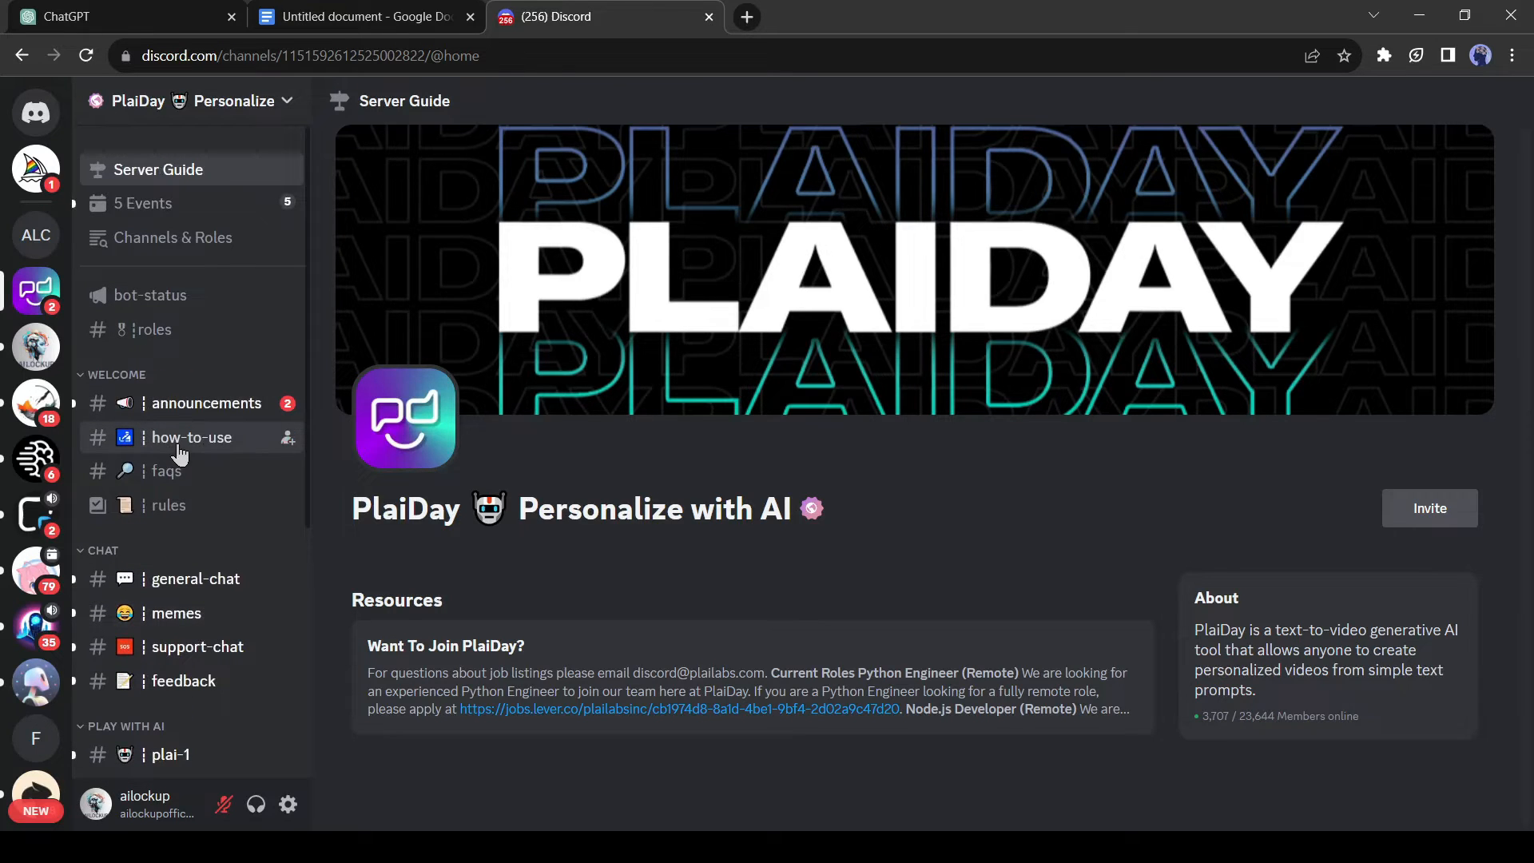
- Read the #how-to-use guide and the #faqs channel, including the personalization FAQ
click(192, 438)
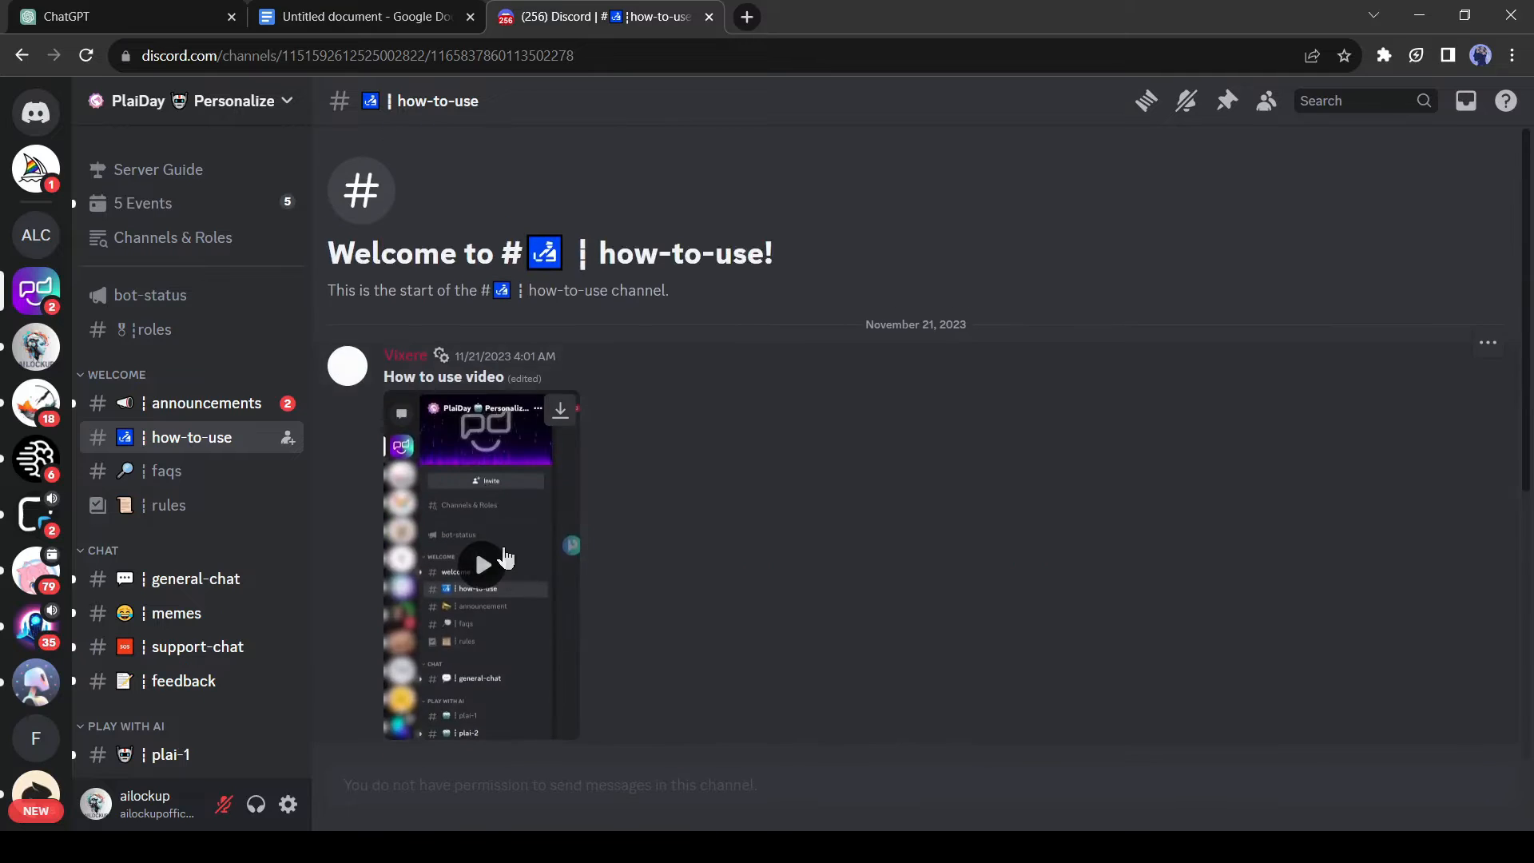
scroll(down, 3)
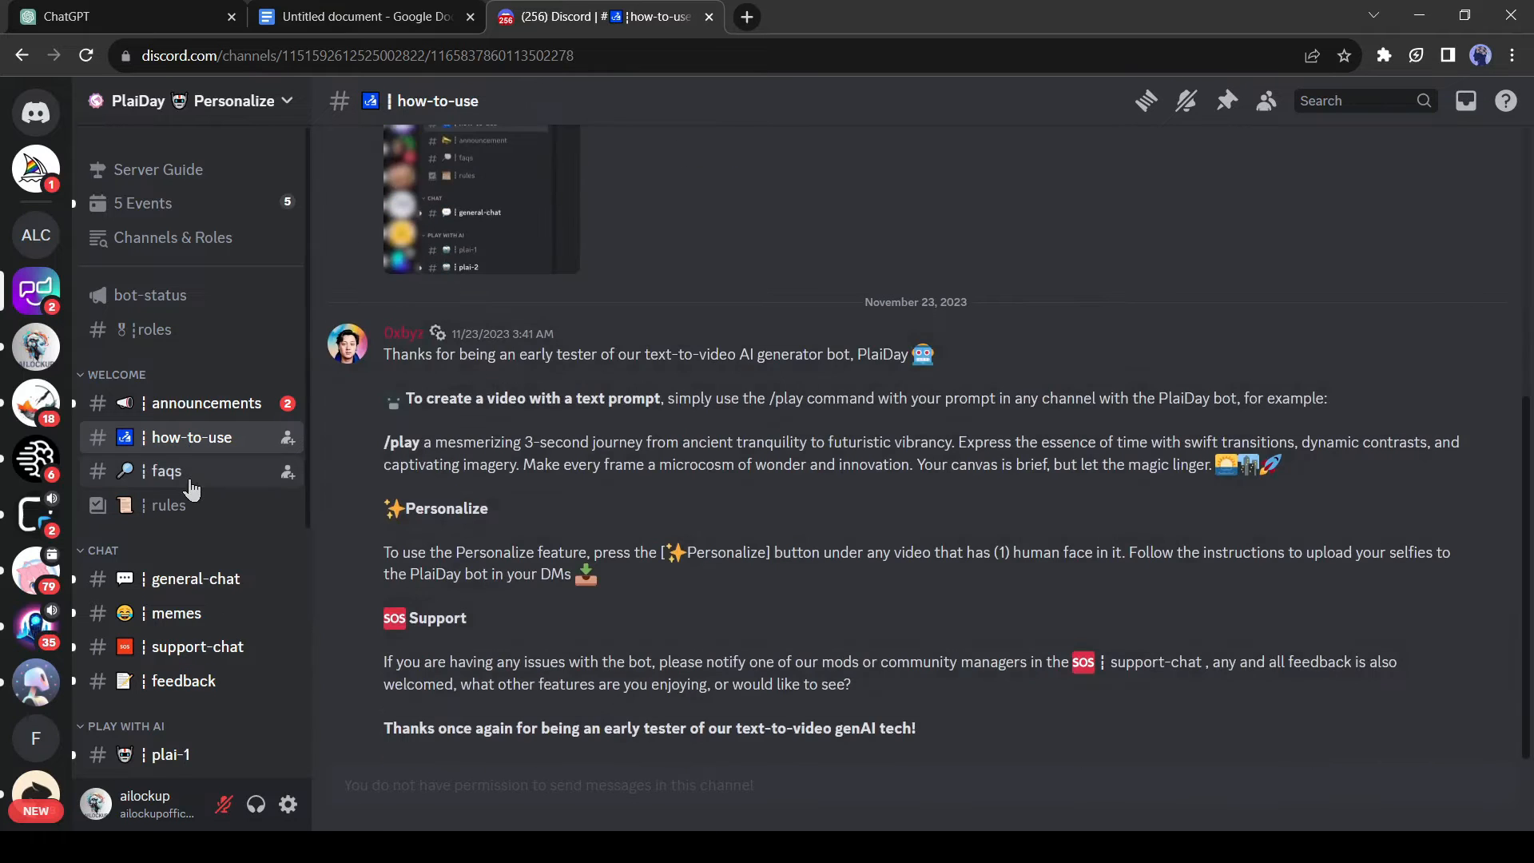
click(166, 471)
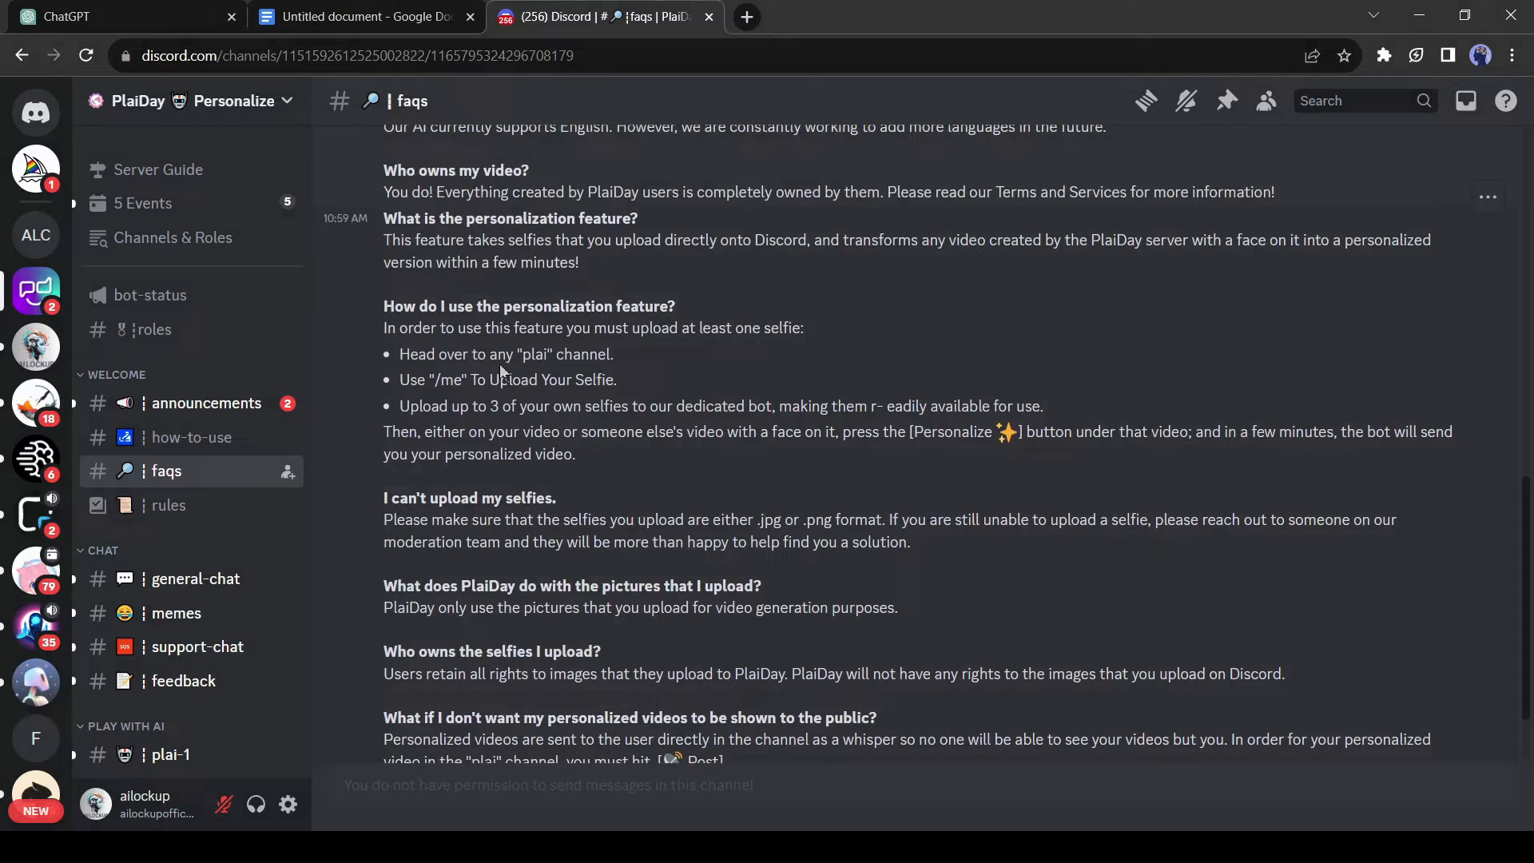
mouse_move(426, 383)
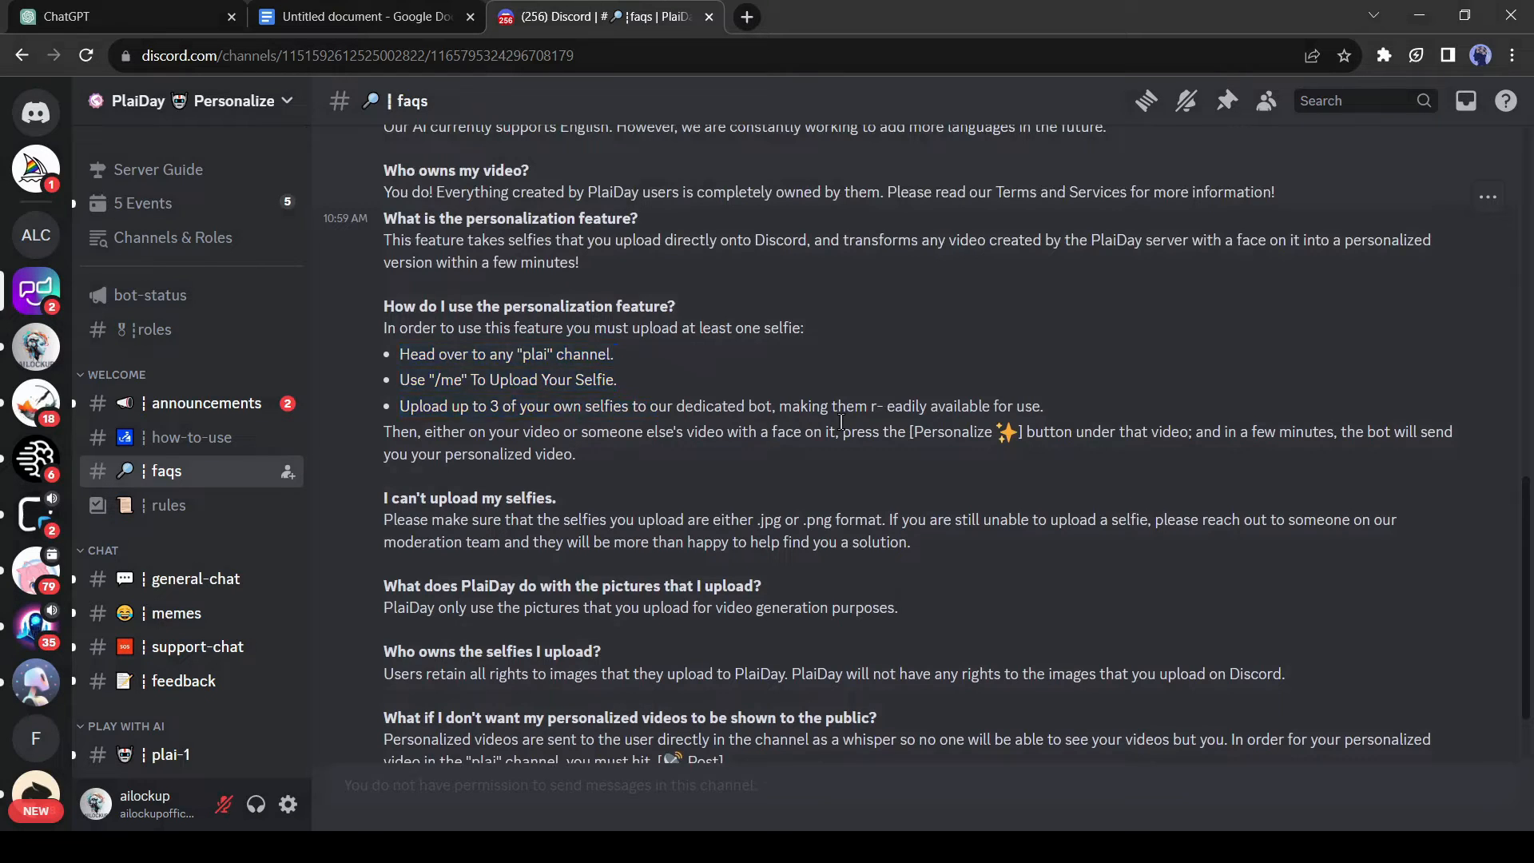
scroll(down, 3)
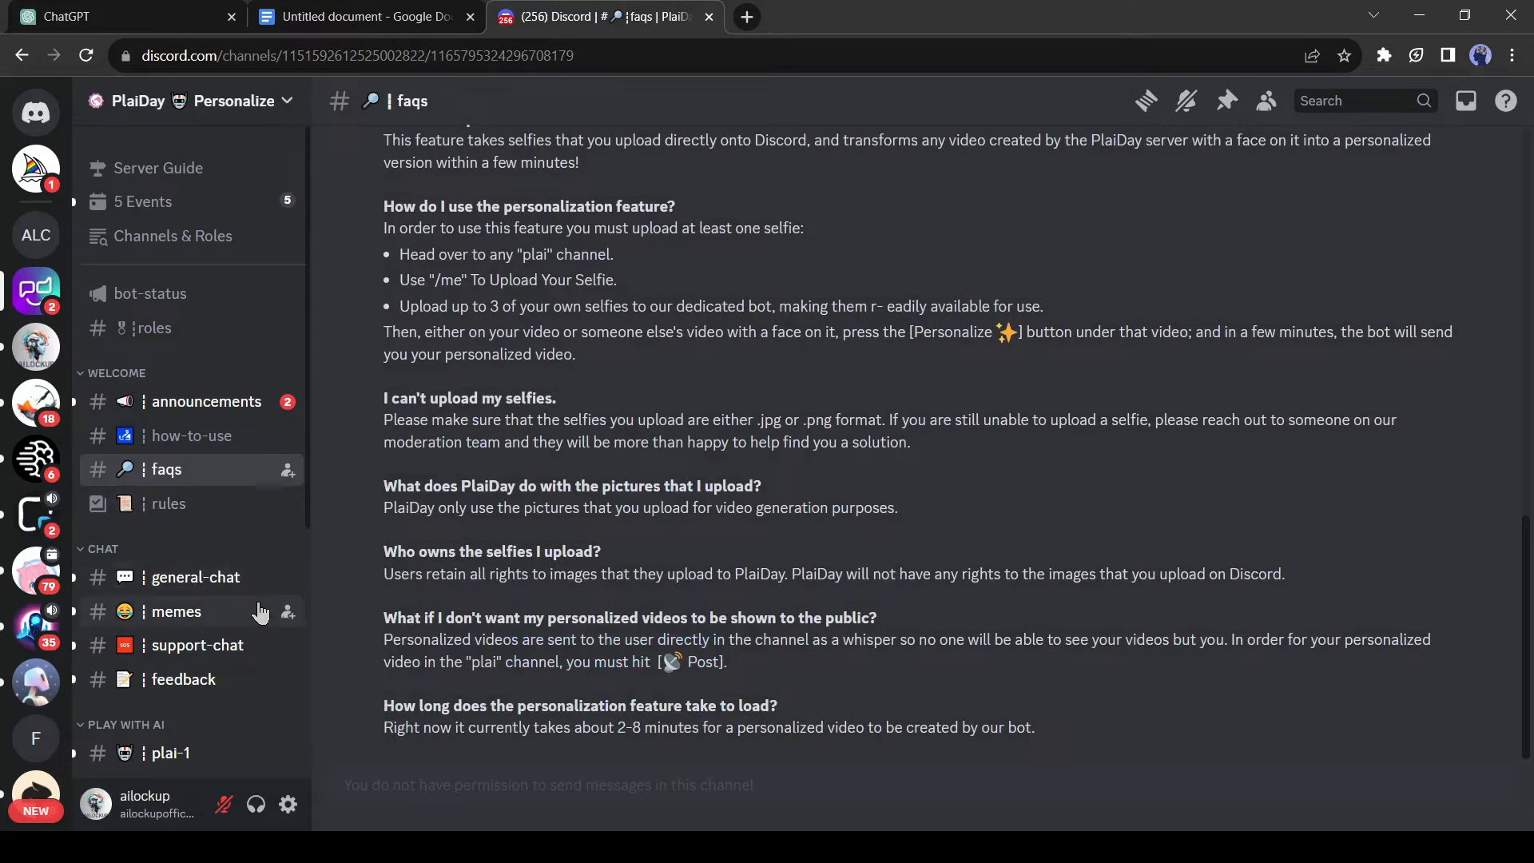
- Send the Ethan forest introduction prompt to PlaiDay via /play, then start another /play
scroll(down, 3)
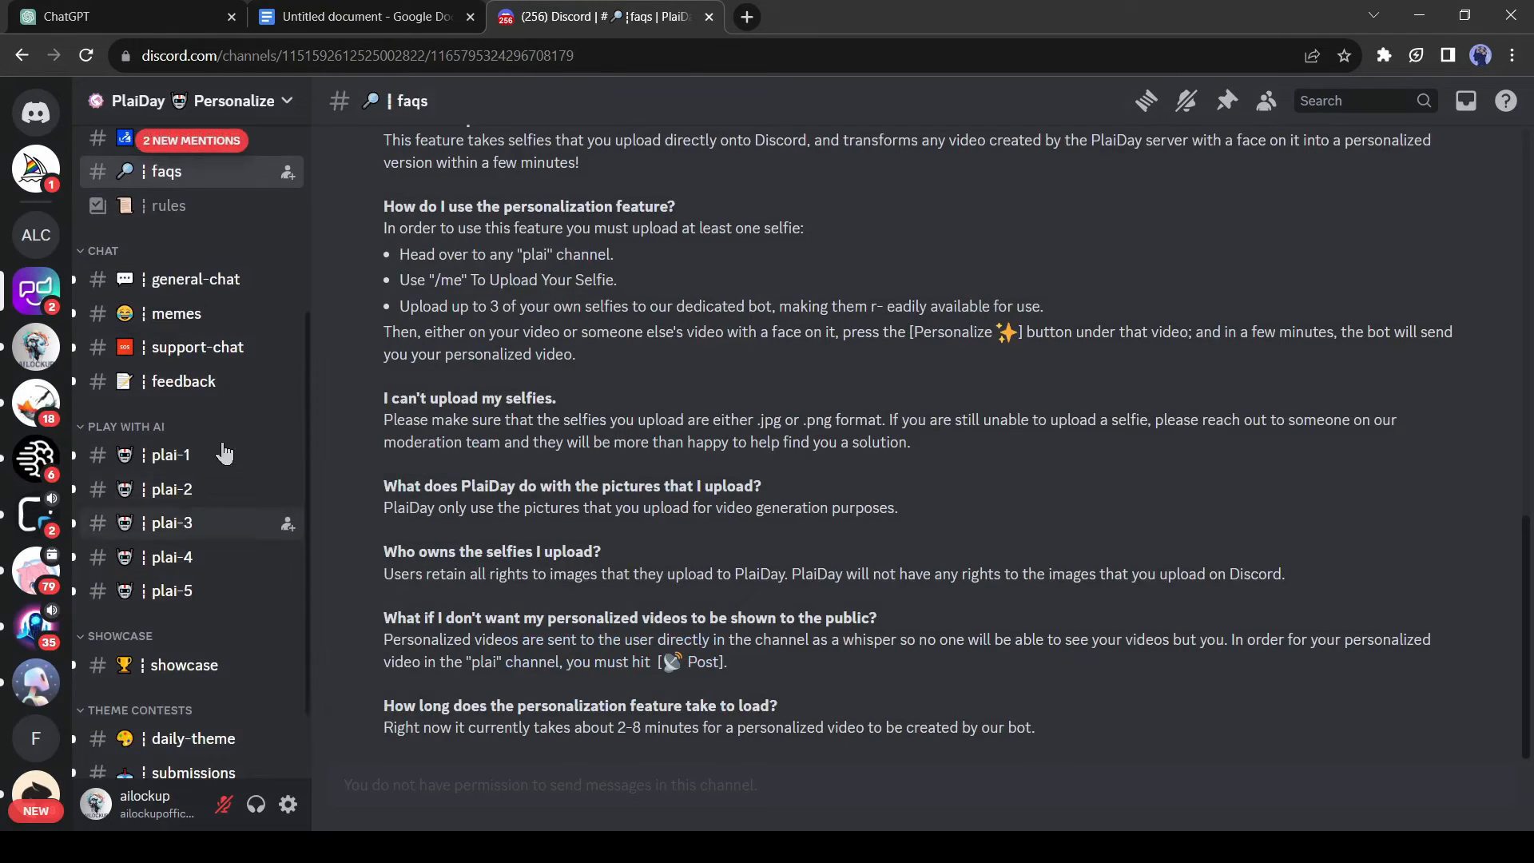
mouse_move(171, 455)
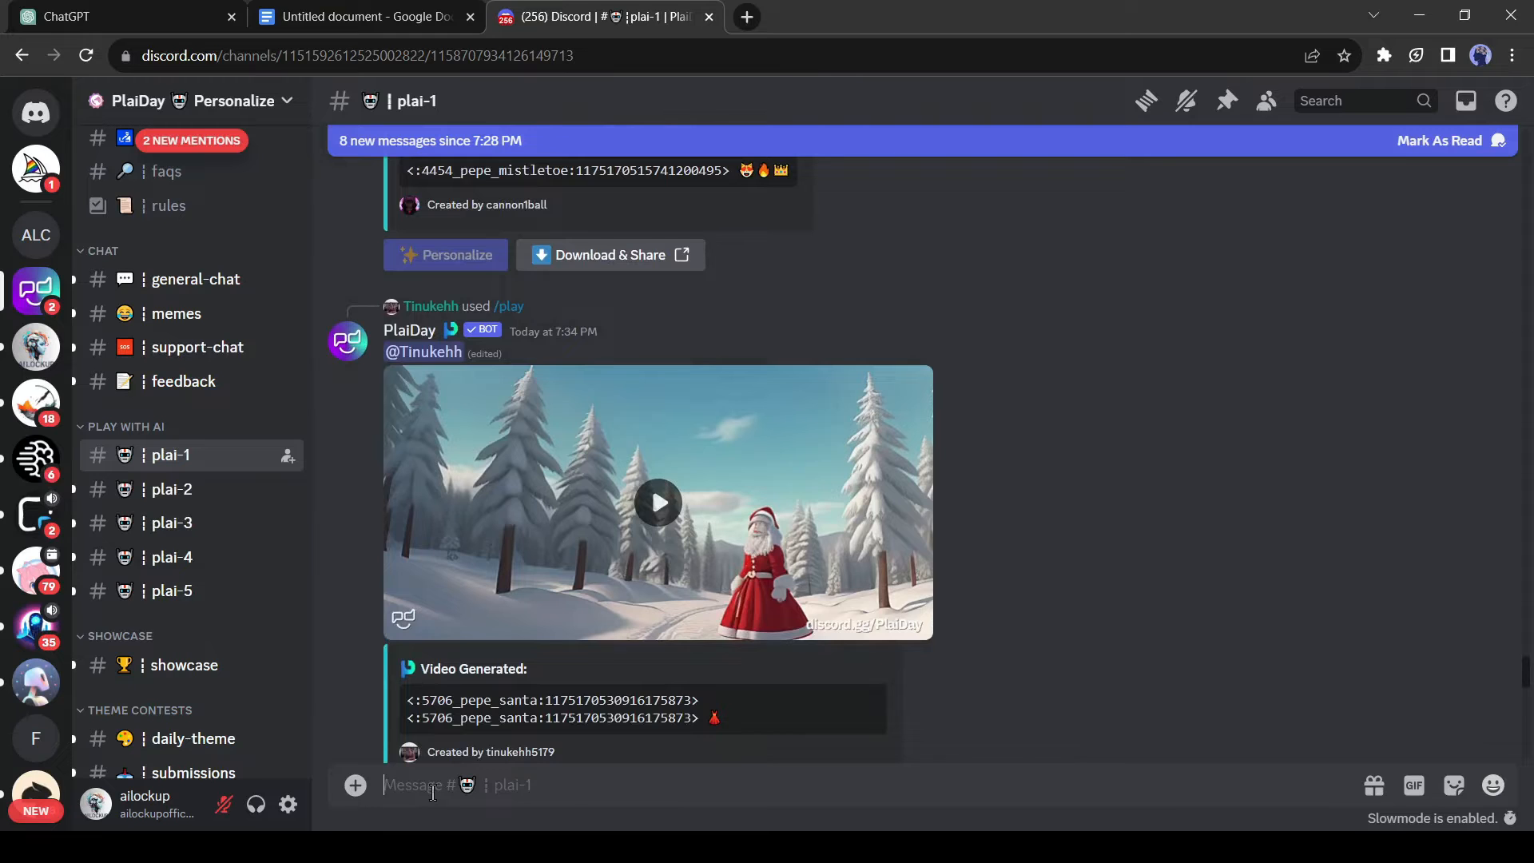
text(/pl)
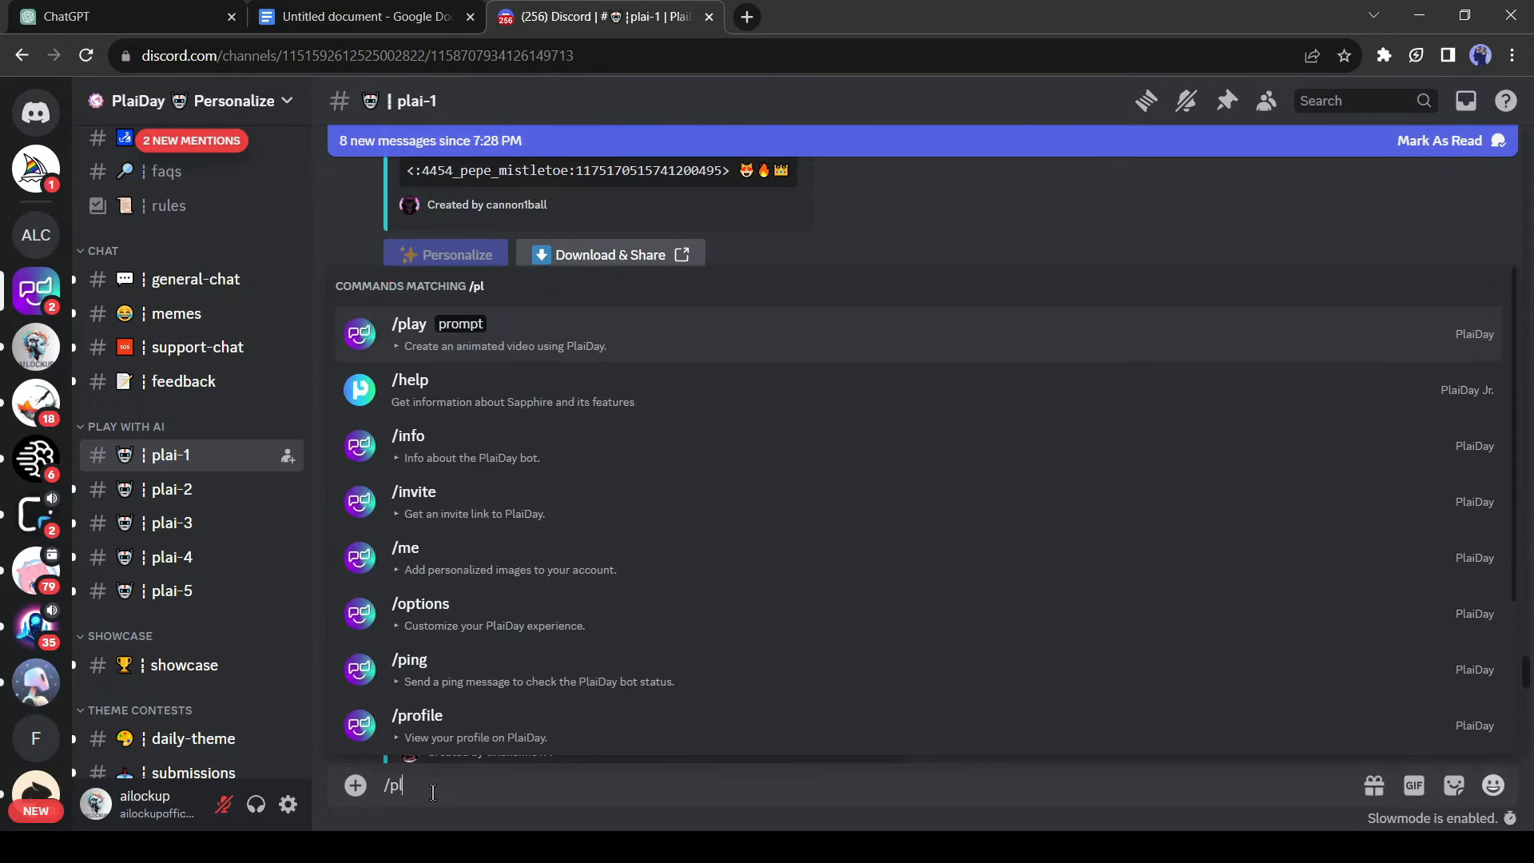
click(409, 323)
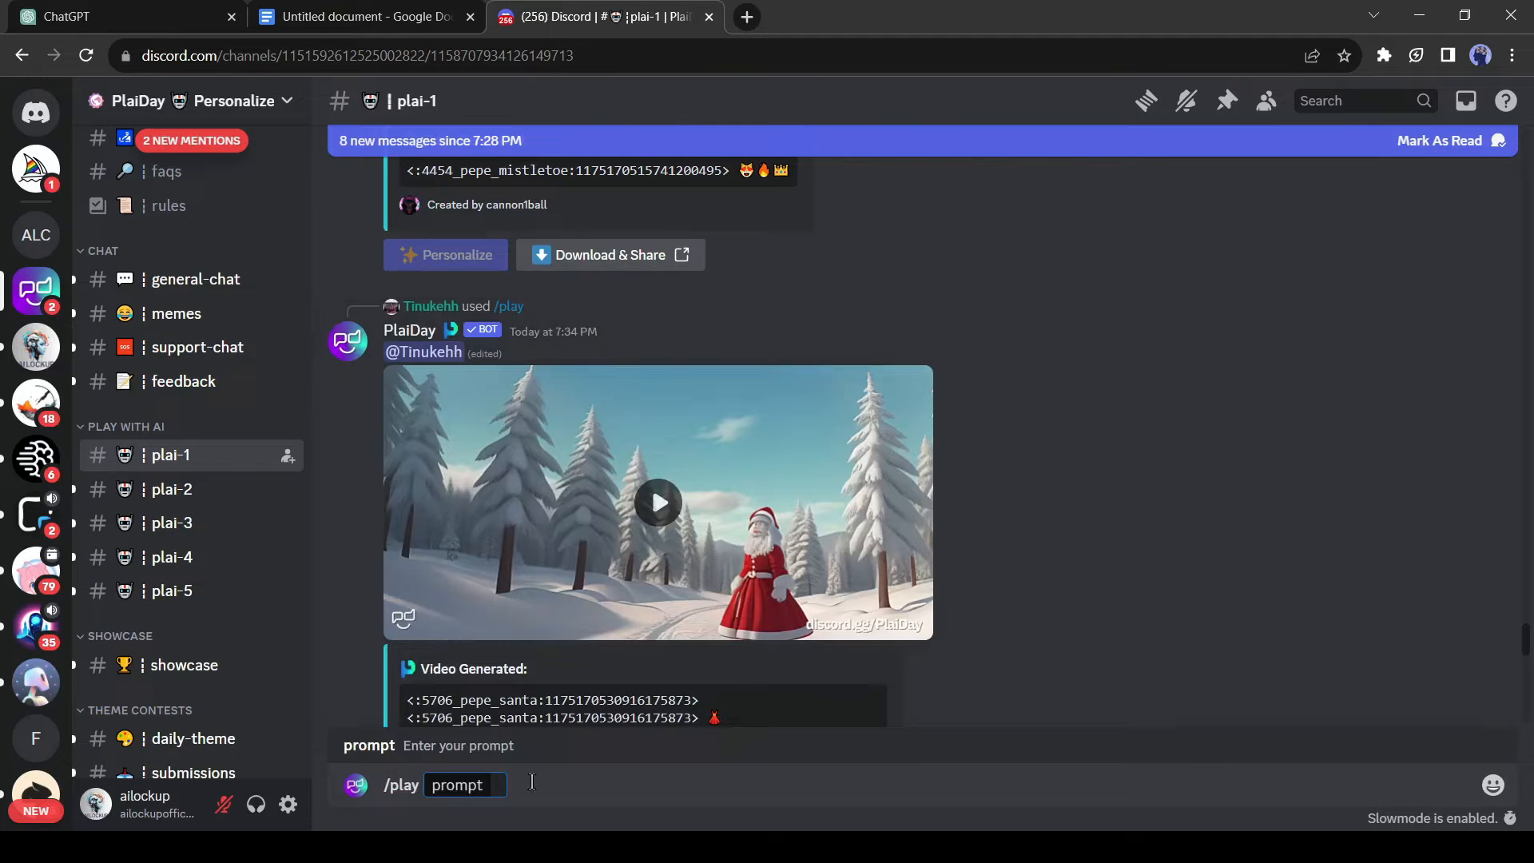
click(362, 16)
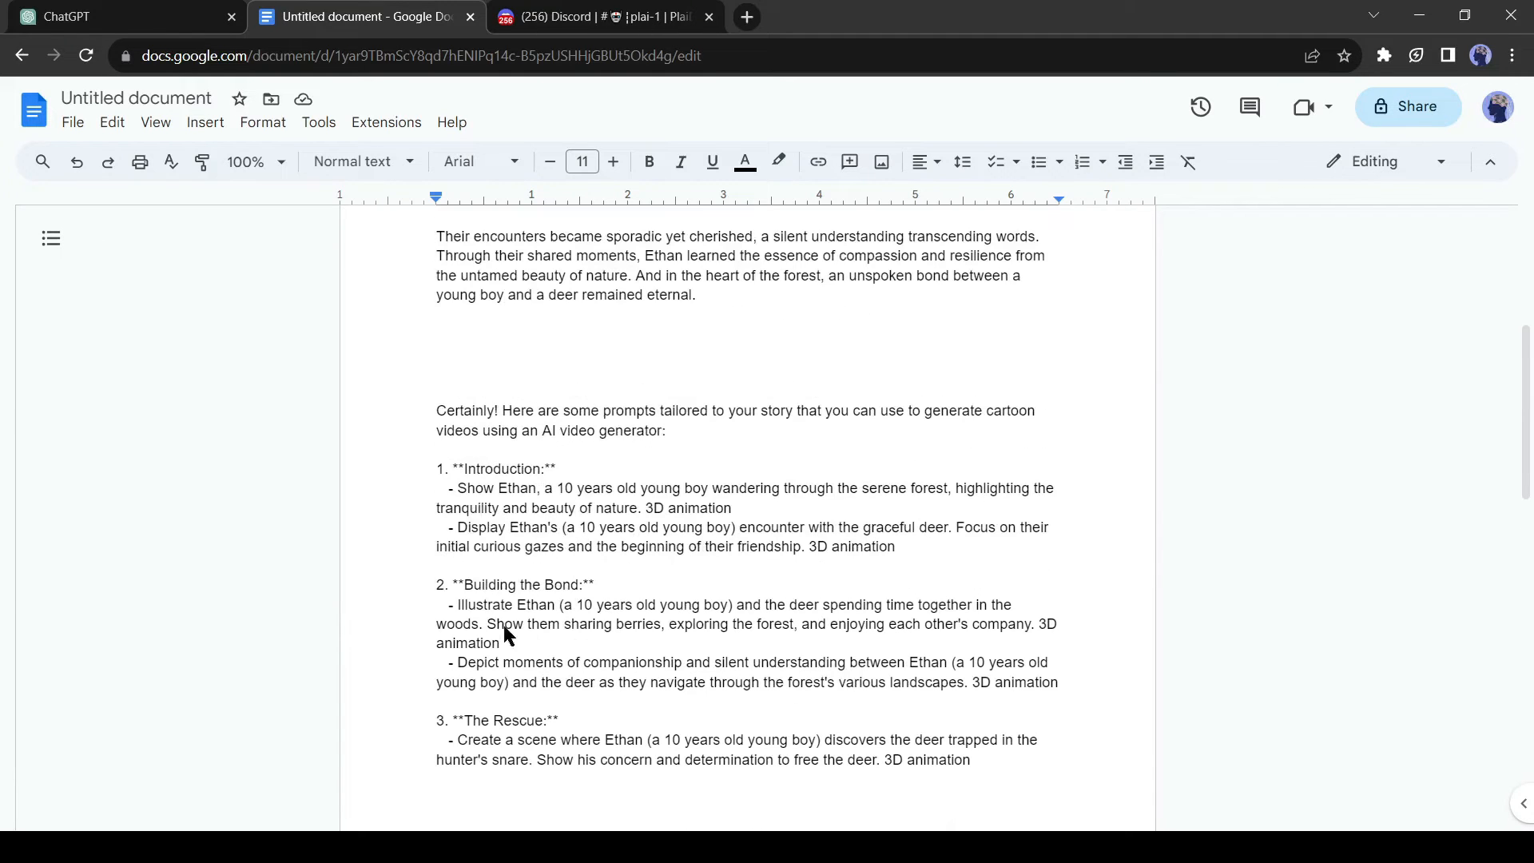
drag(452, 487, 729, 506)
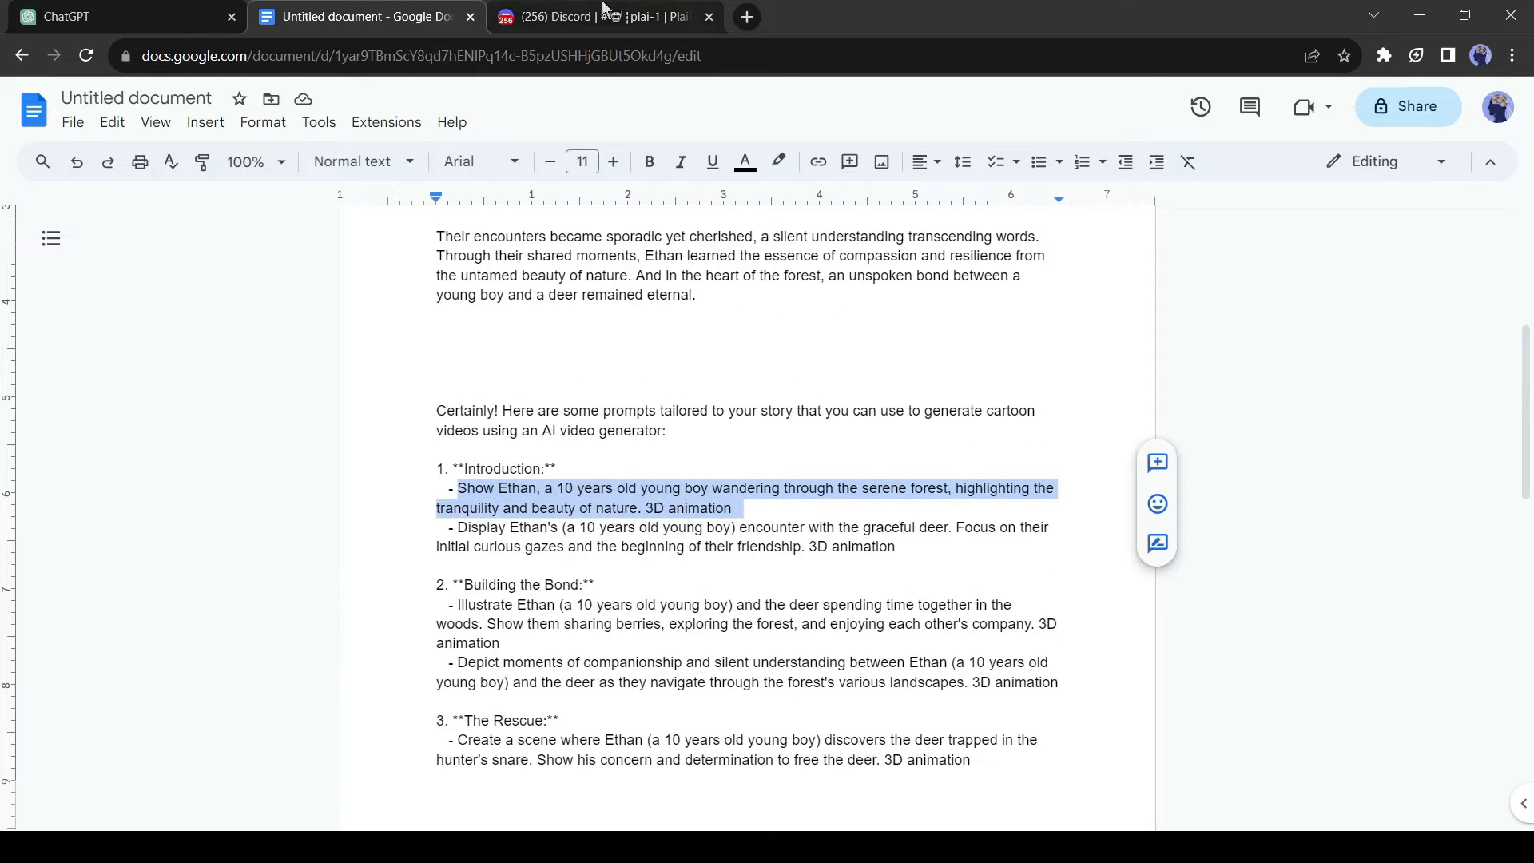
click(601, 16)
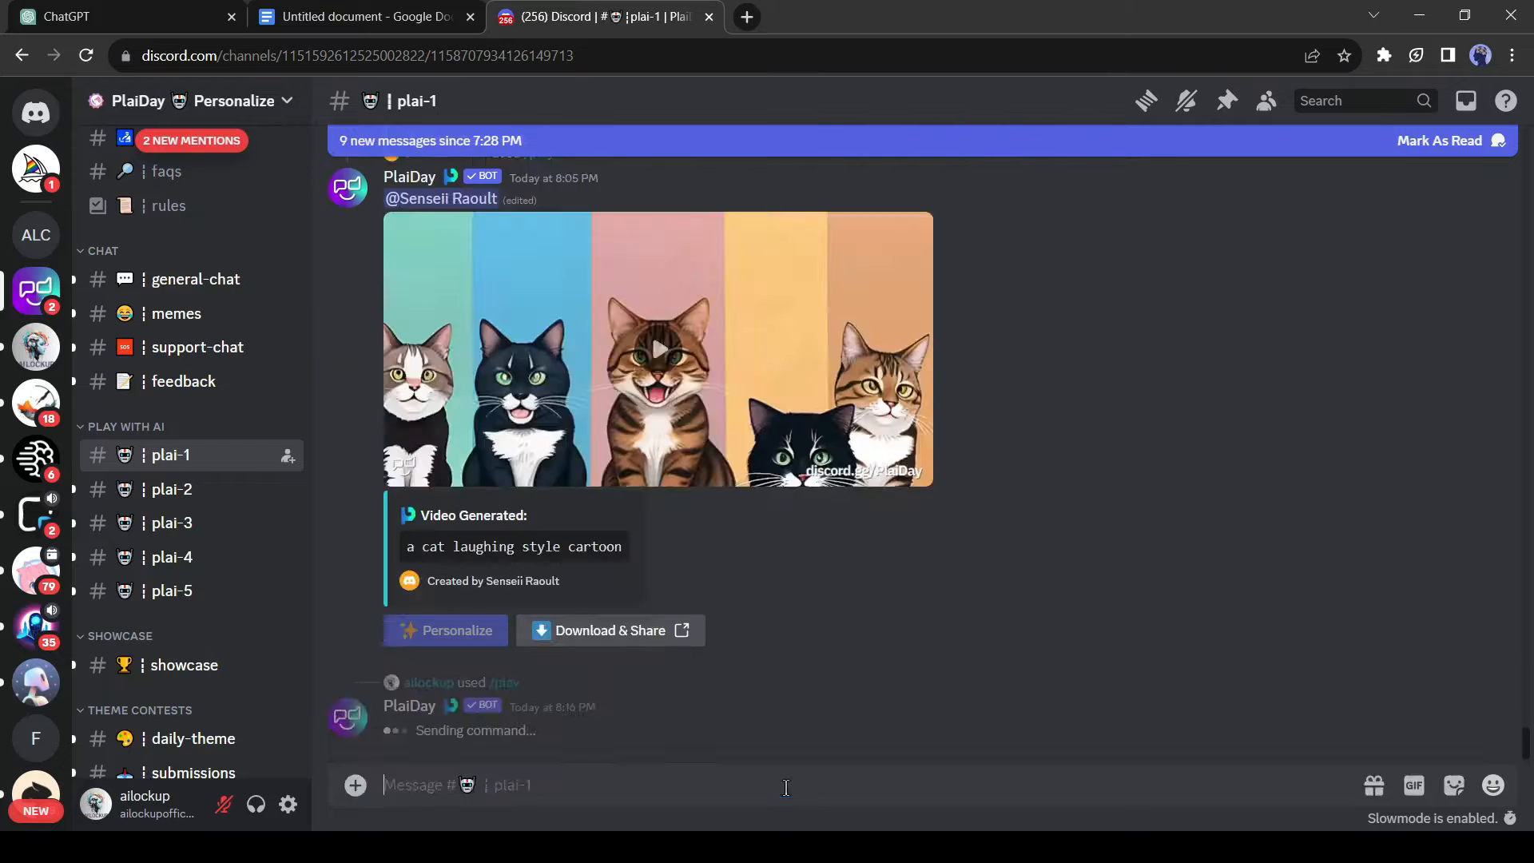
scroll(down, 3)
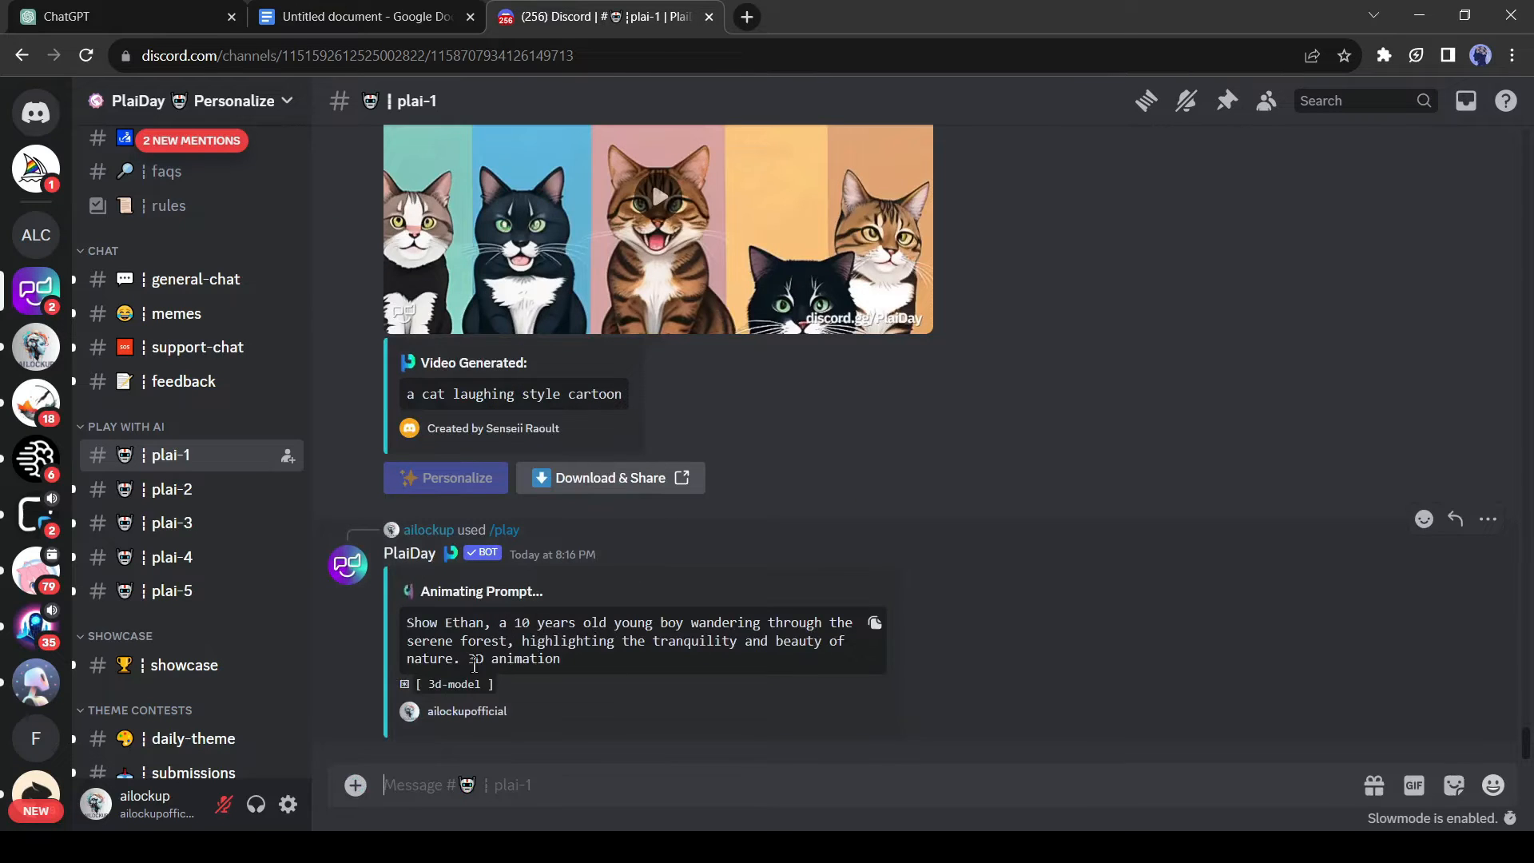
mouse_move(627, 682)
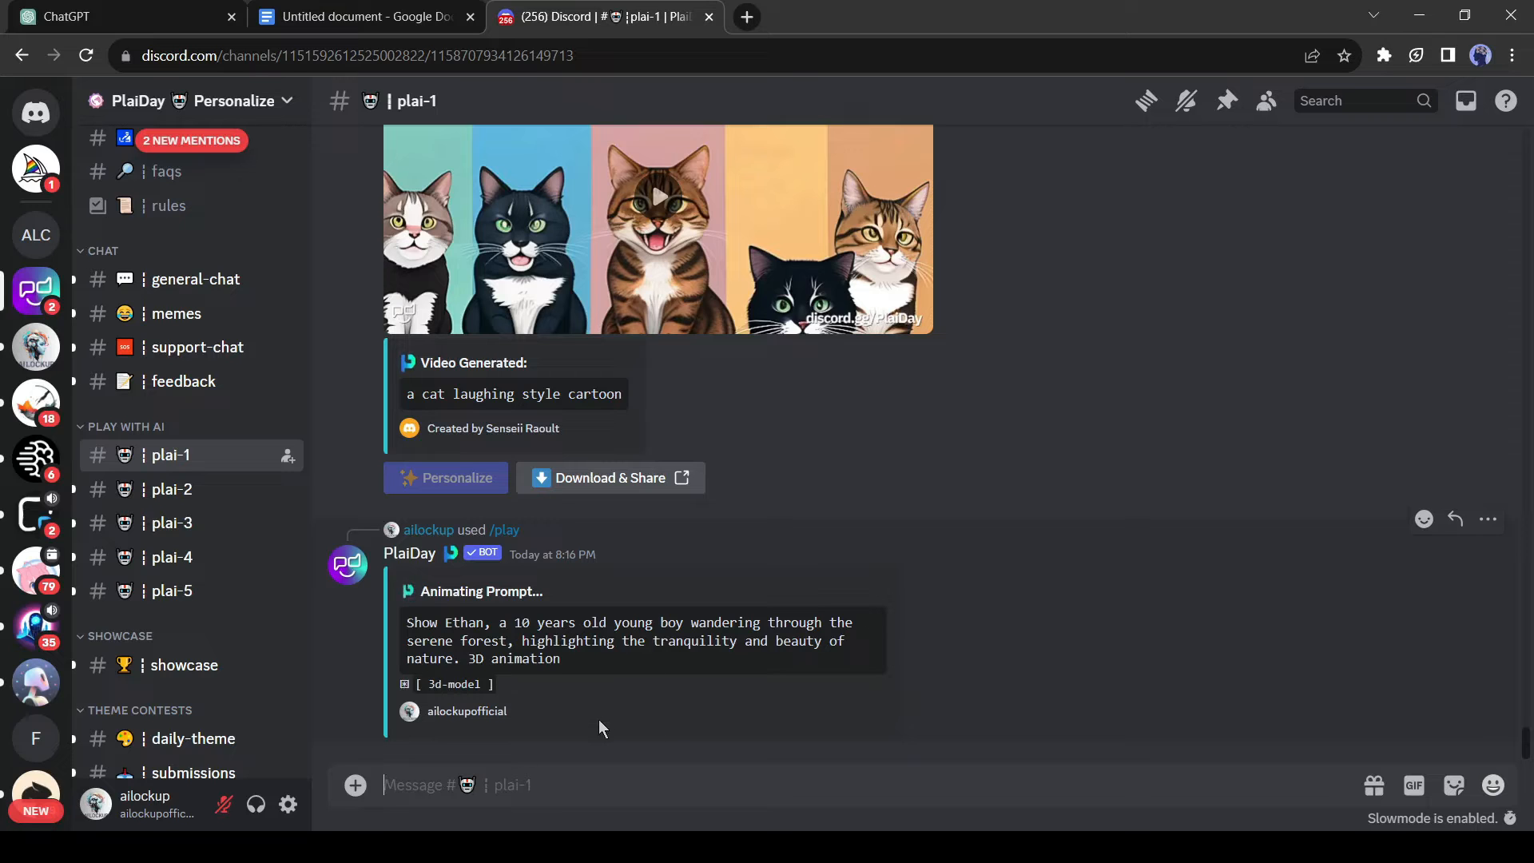
text(/)
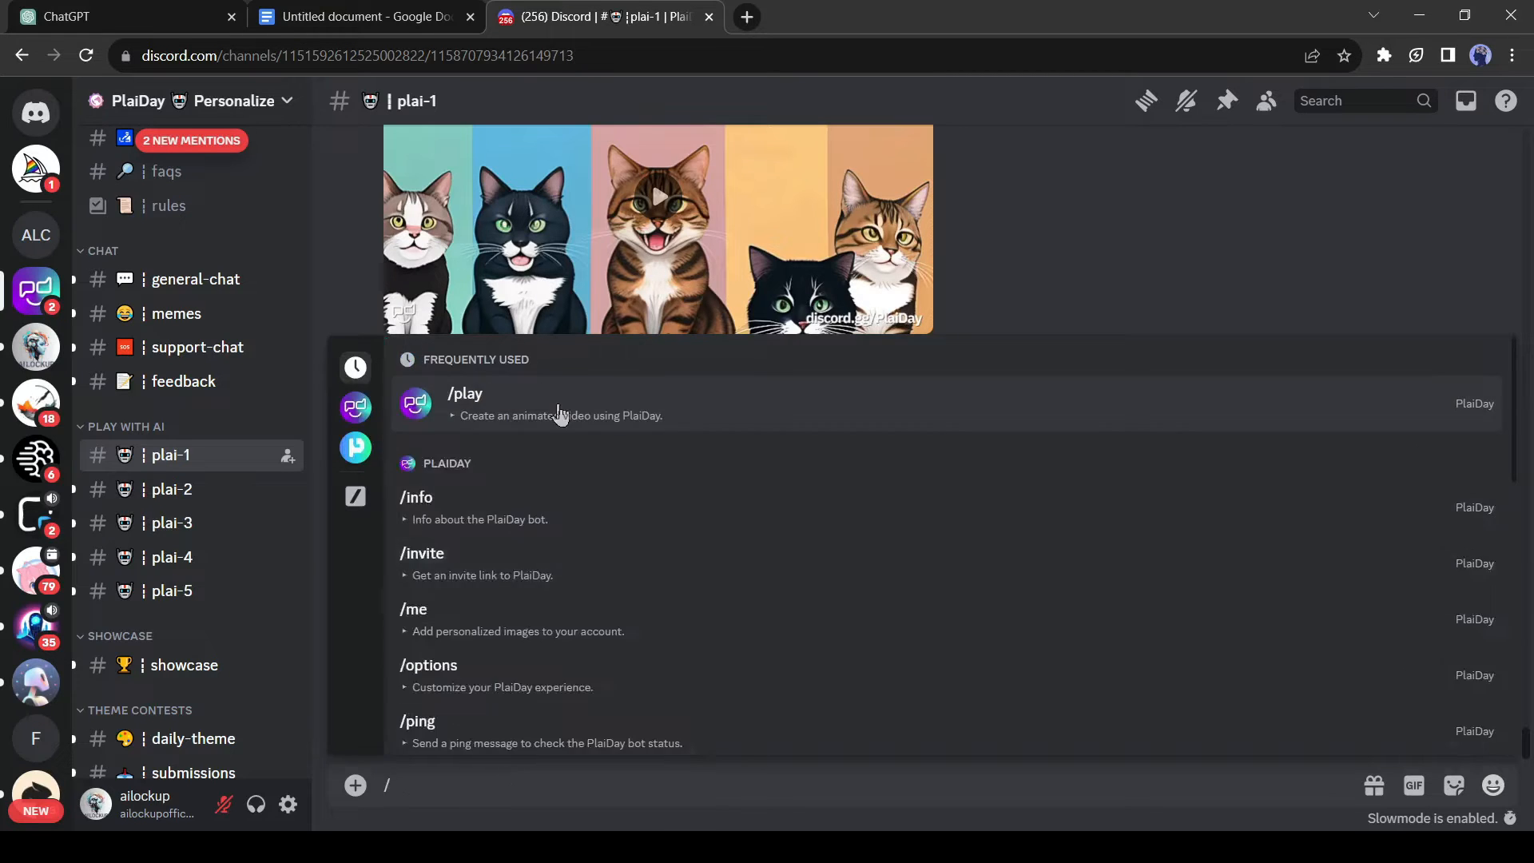
click(465, 393)
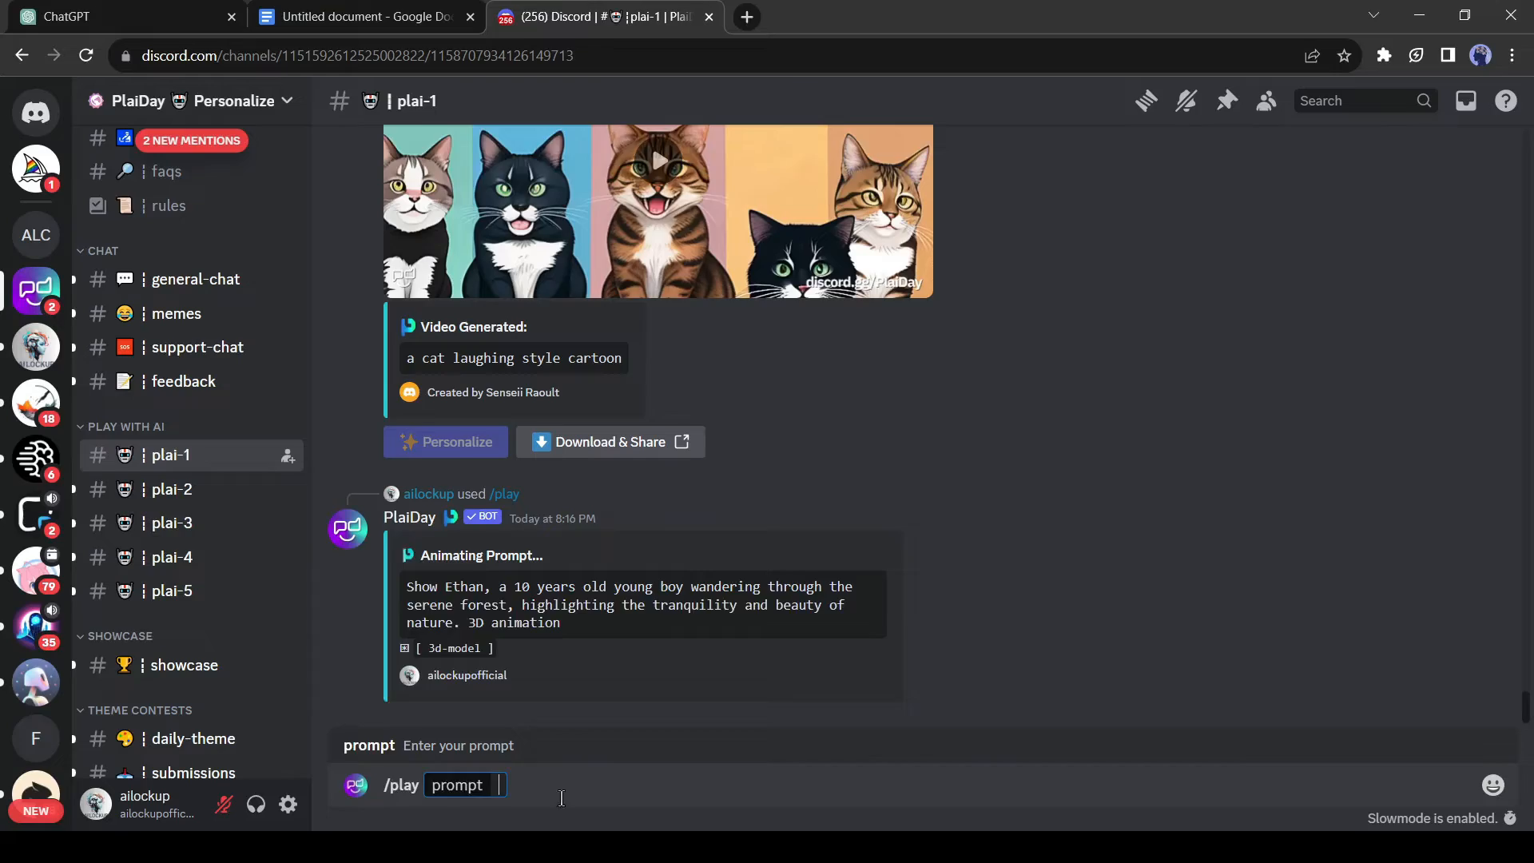
- Scroll through PlaiDay's generated clips of Ethan's forest walk, deer encounter and companionship
scroll(down, 3)
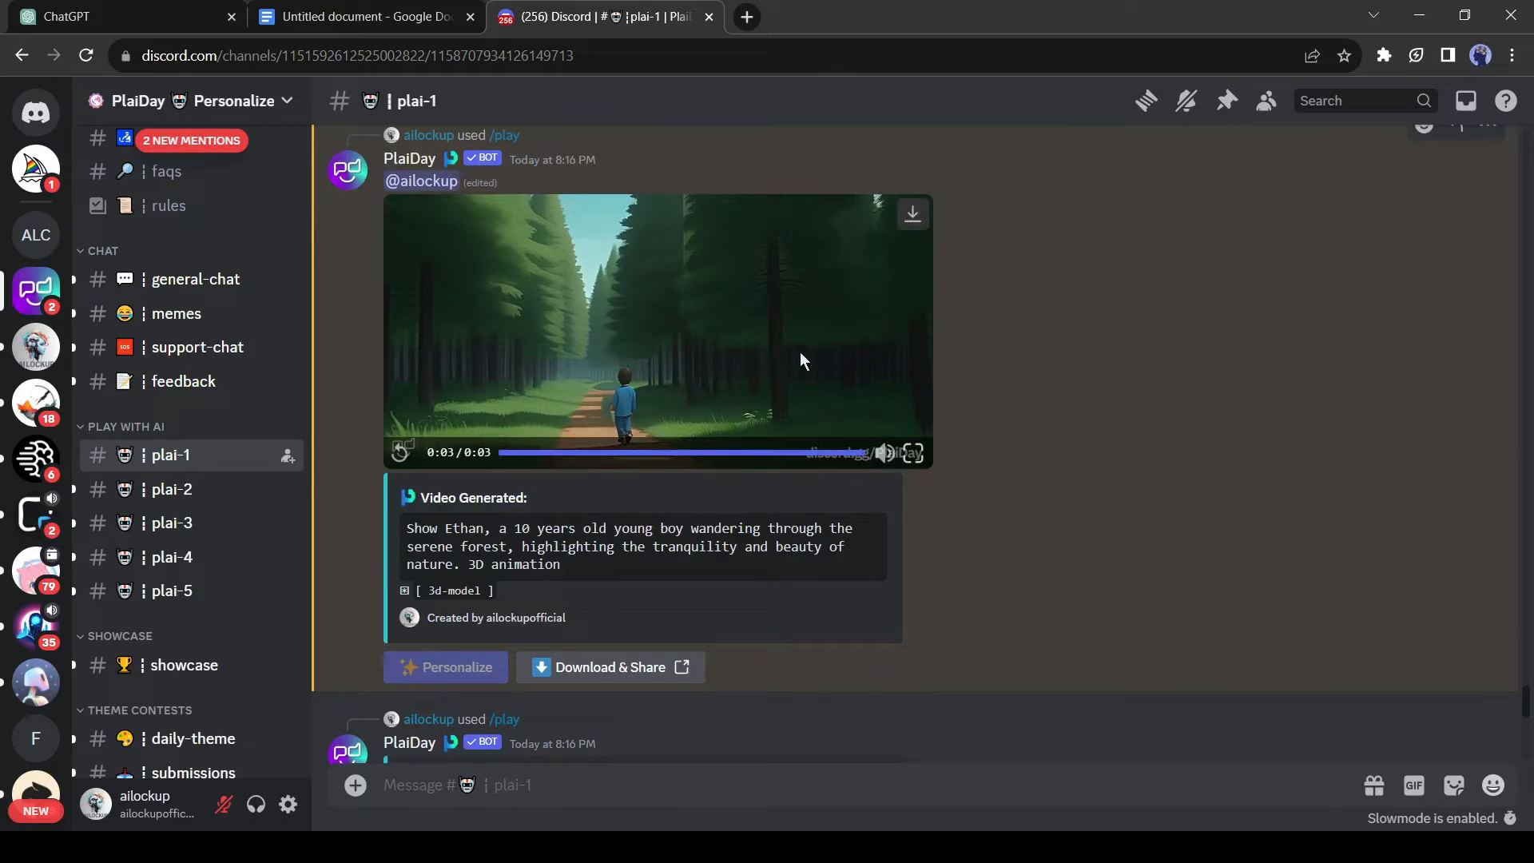
scroll(down, 3)
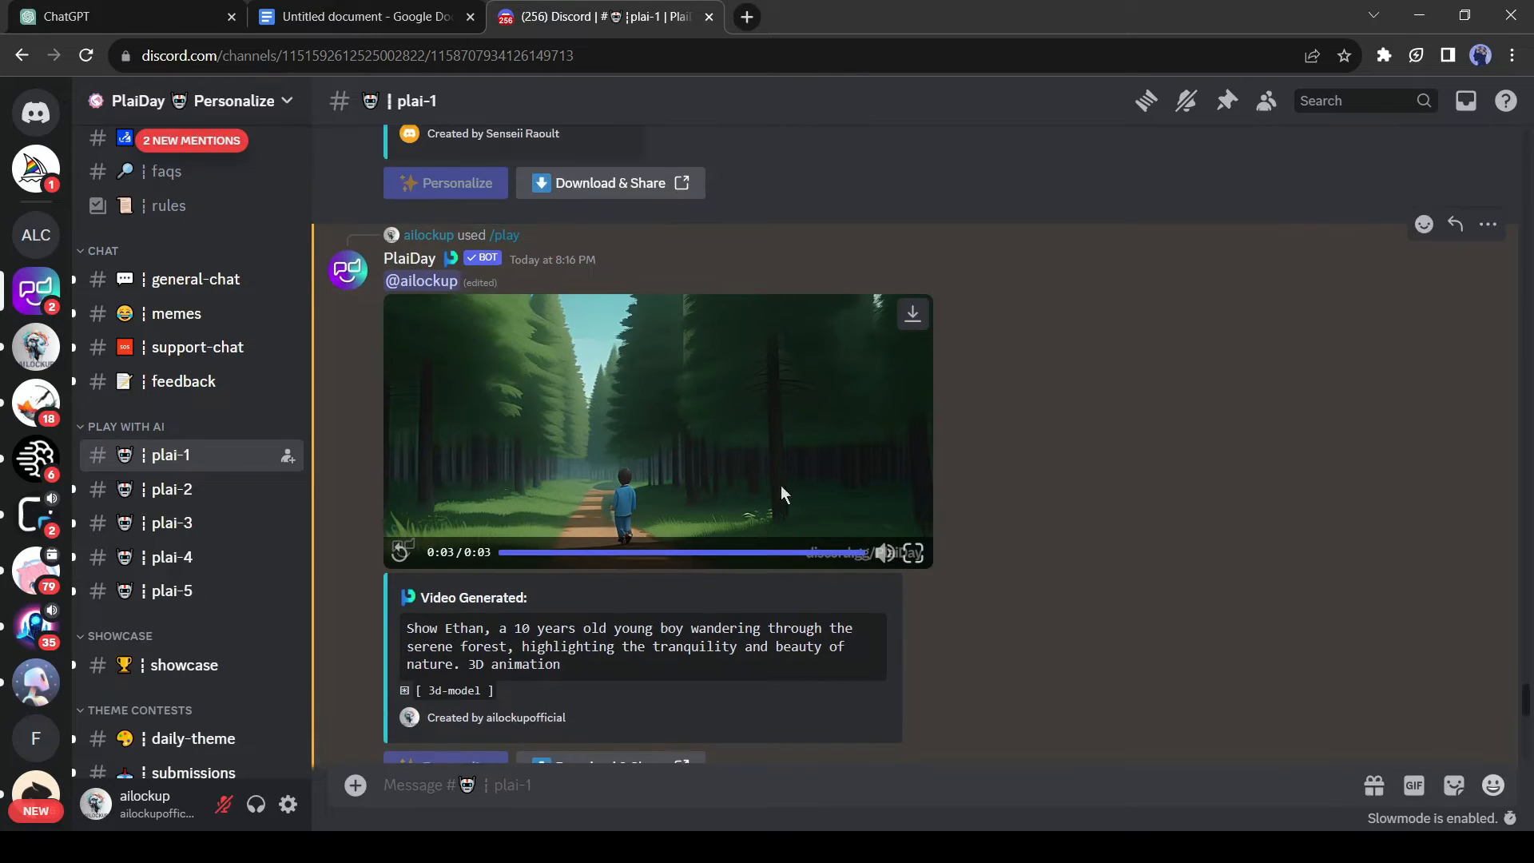
mouse_move(912, 315)
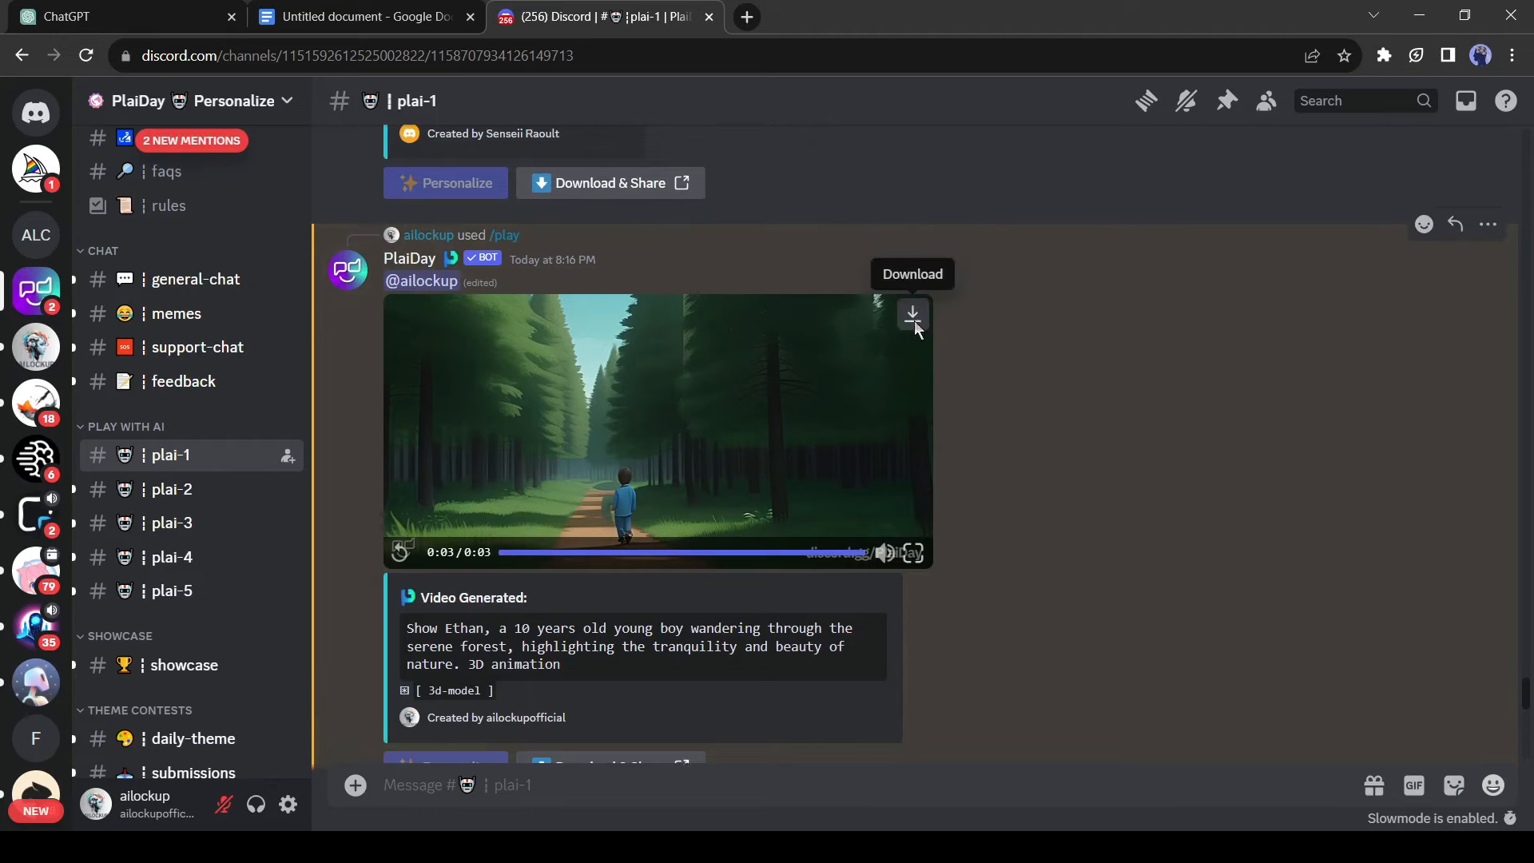
scroll(down, 3)
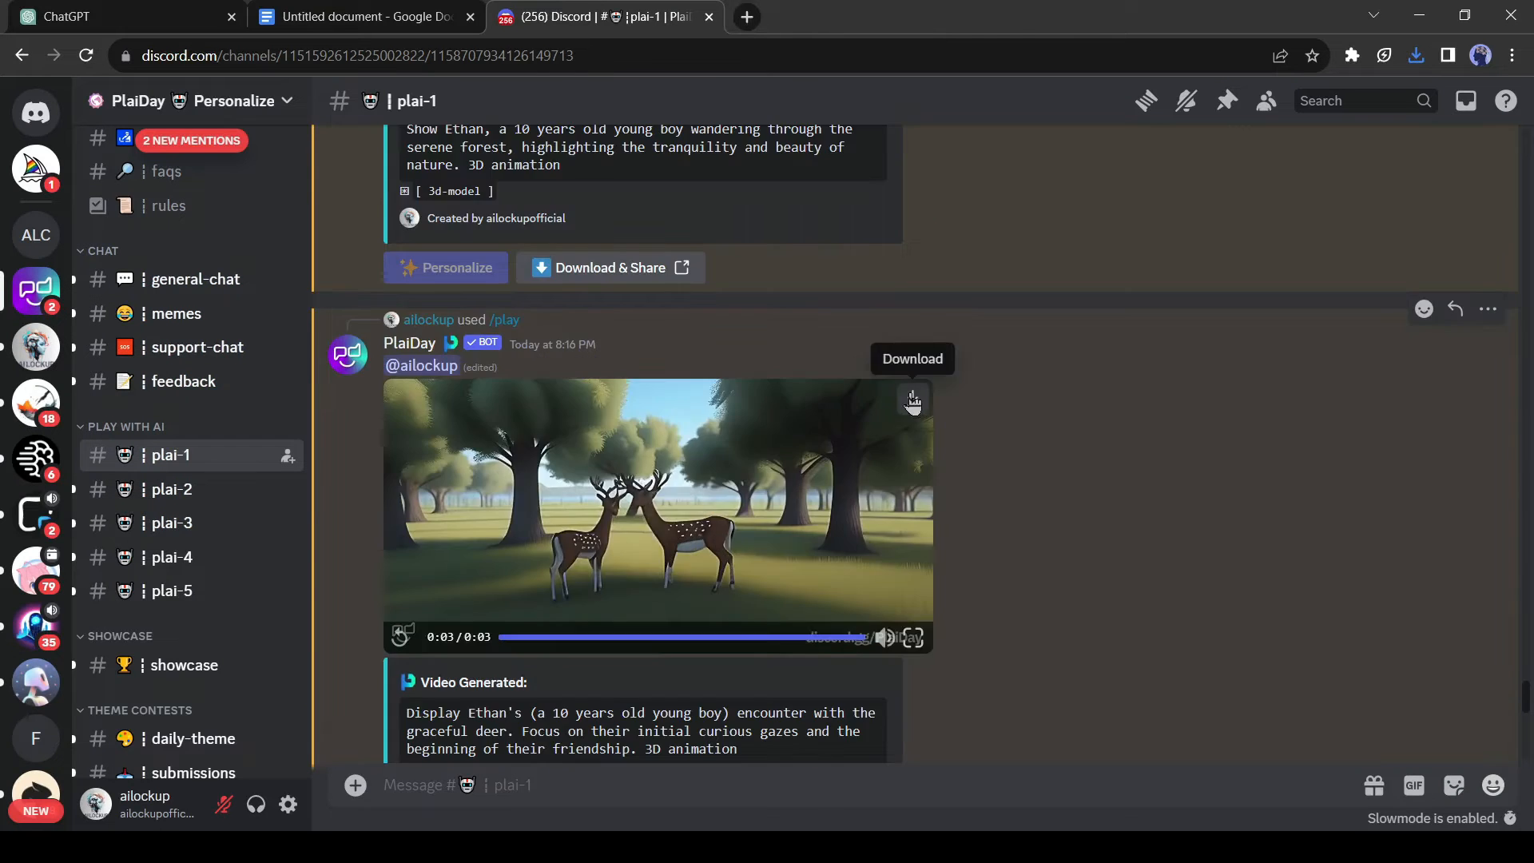
scroll(down, 3)
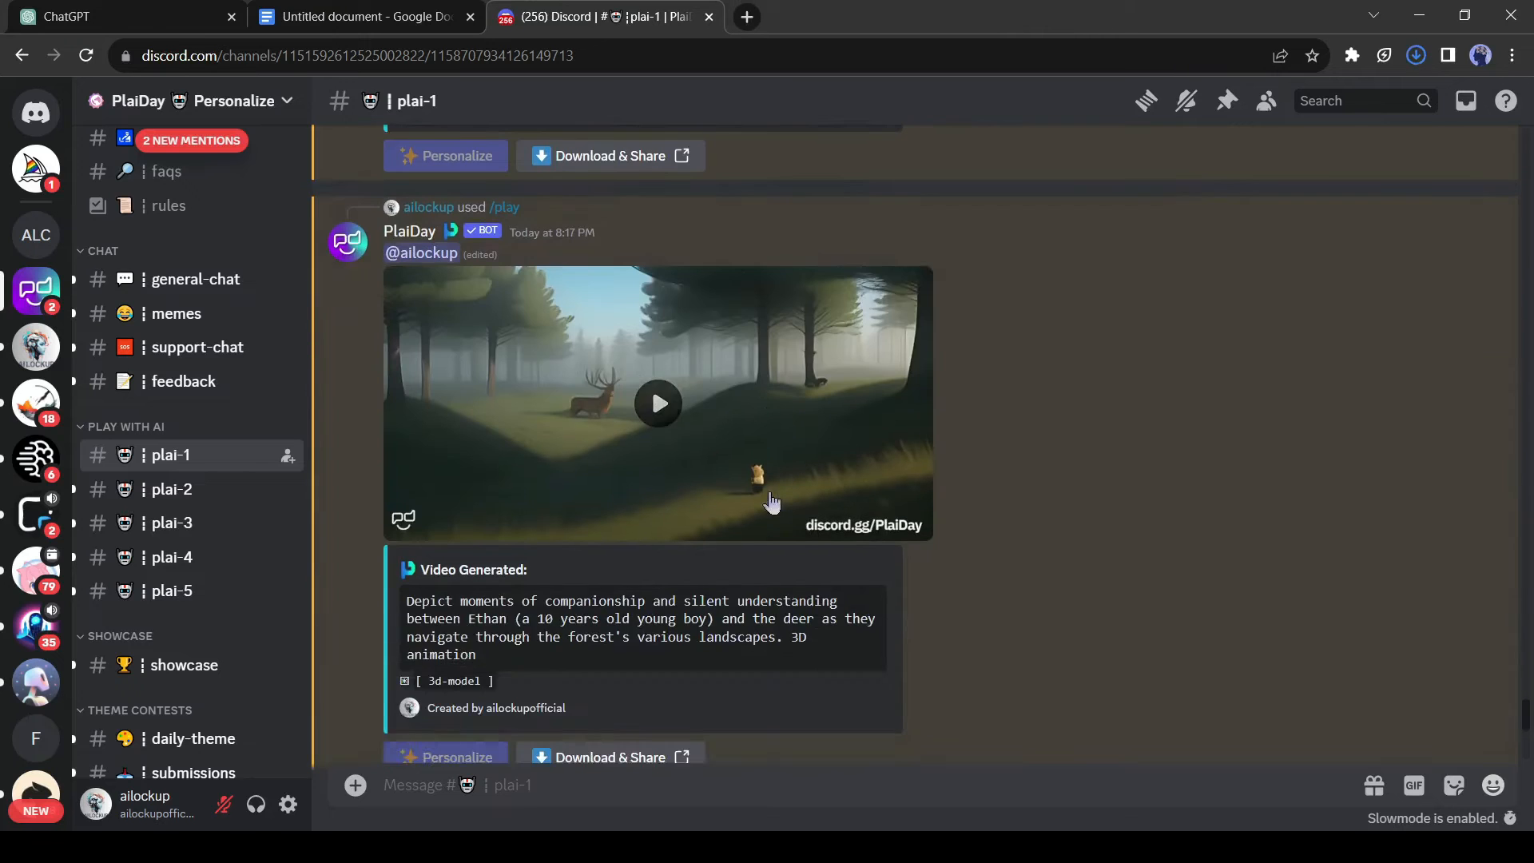
scroll(down, 3)
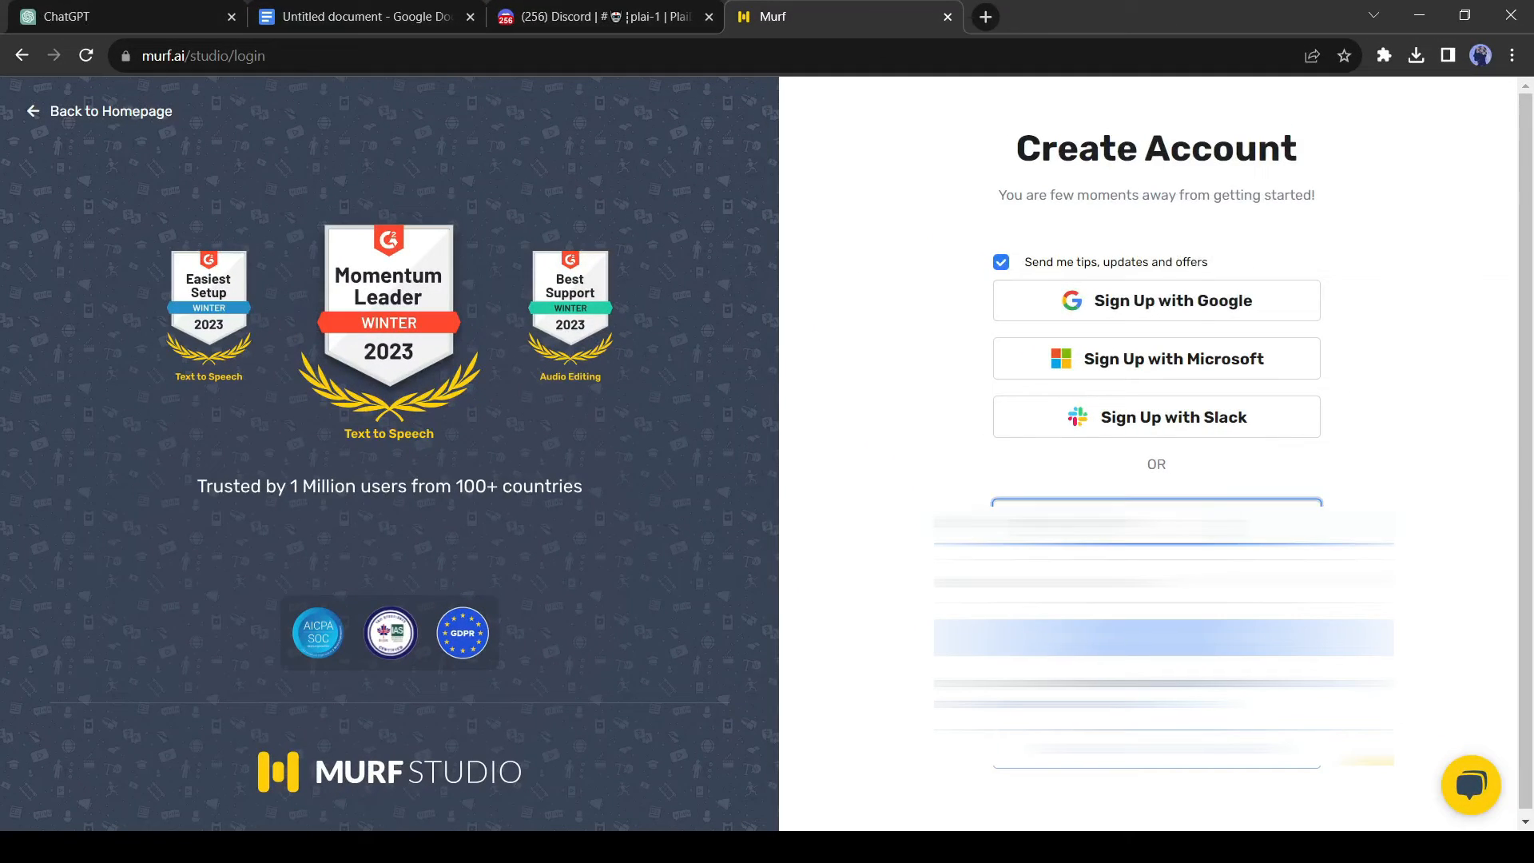
- Sign up for Murf and create the 'Ethan And Deer' project from the Presentation template
click(1154, 502)
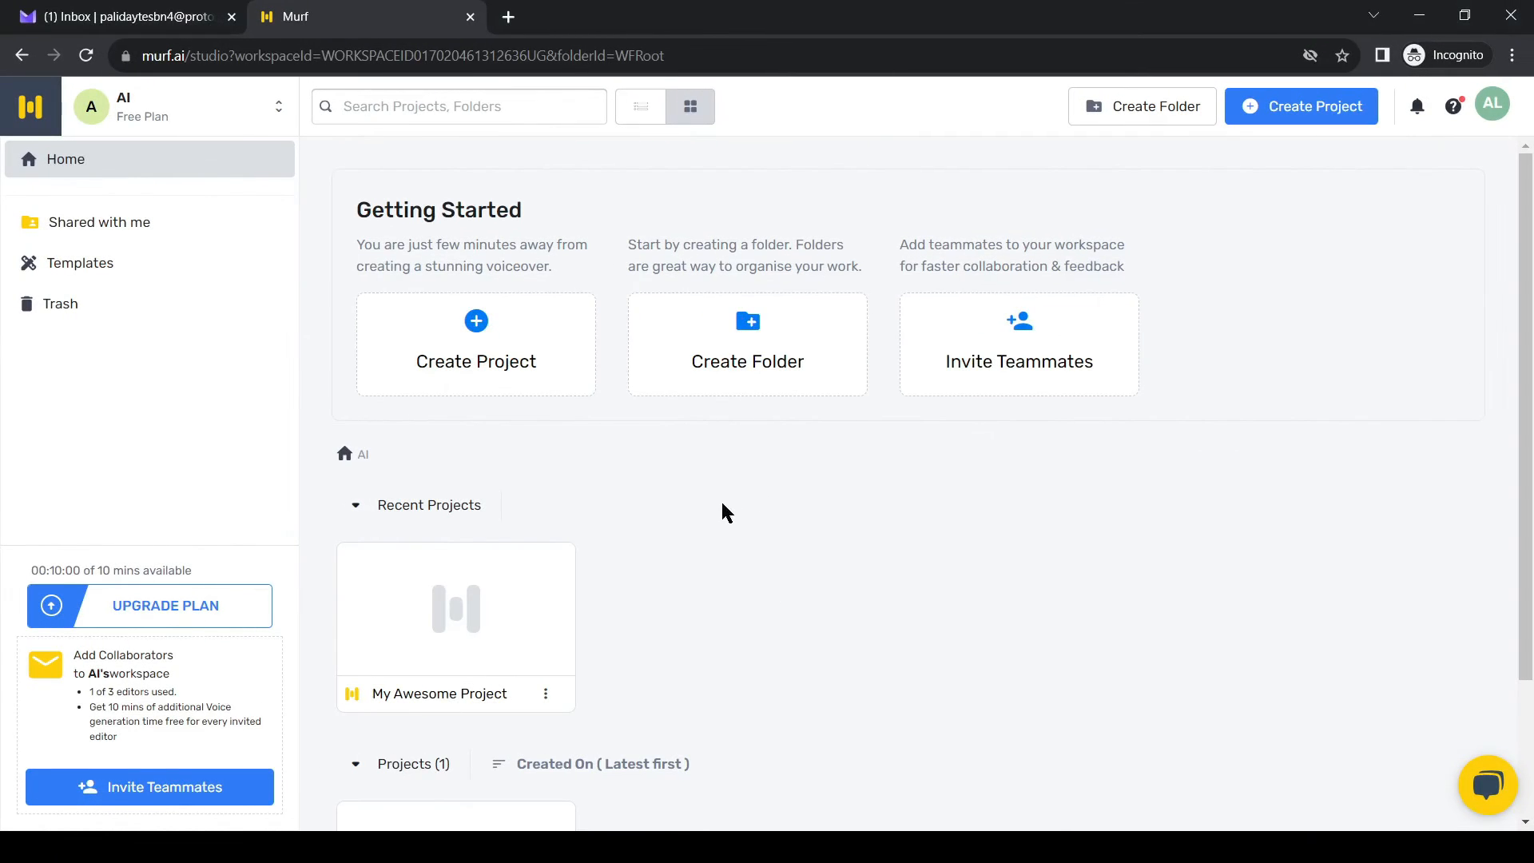
click(1302, 105)
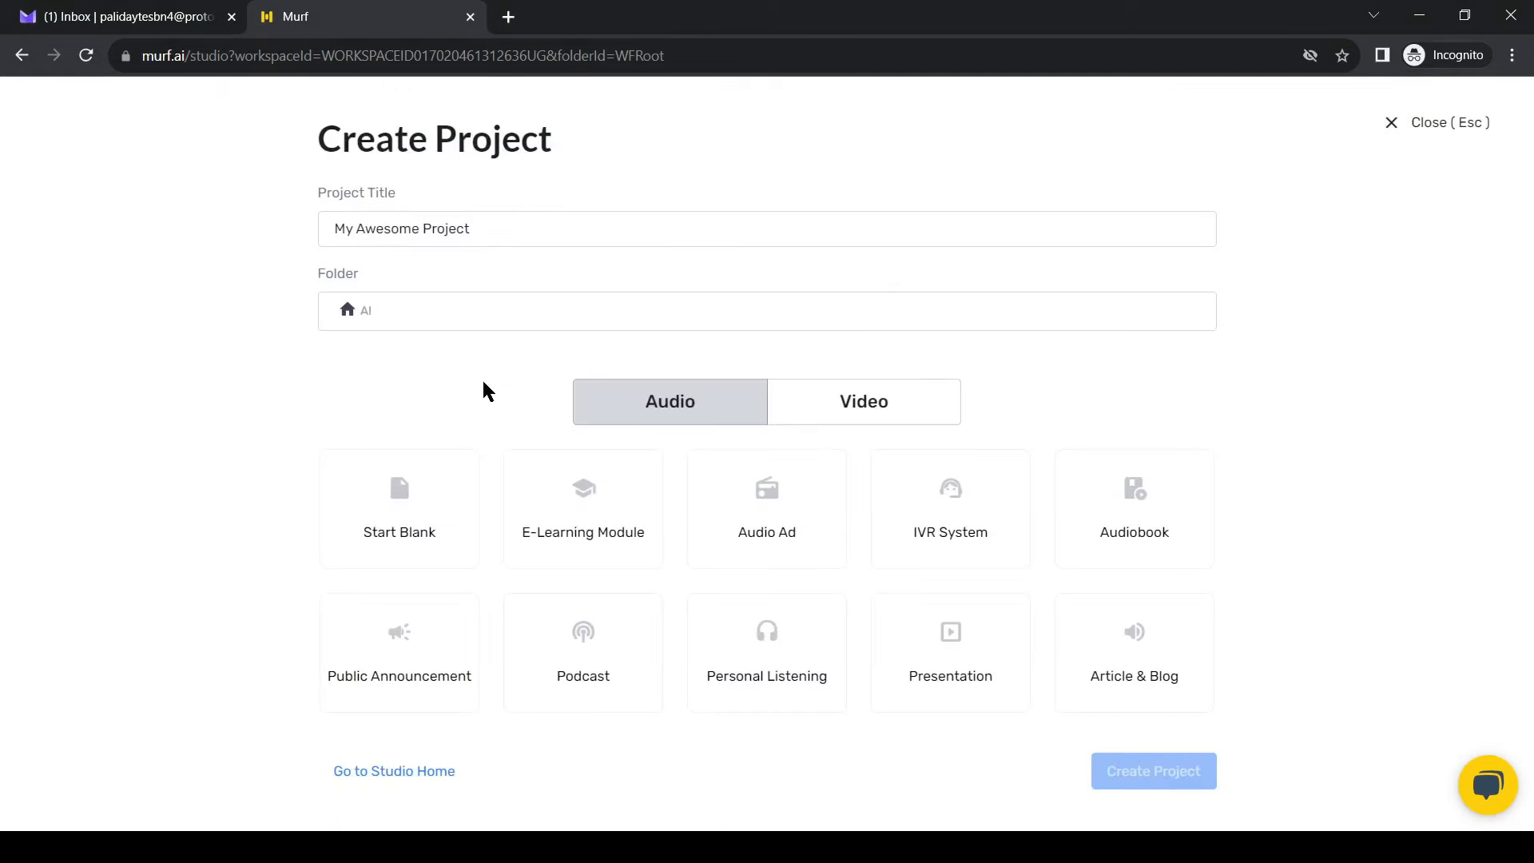
text(Ethan)
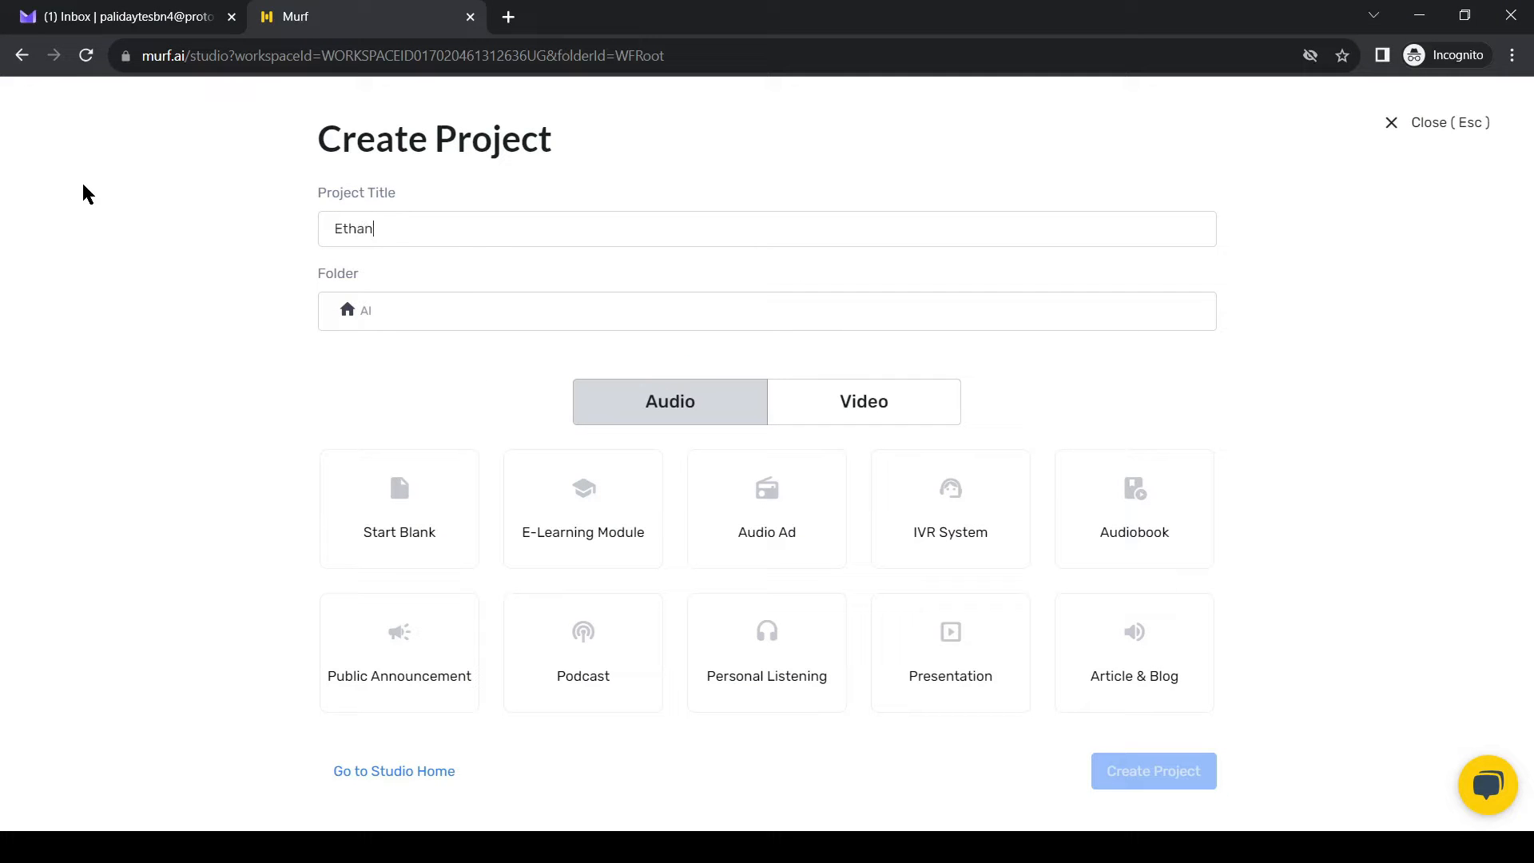
click(948, 653)
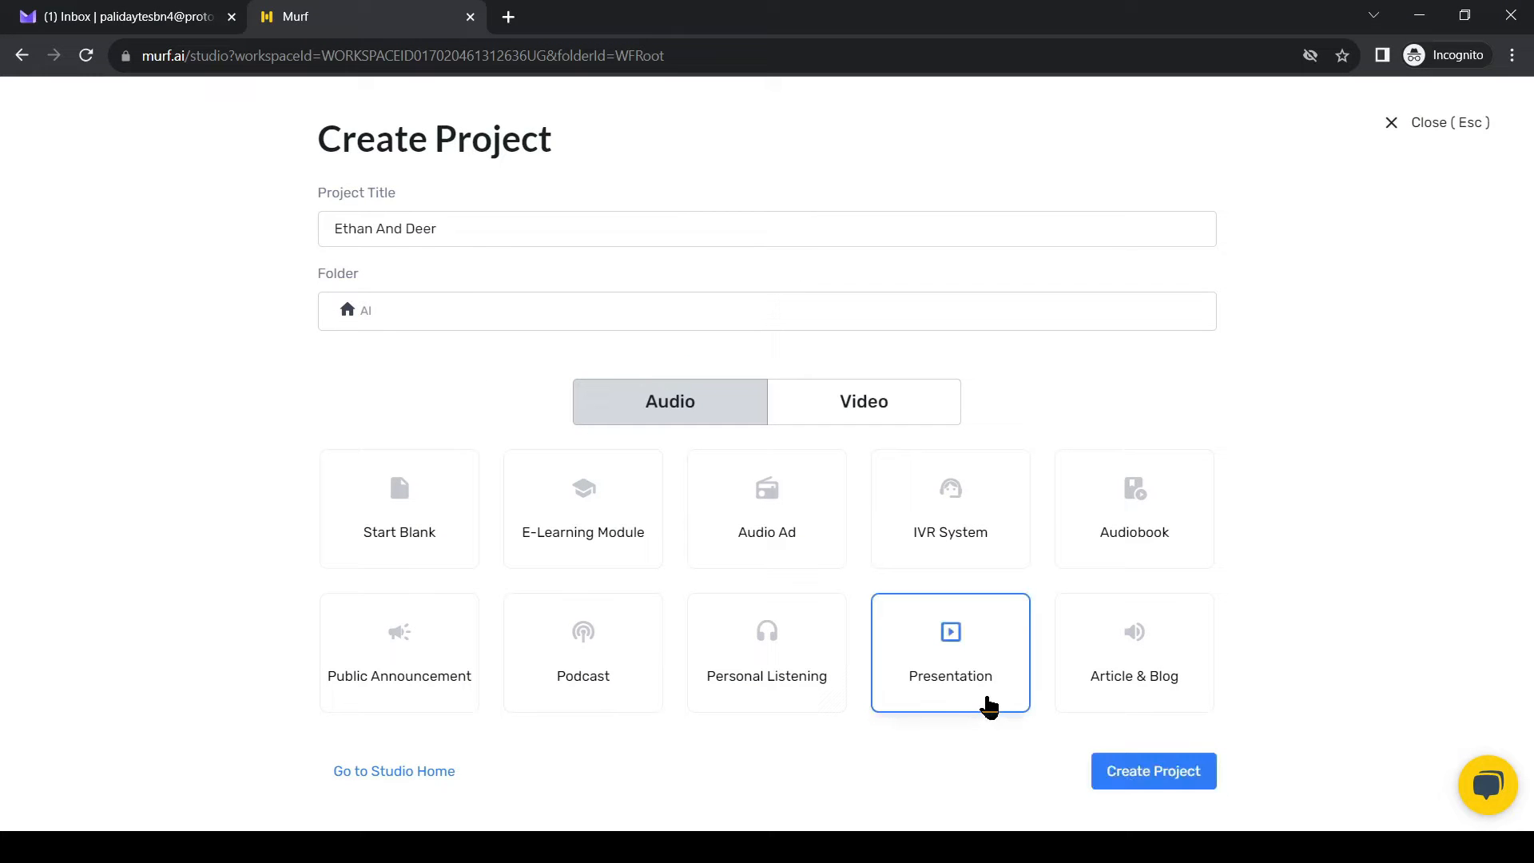
click(1152, 770)
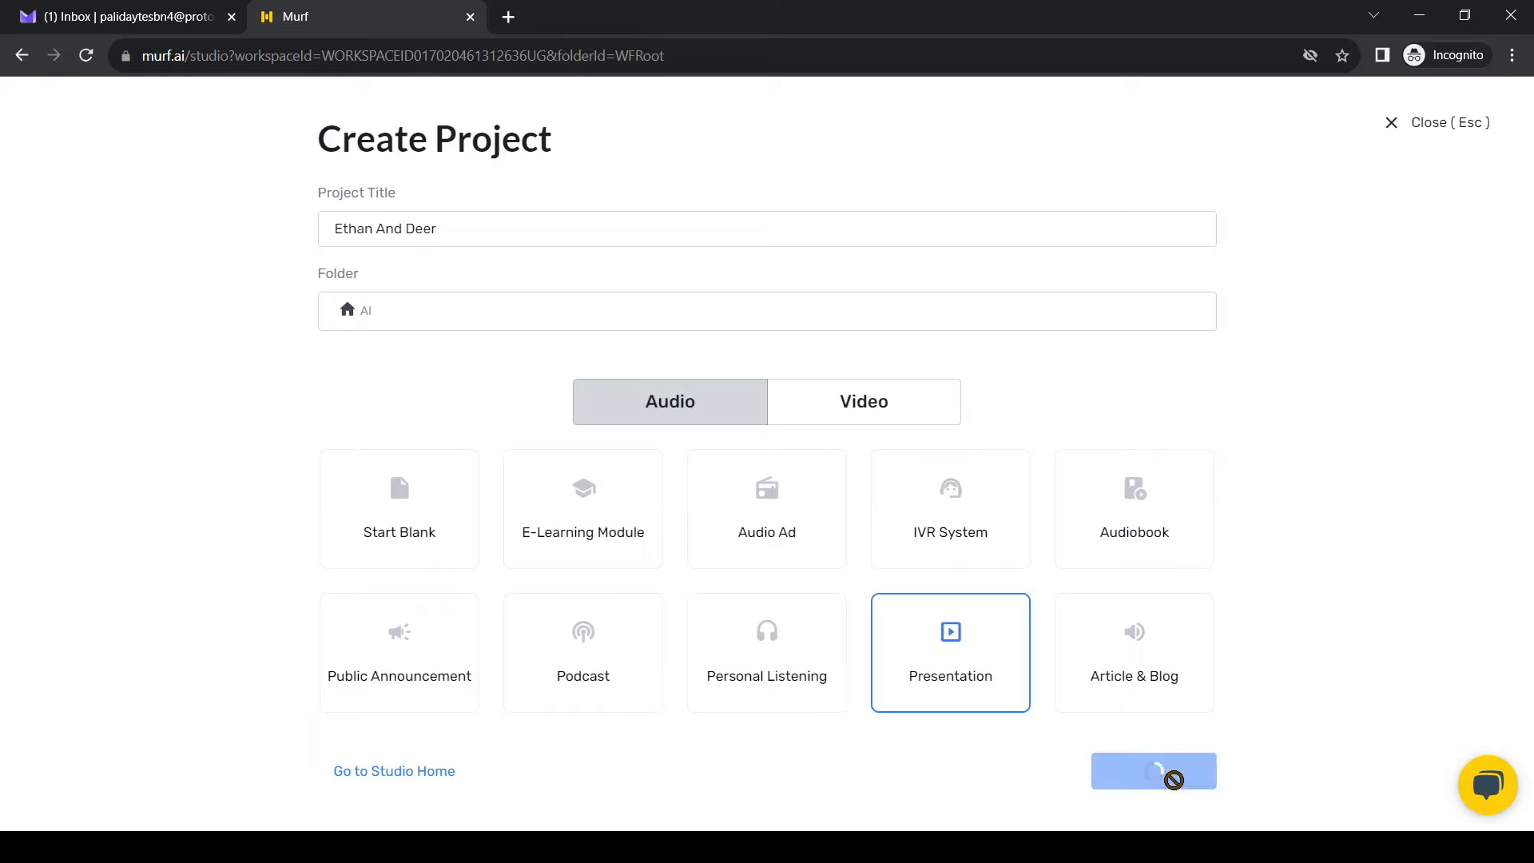
click(1153, 771)
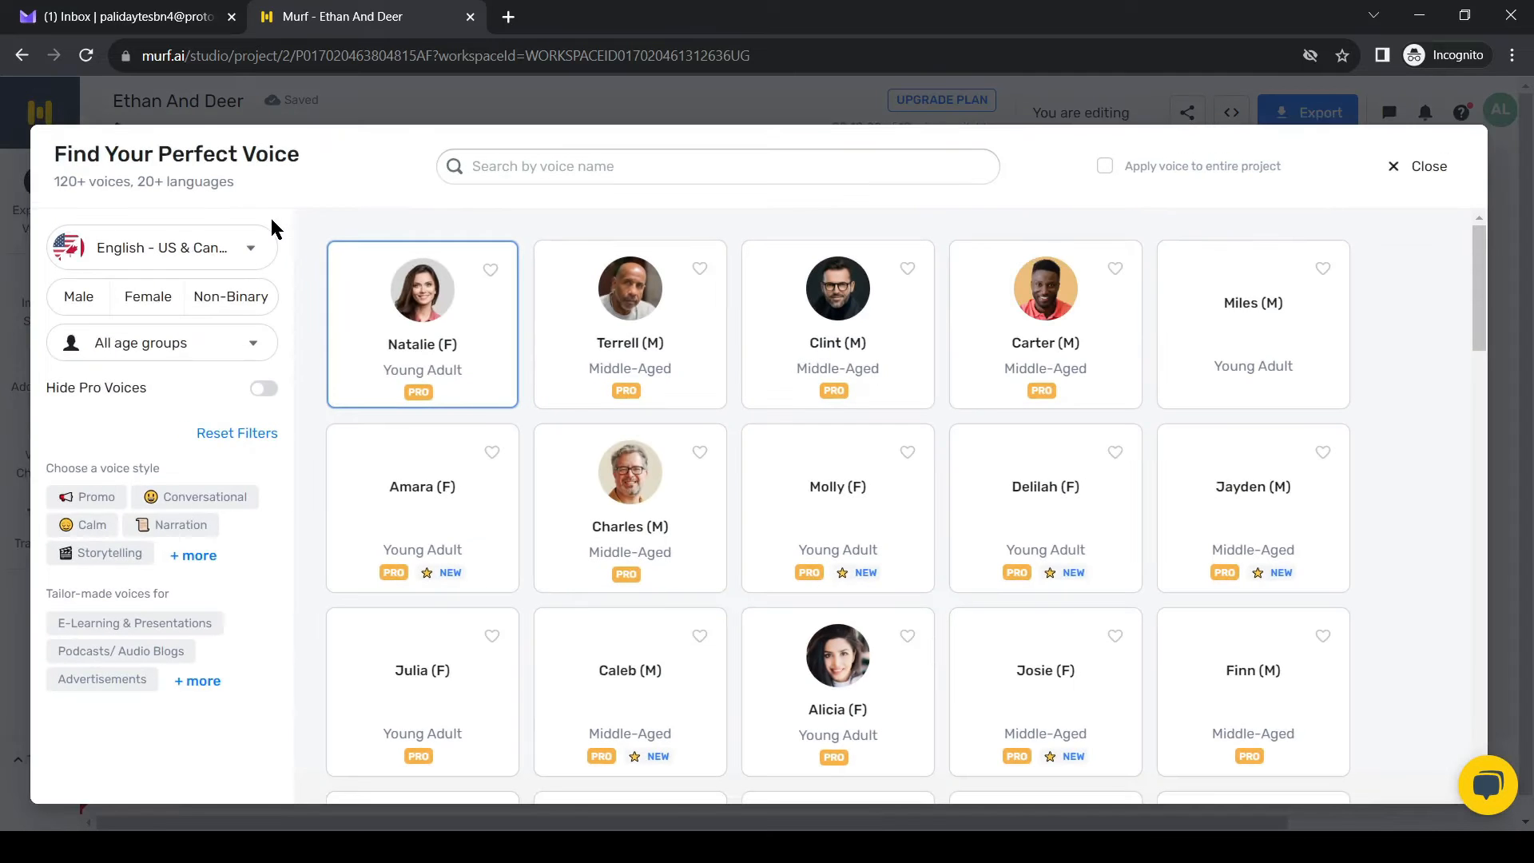
- Scroll the voice list and select Alicia (F) as the narrator
scroll(down, 3)
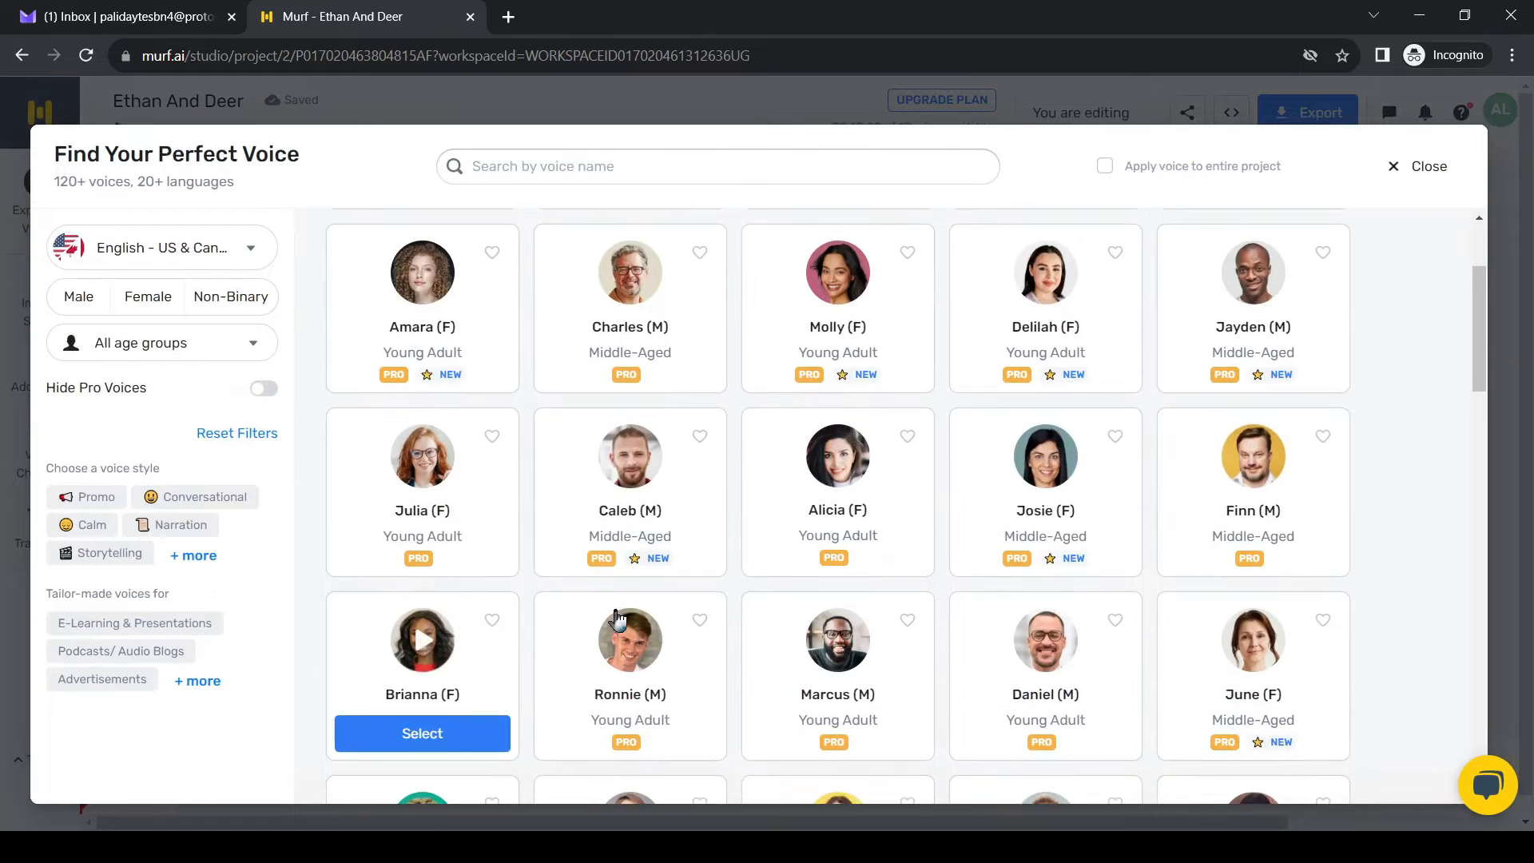
scroll(down, 3)
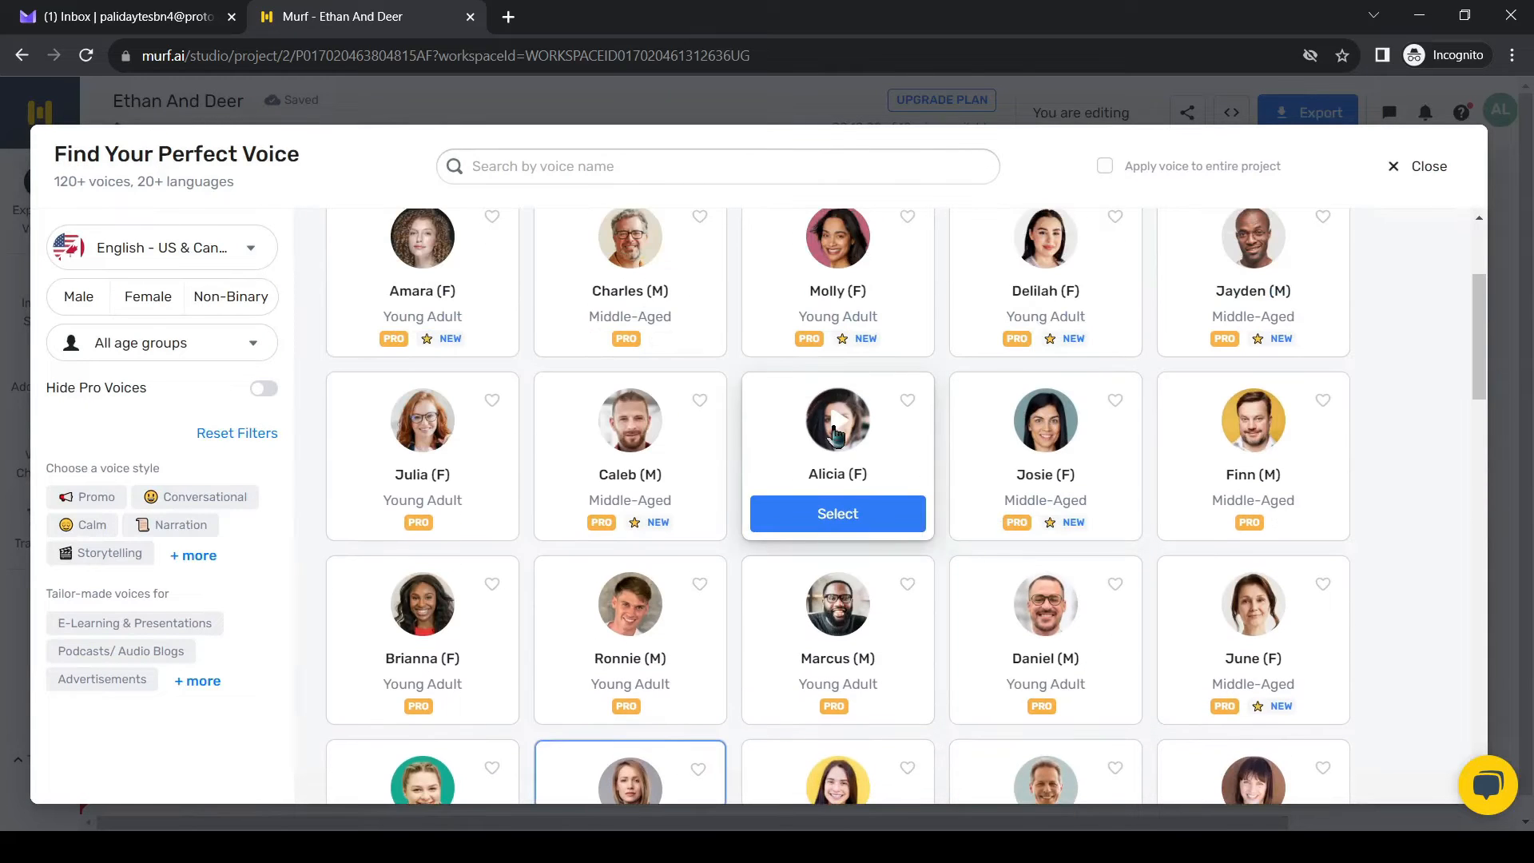
click(838, 514)
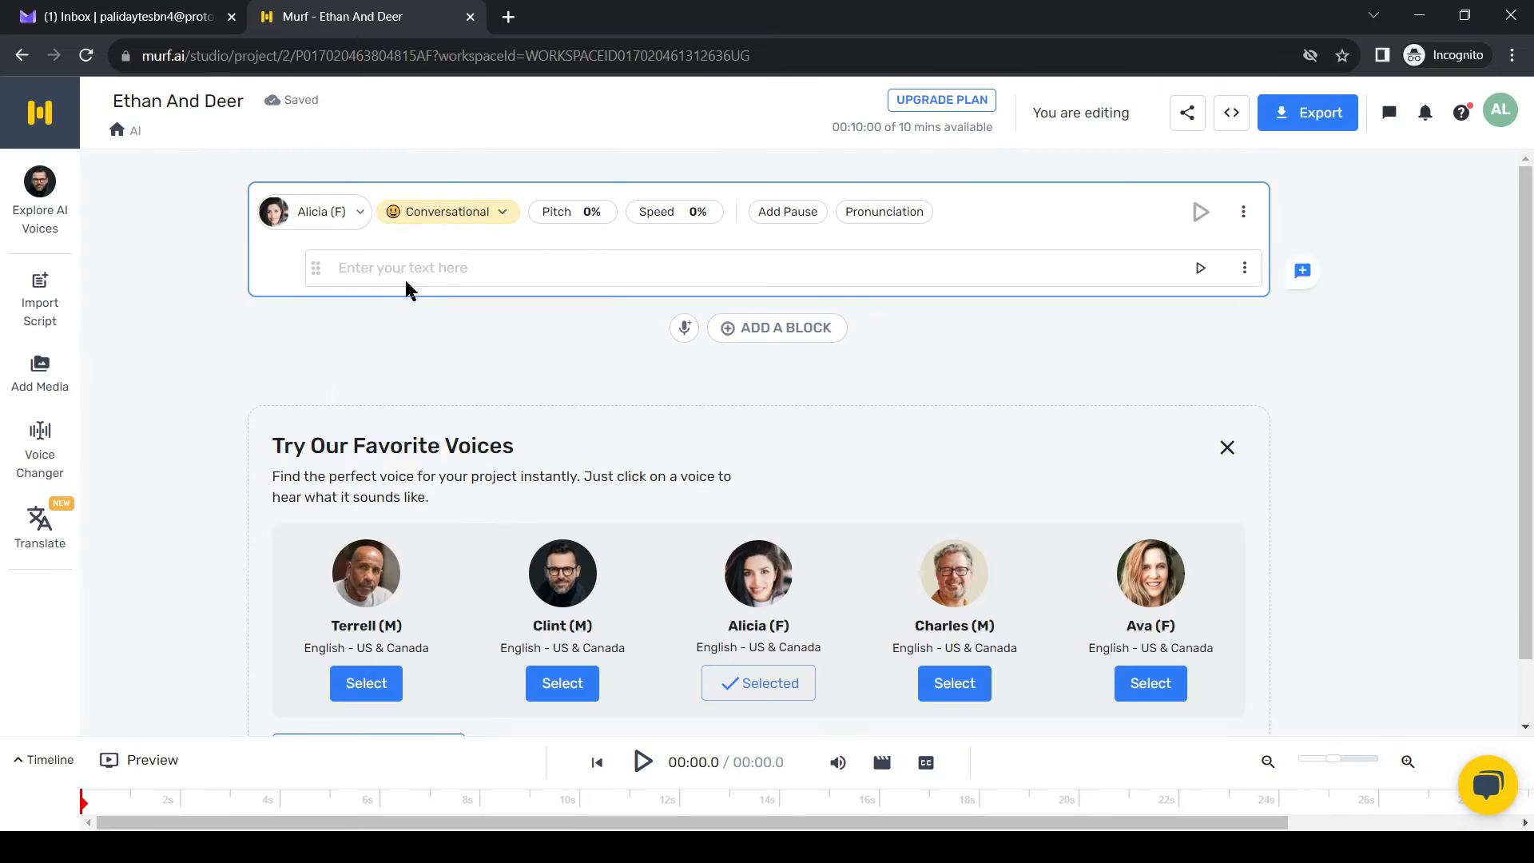
click(359, 17)
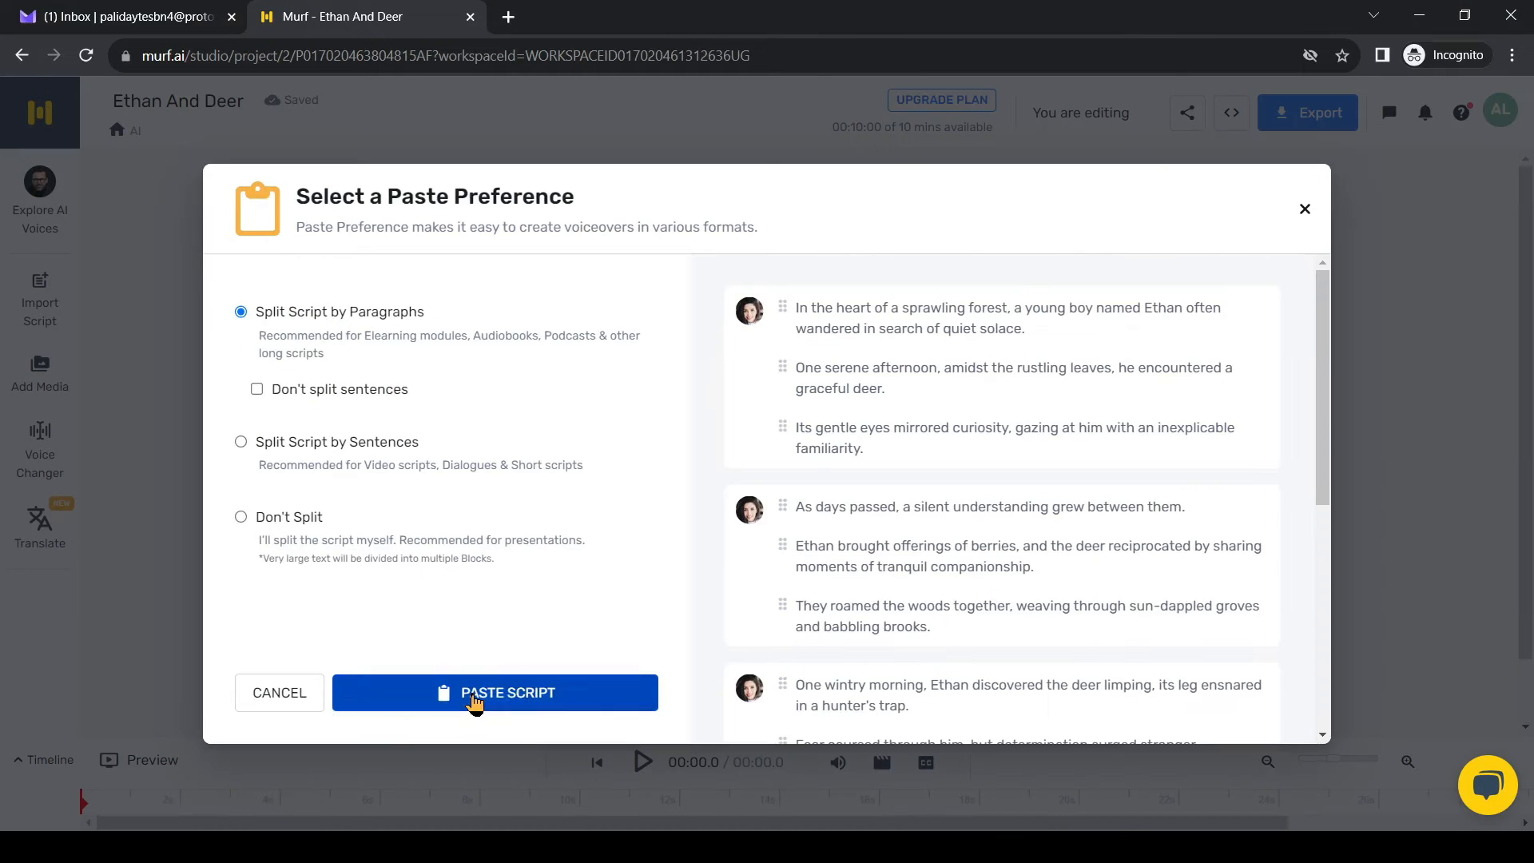
- Paste the story split by paragraphs and preview Alicia's narration
click(494, 692)
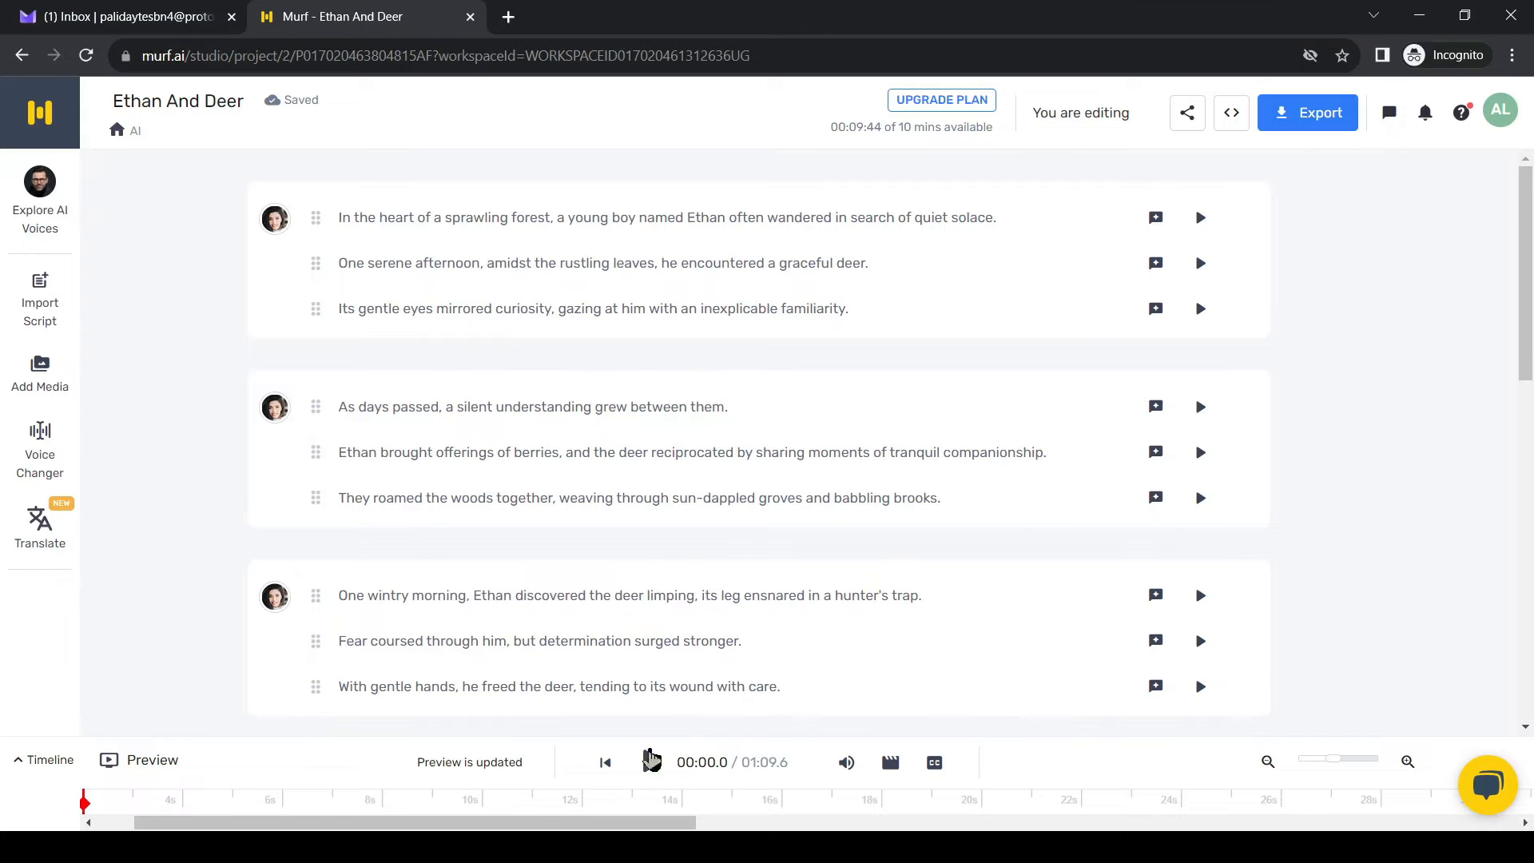
click(649, 762)
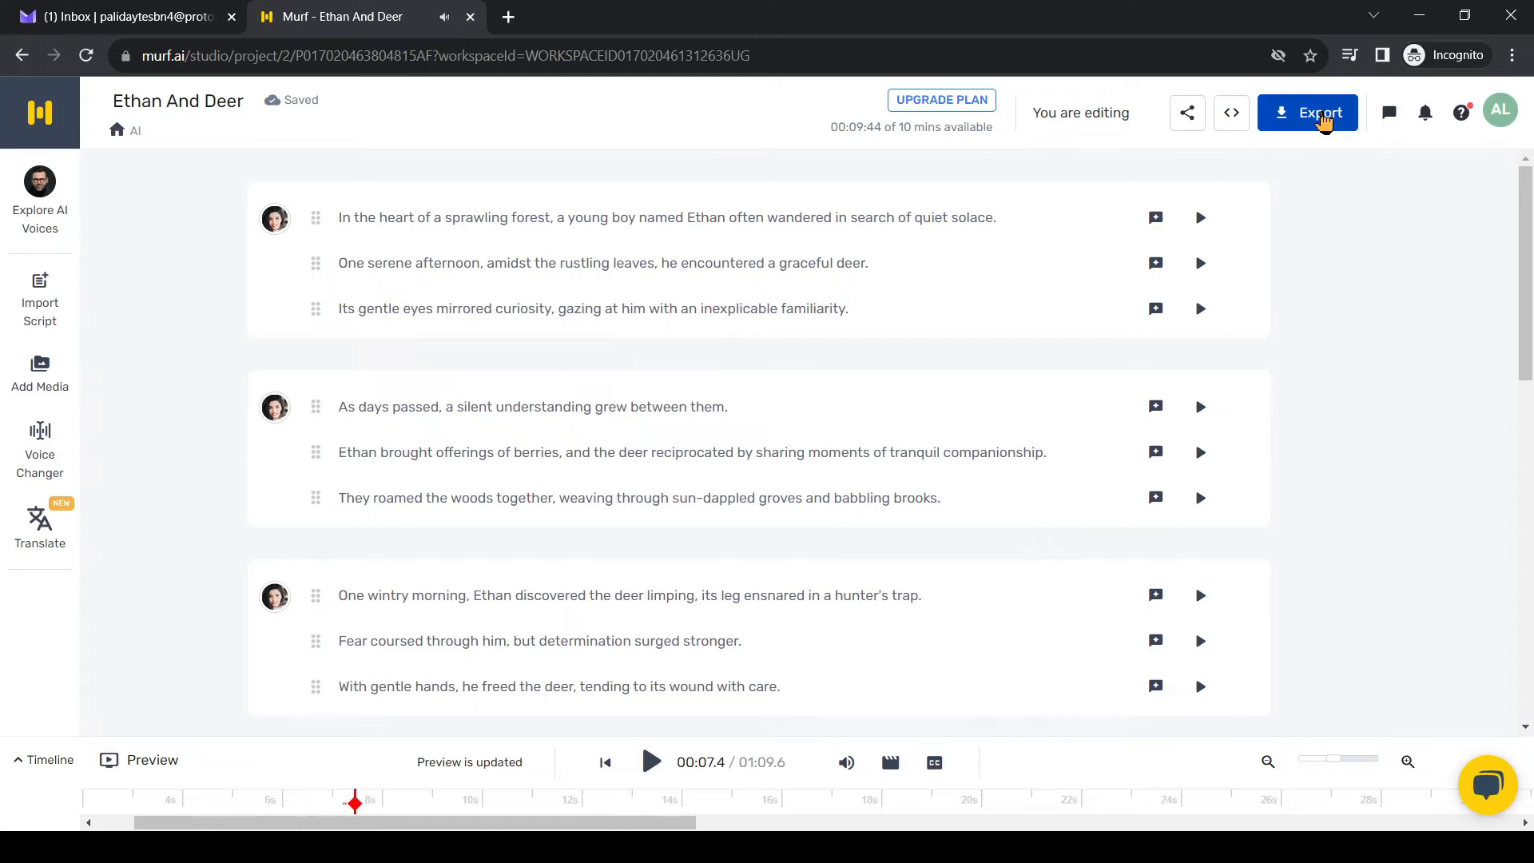
- Open Murf's export format options for the Ethan And Deer voiceover, choosing Voice Only
click(1308, 113)
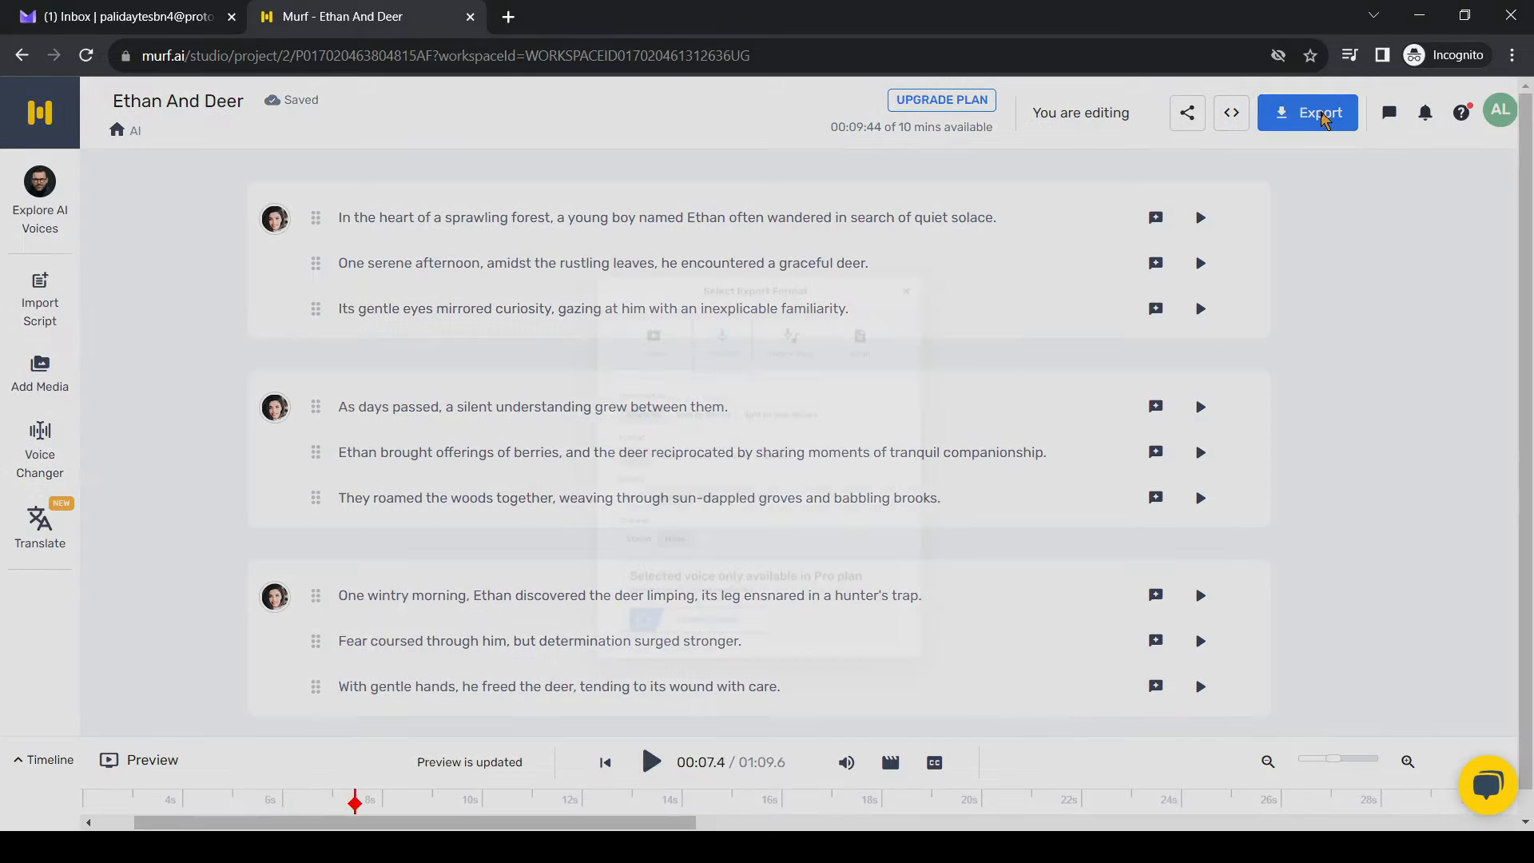
click(1308, 113)
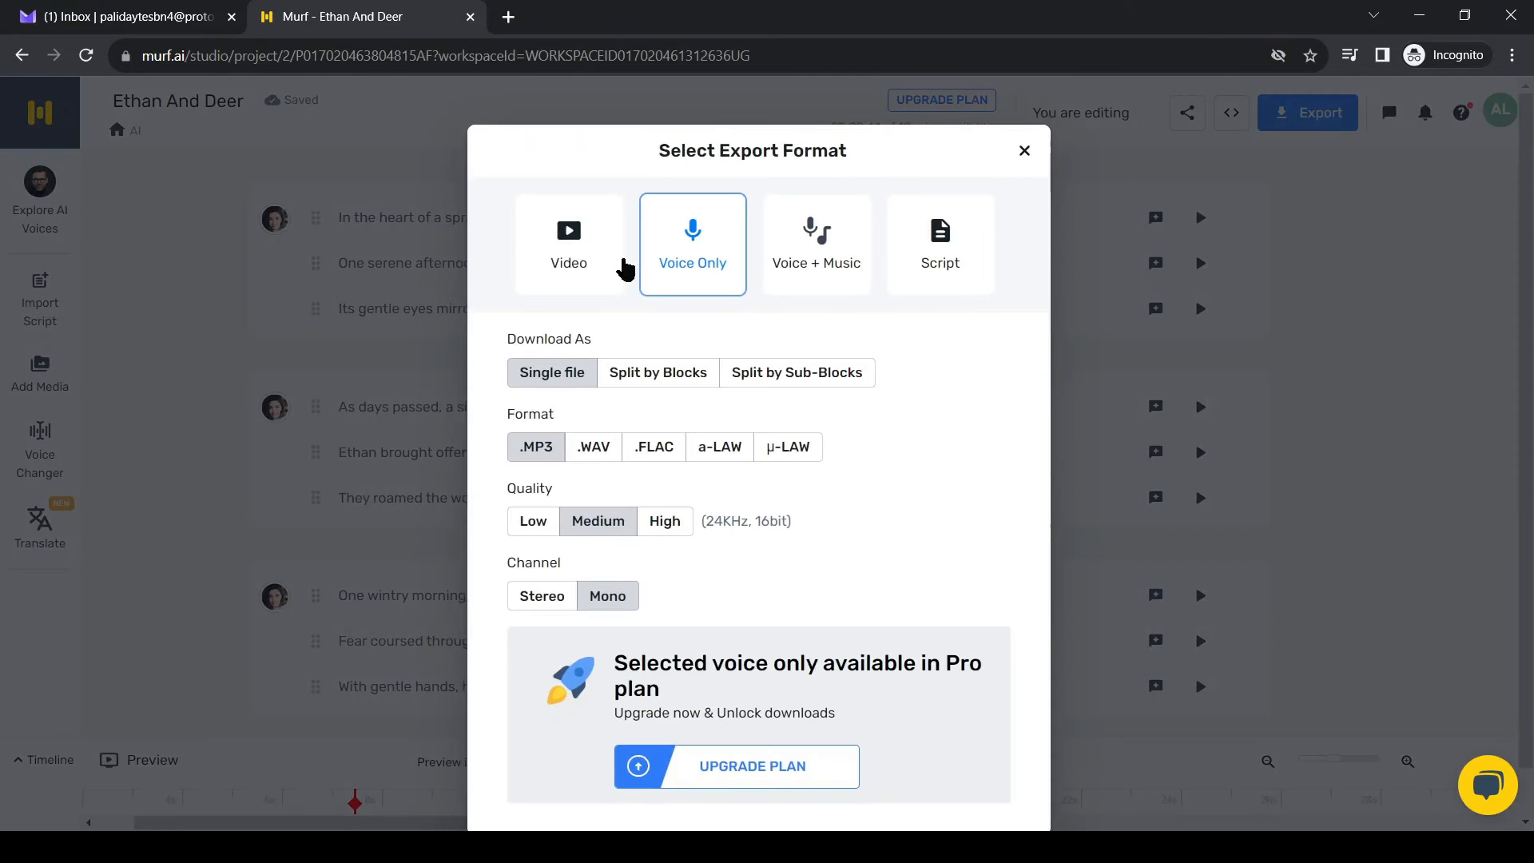
mouse_move(517, 330)
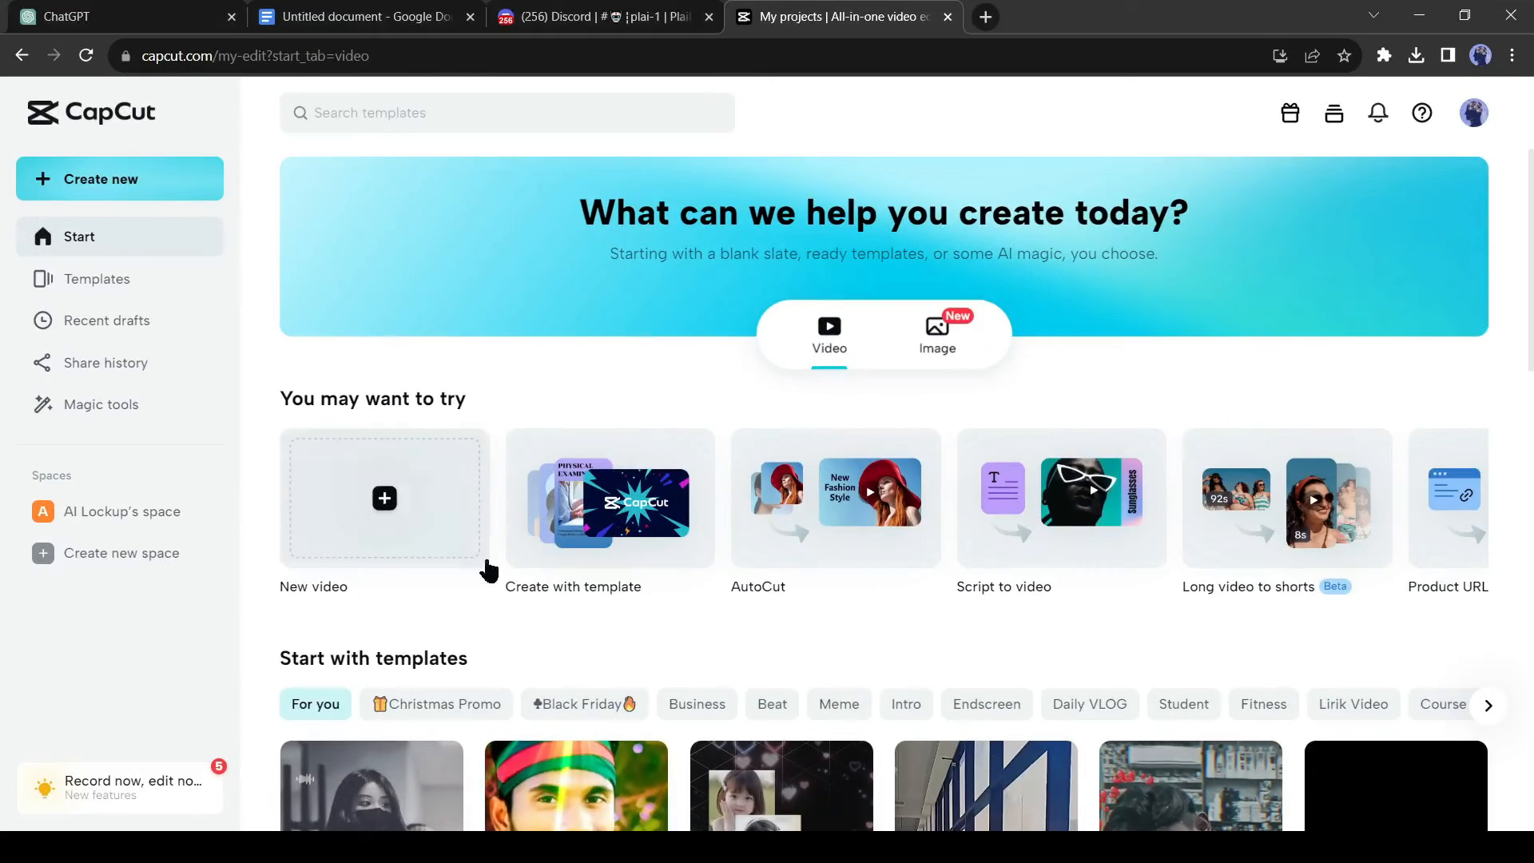
mouse_move(1483, 526)
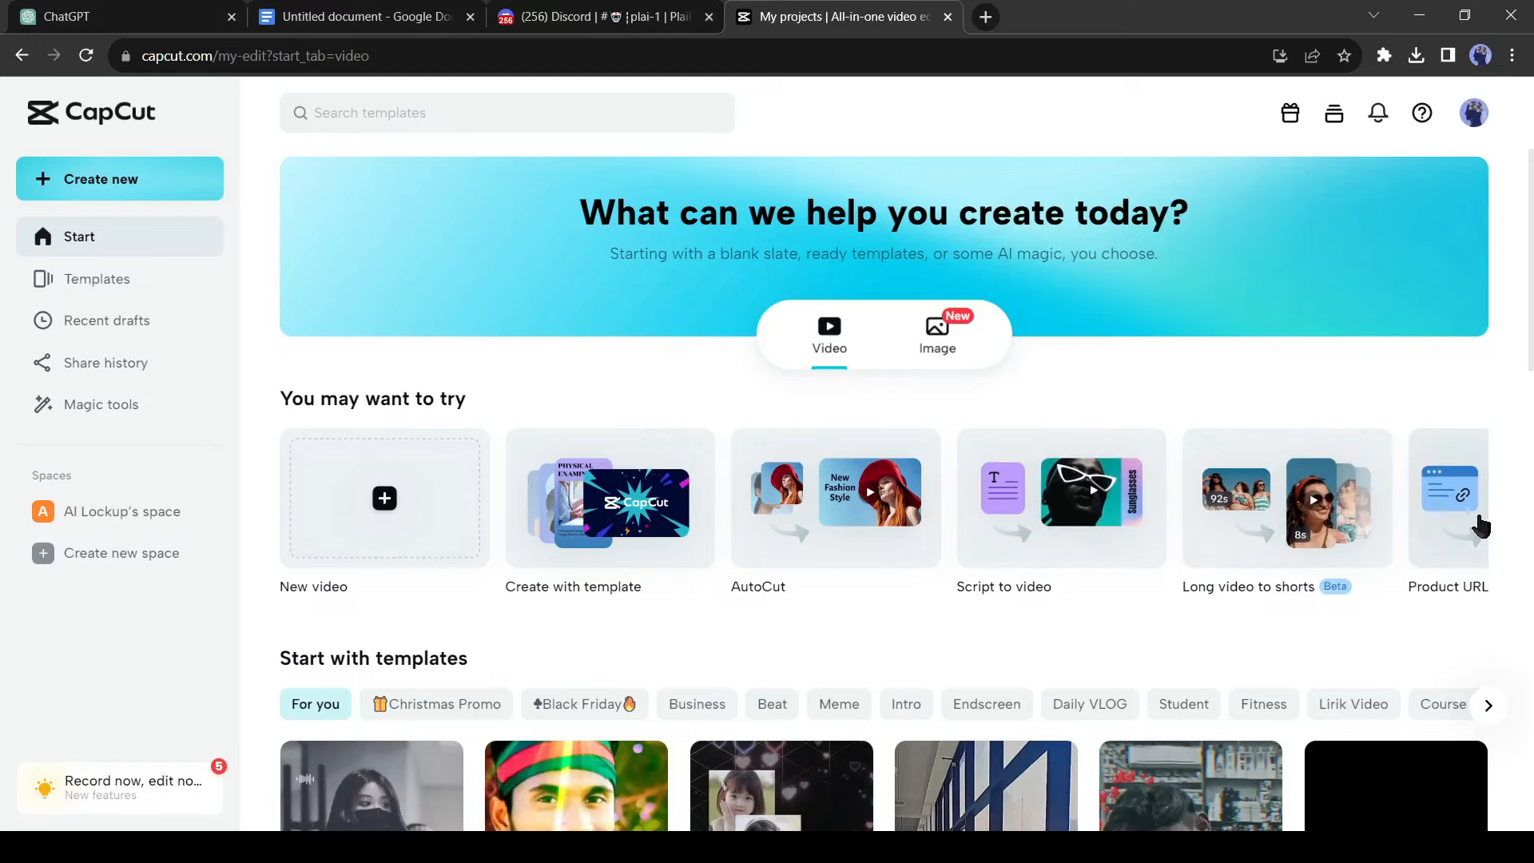
mouse_move(105, 320)
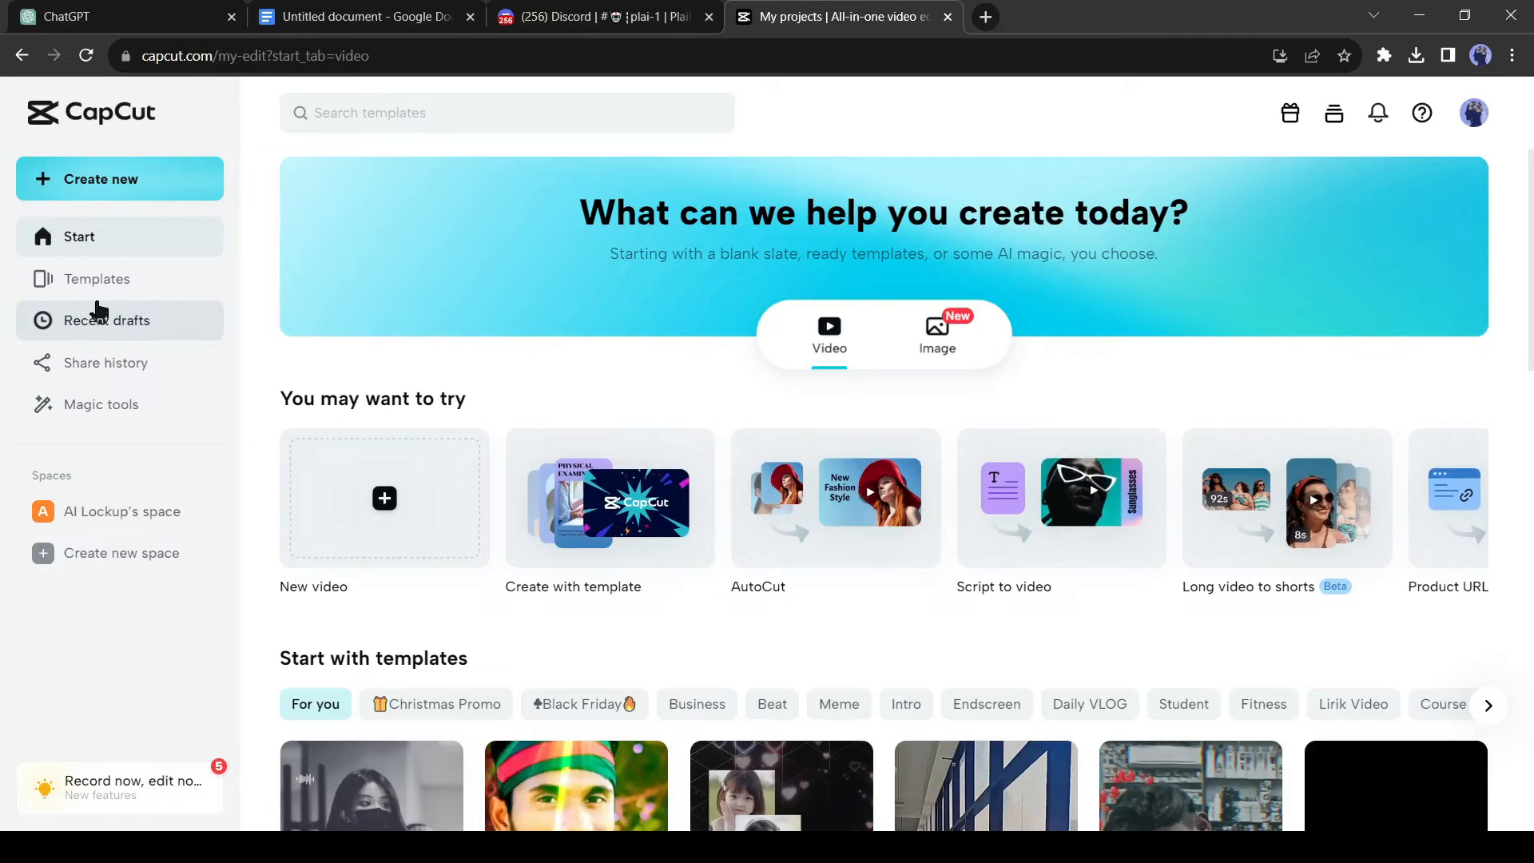
mouse_move(188, 622)
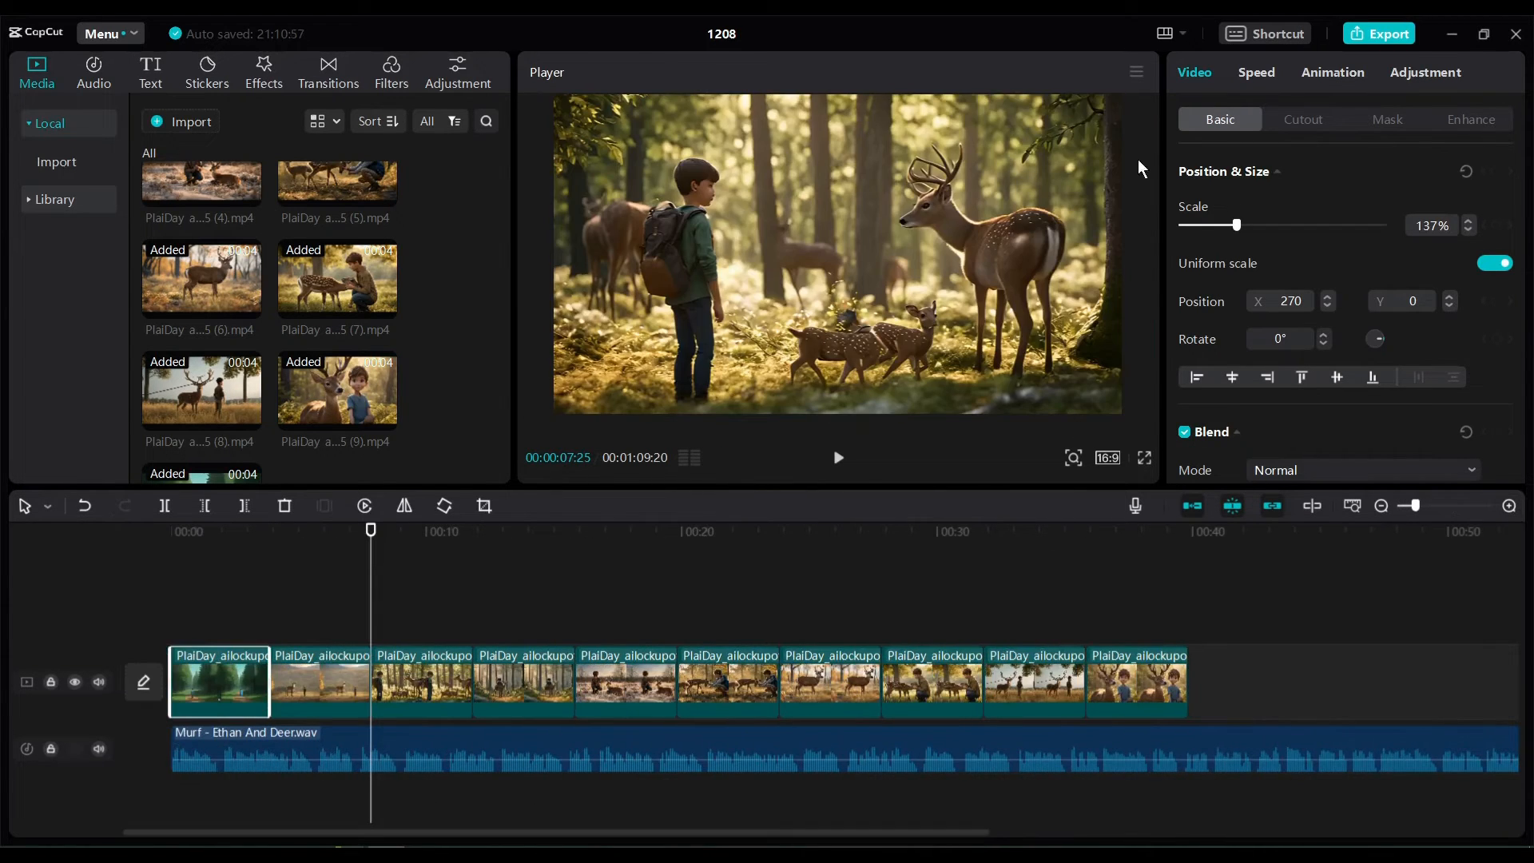
- Slow the story clips to about 0.6x with the Speed slider, previewing the pacing
click(1256, 73)
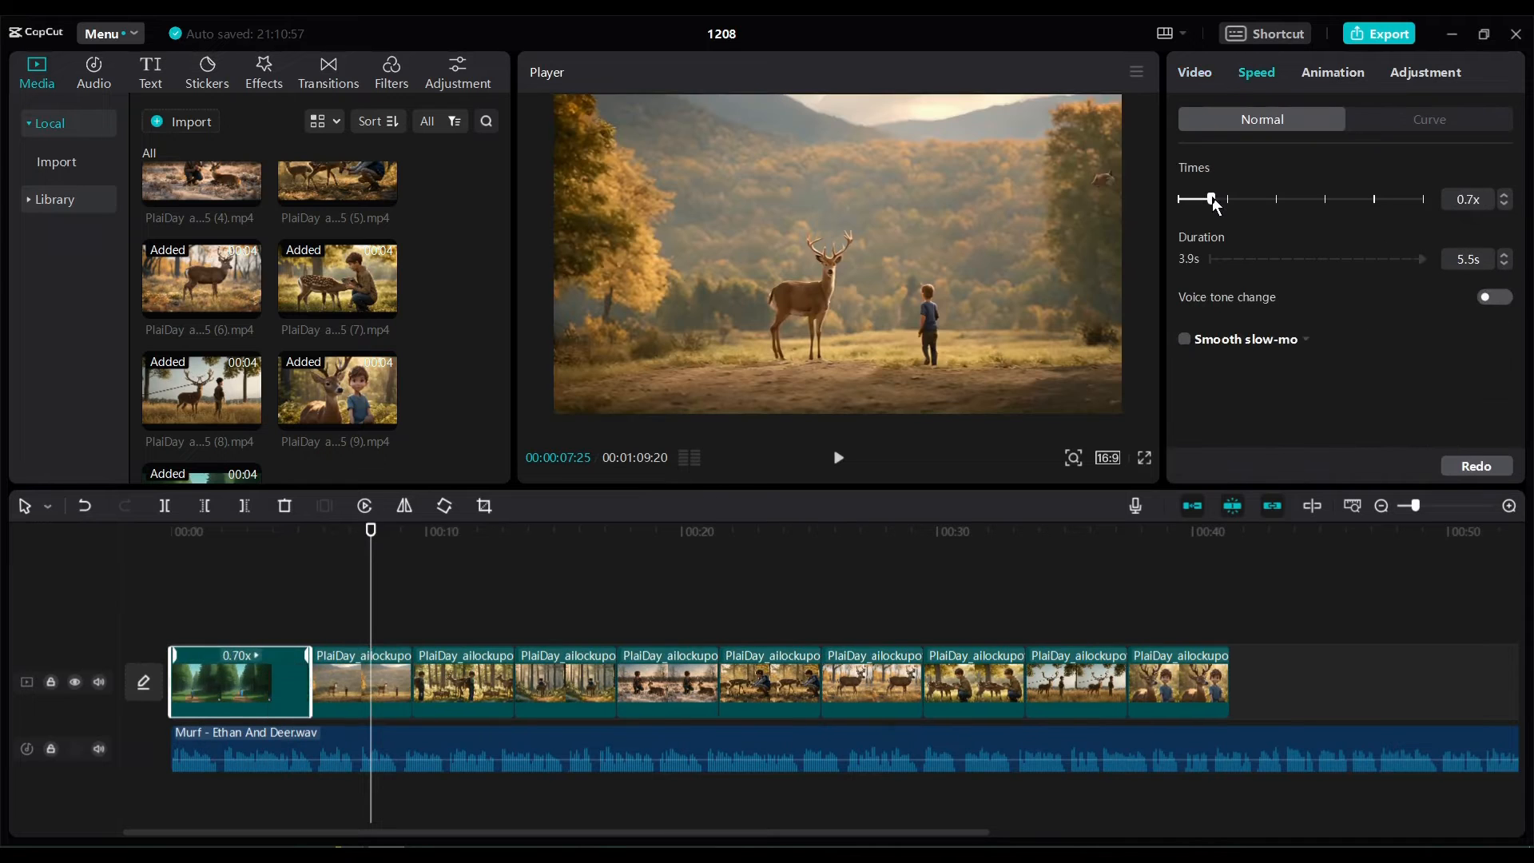
drag(1213, 199, 1195, 199)
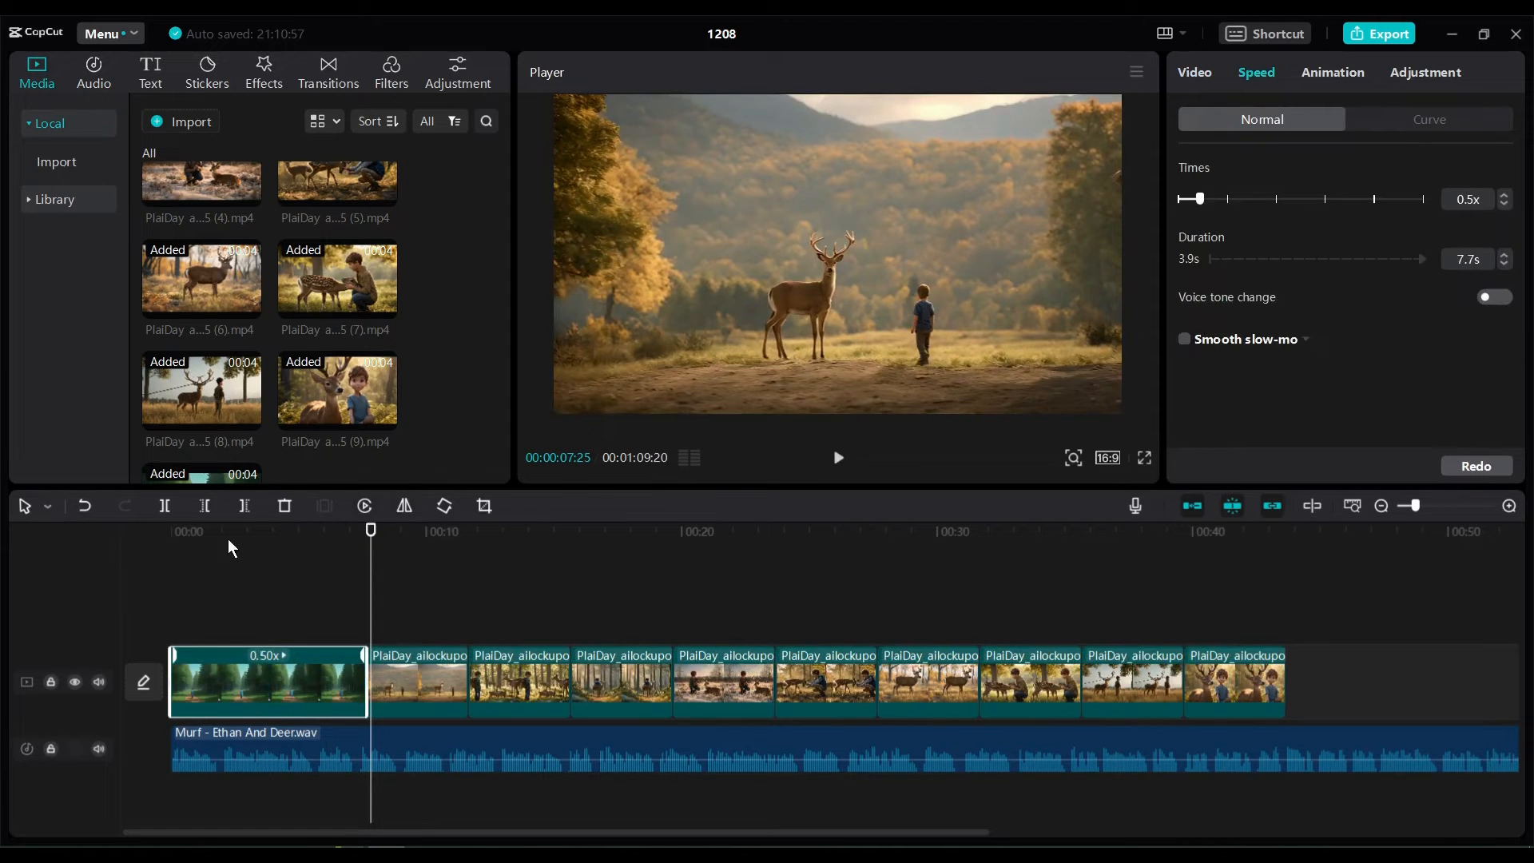
click(837, 457)
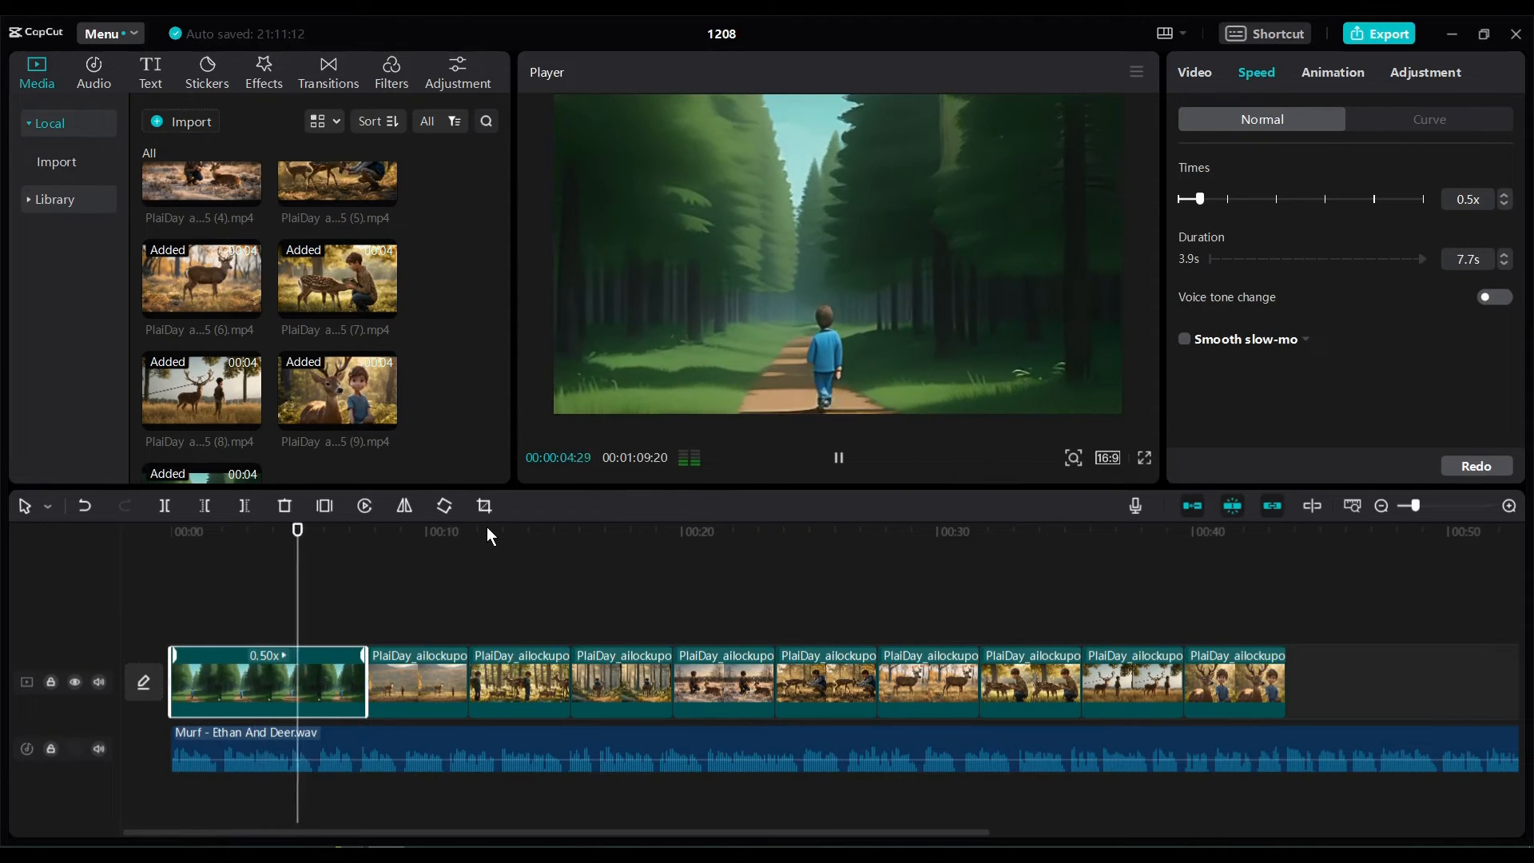
drag(1193, 199, 1205, 199)
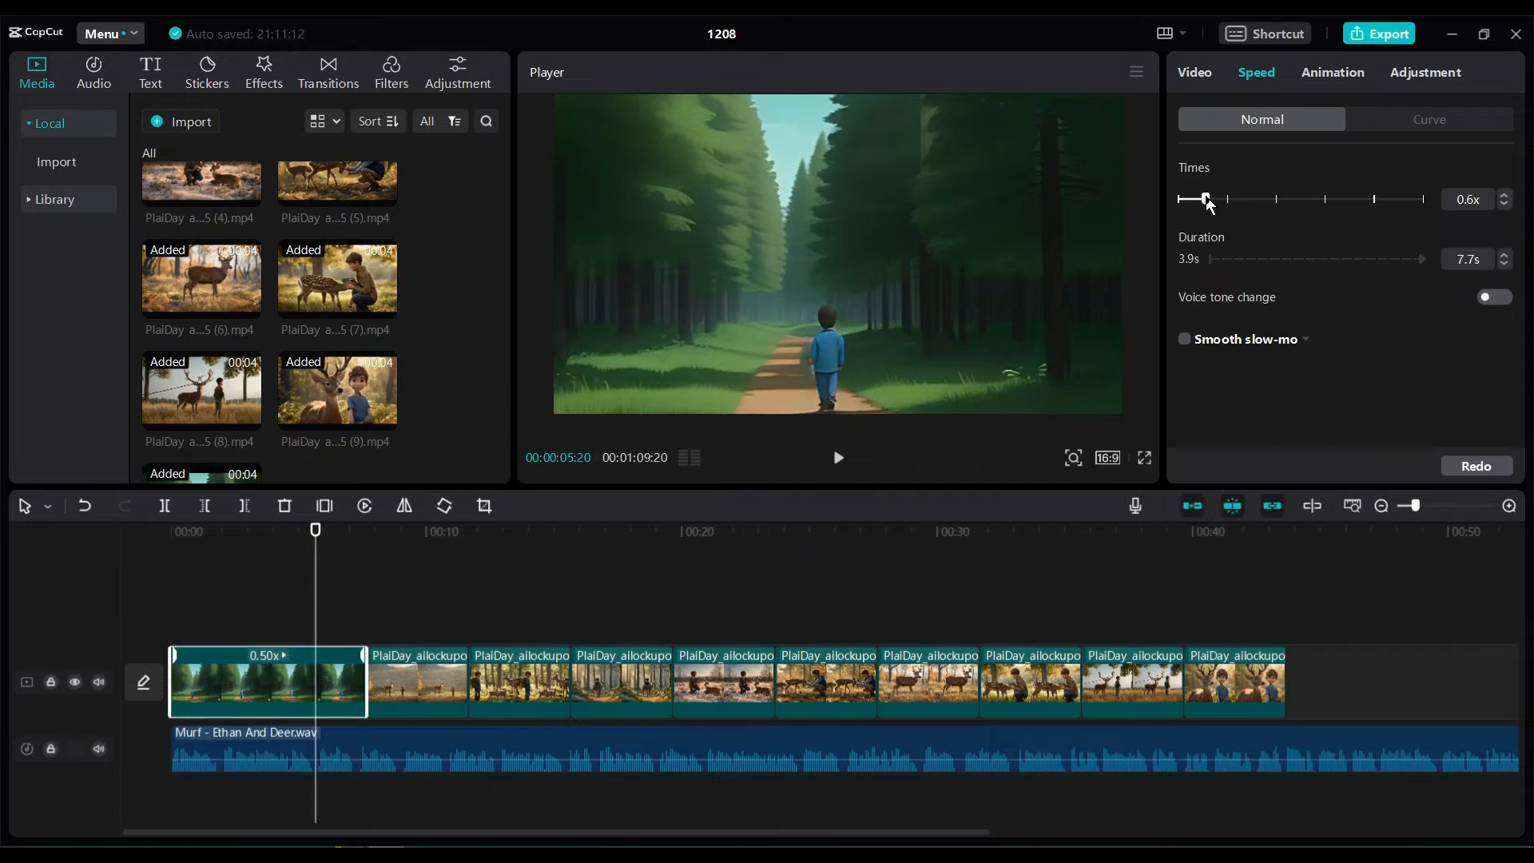
click(837, 457)
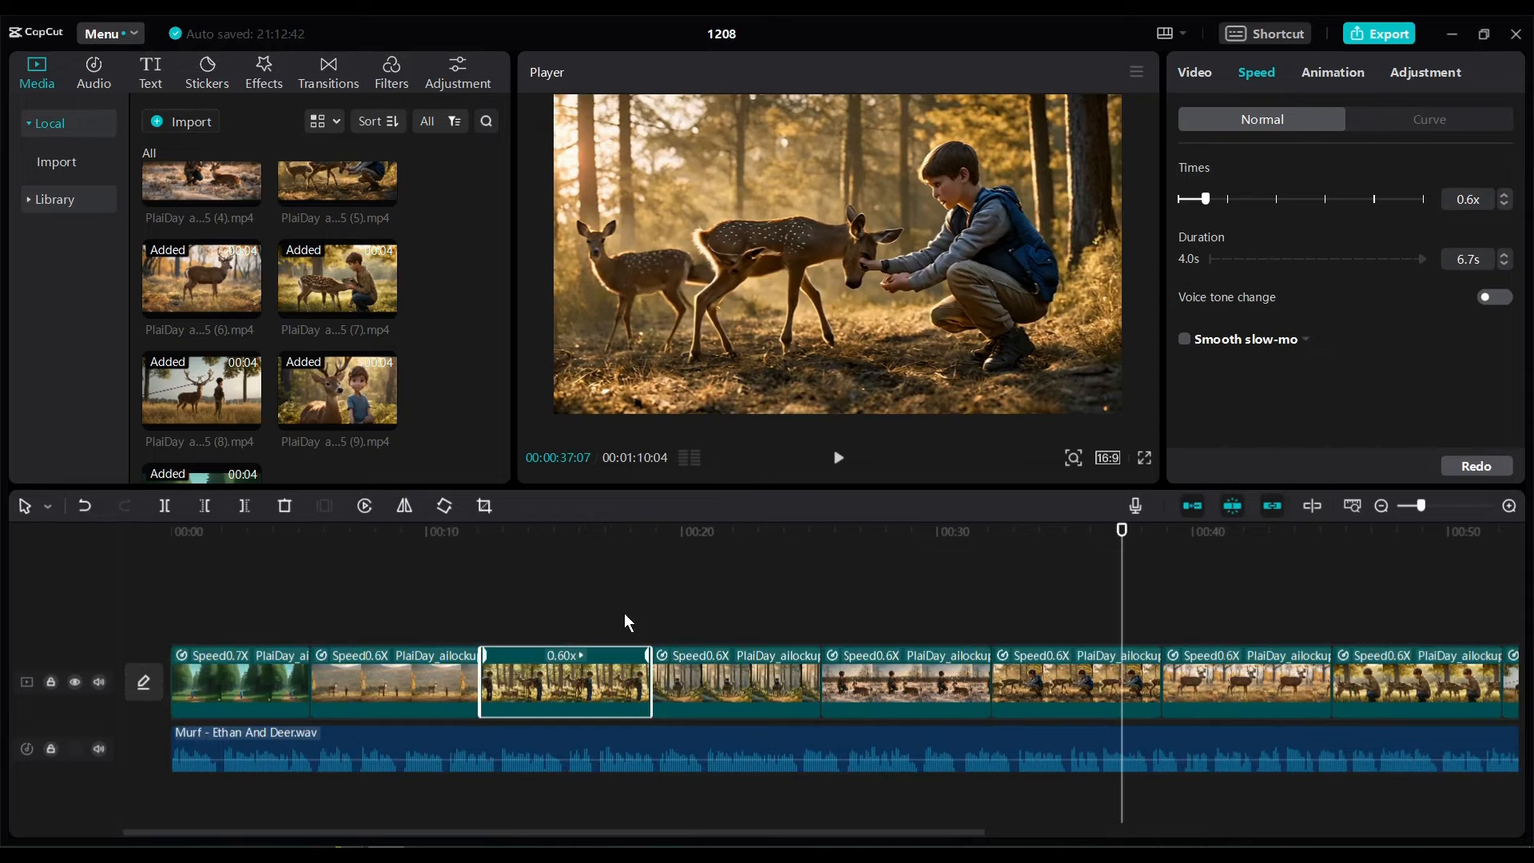
click(505, 531)
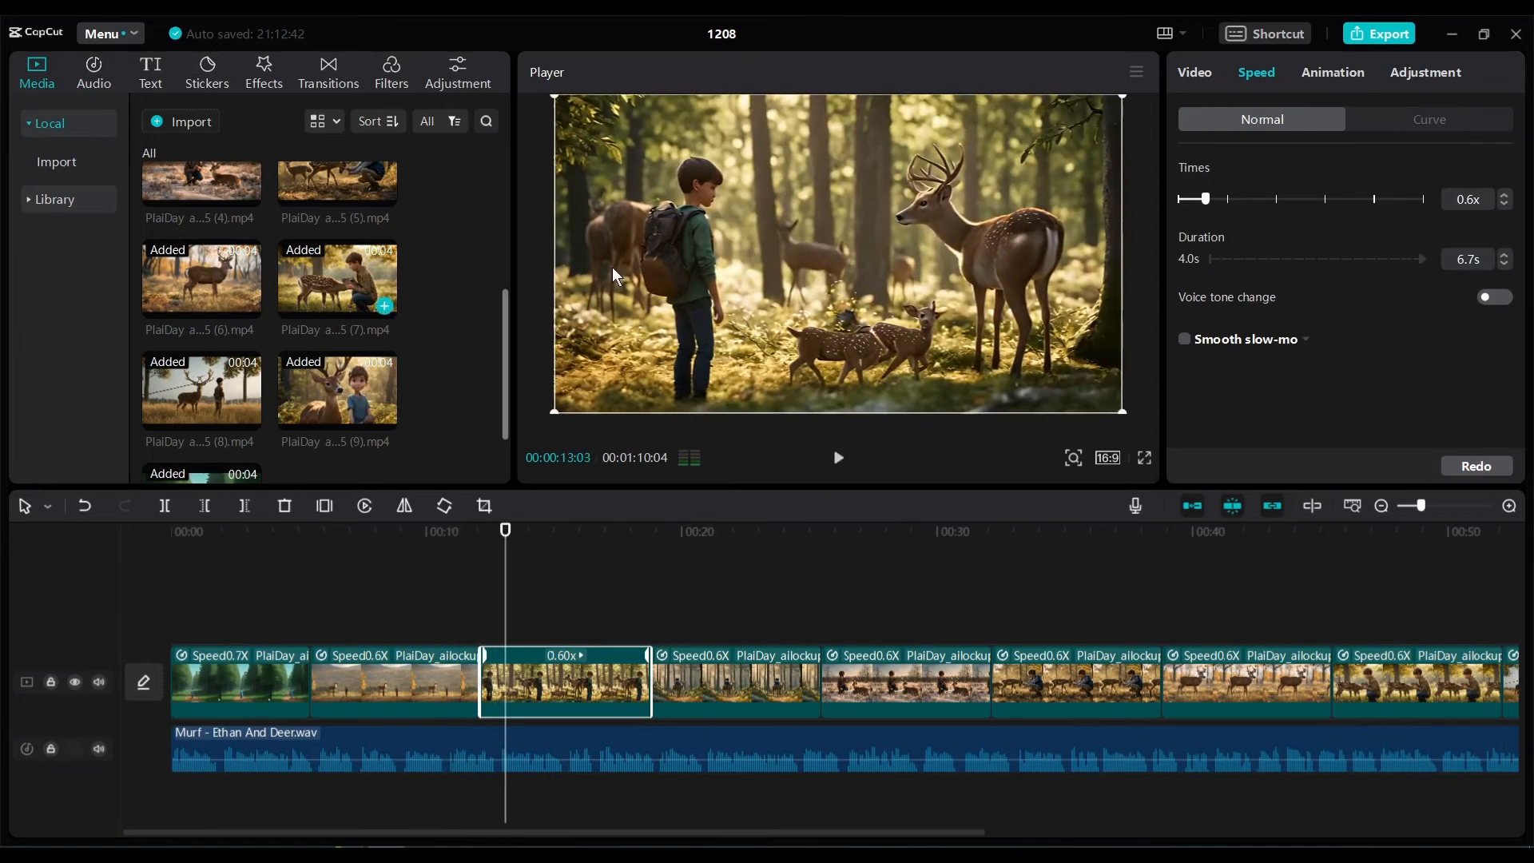
click(327, 73)
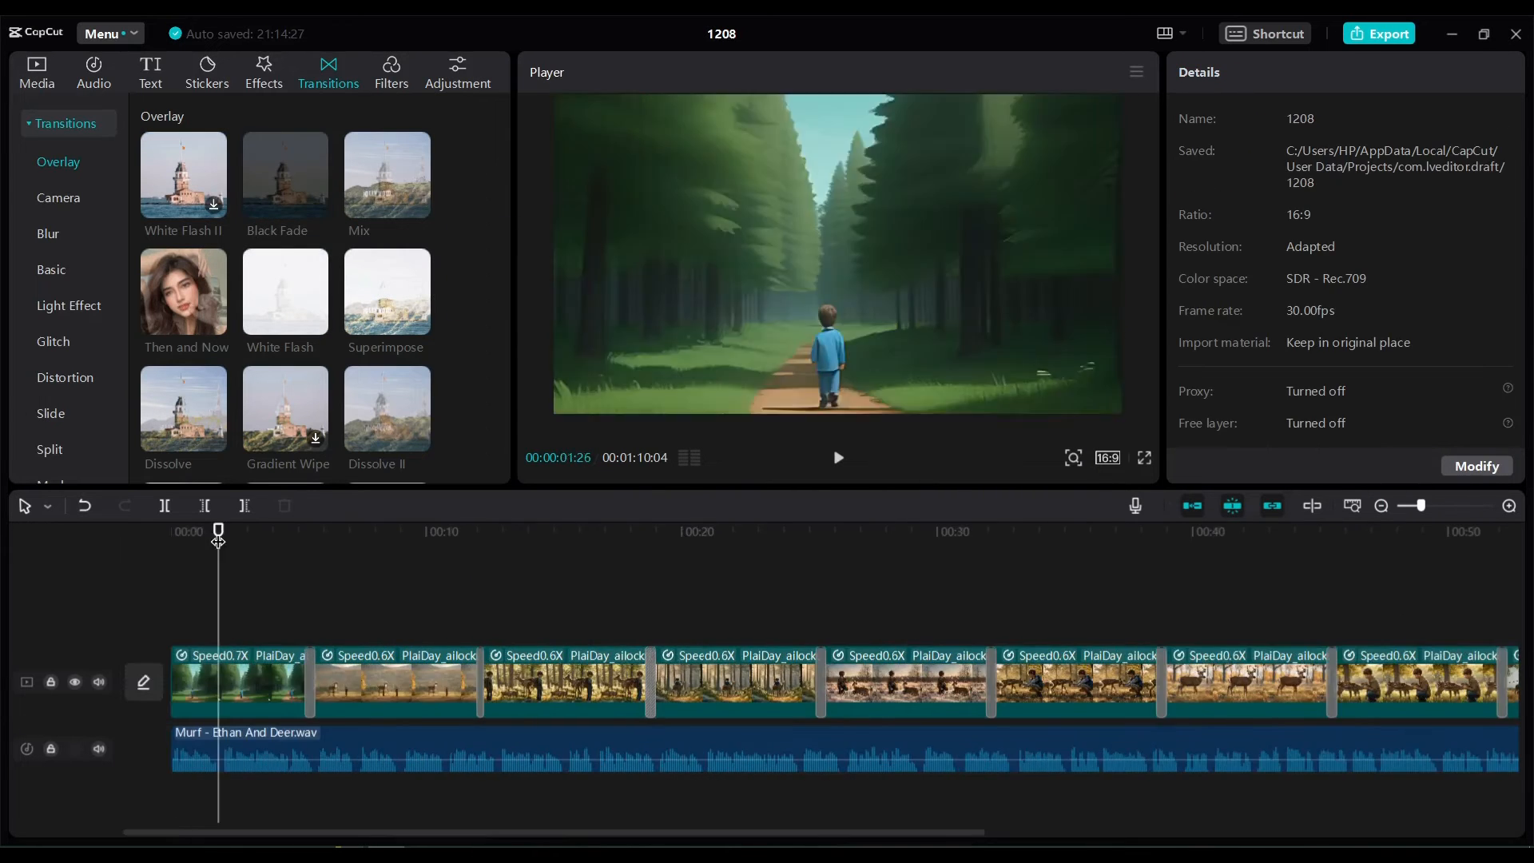
- Preview a gentle acoustic ballad from Music > Love and scroll through more tracks
click(262, 71)
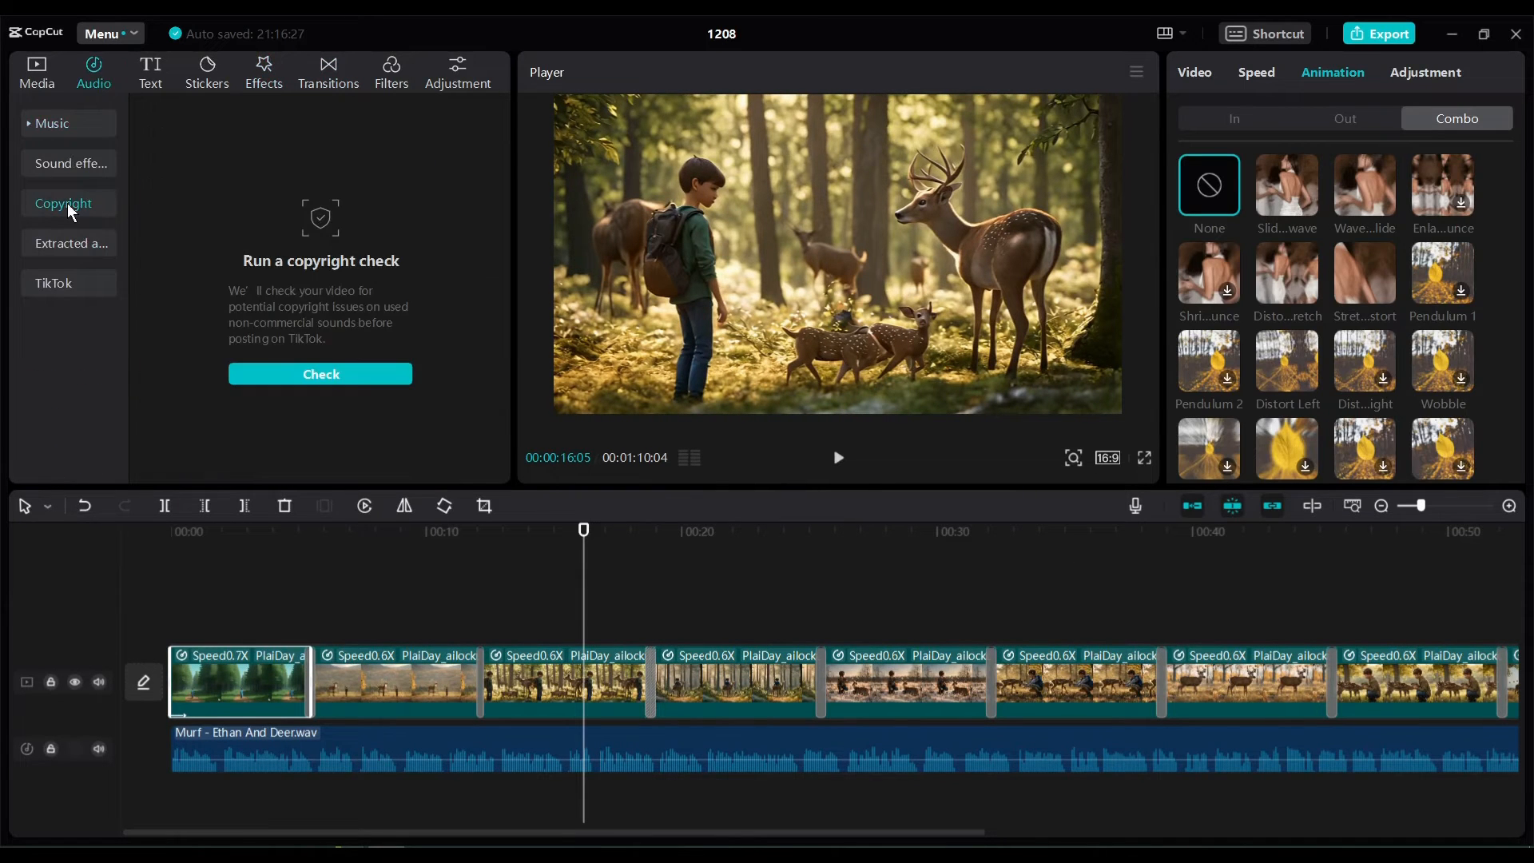
click(53, 123)
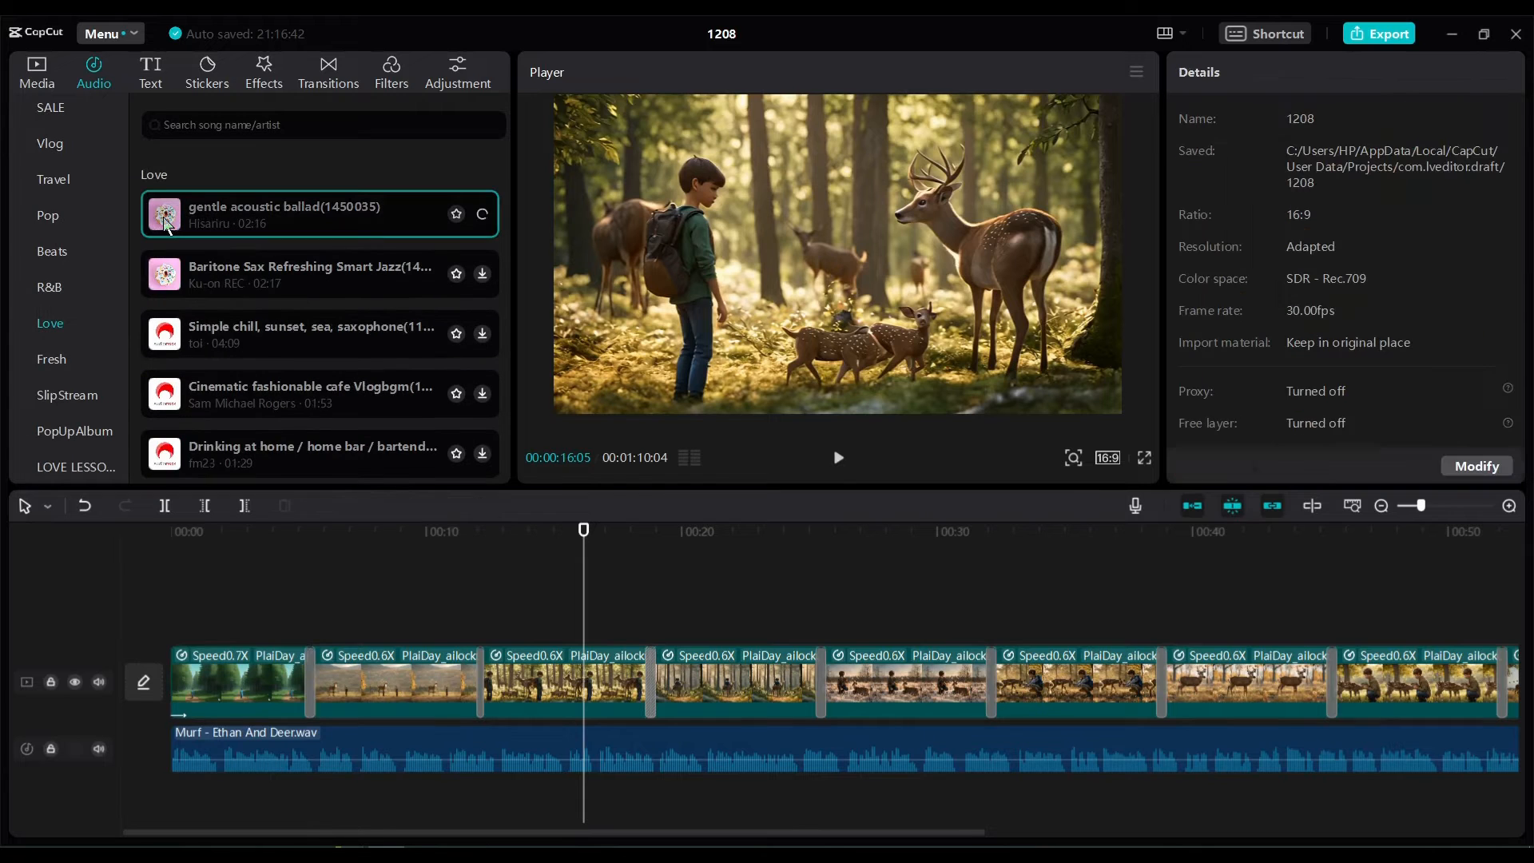
click(163, 213)
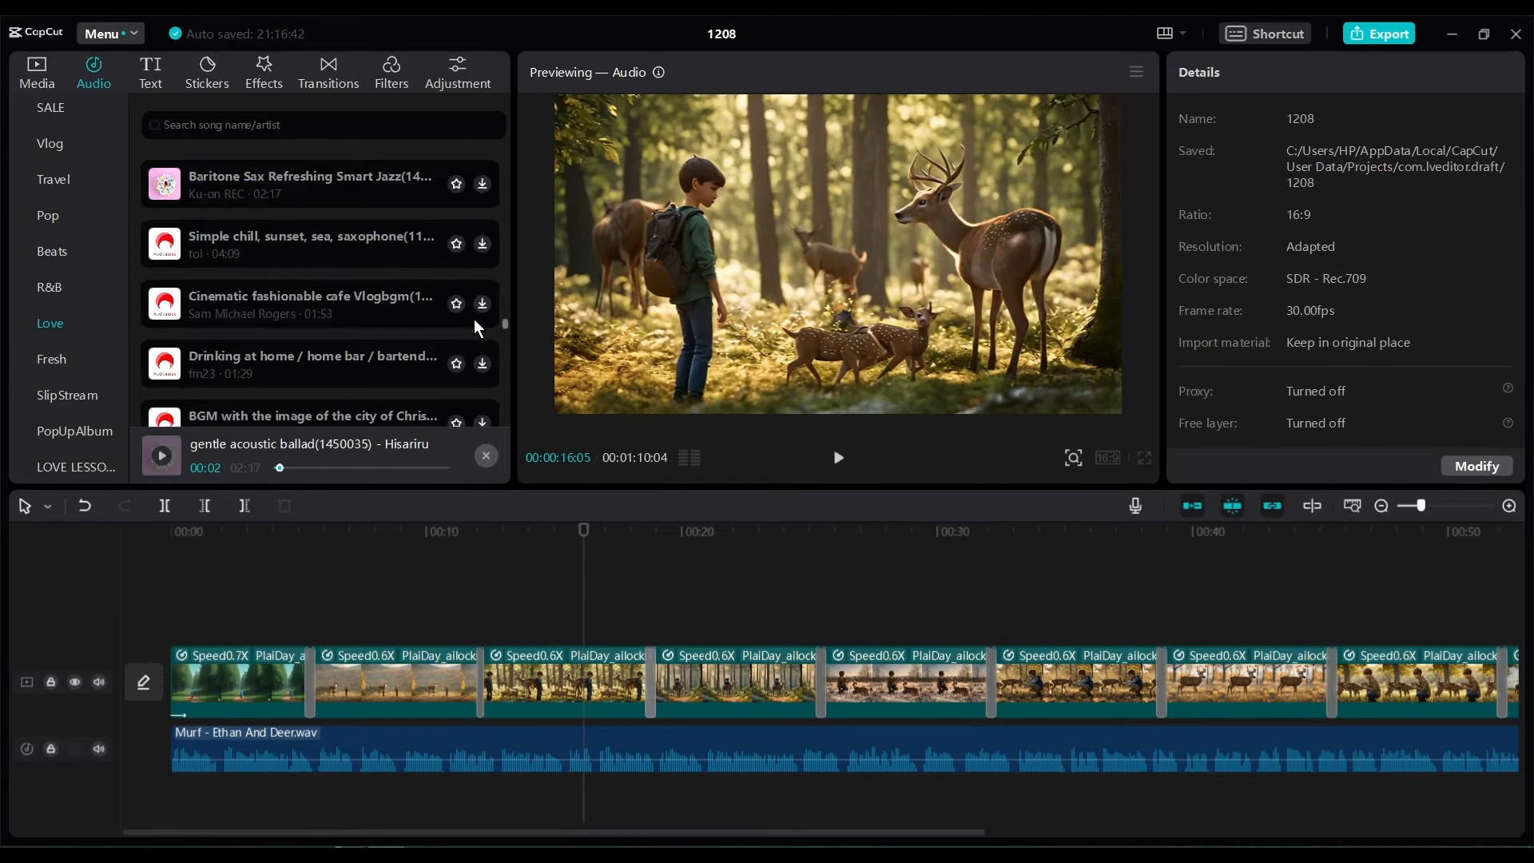
scroll(down, 3)
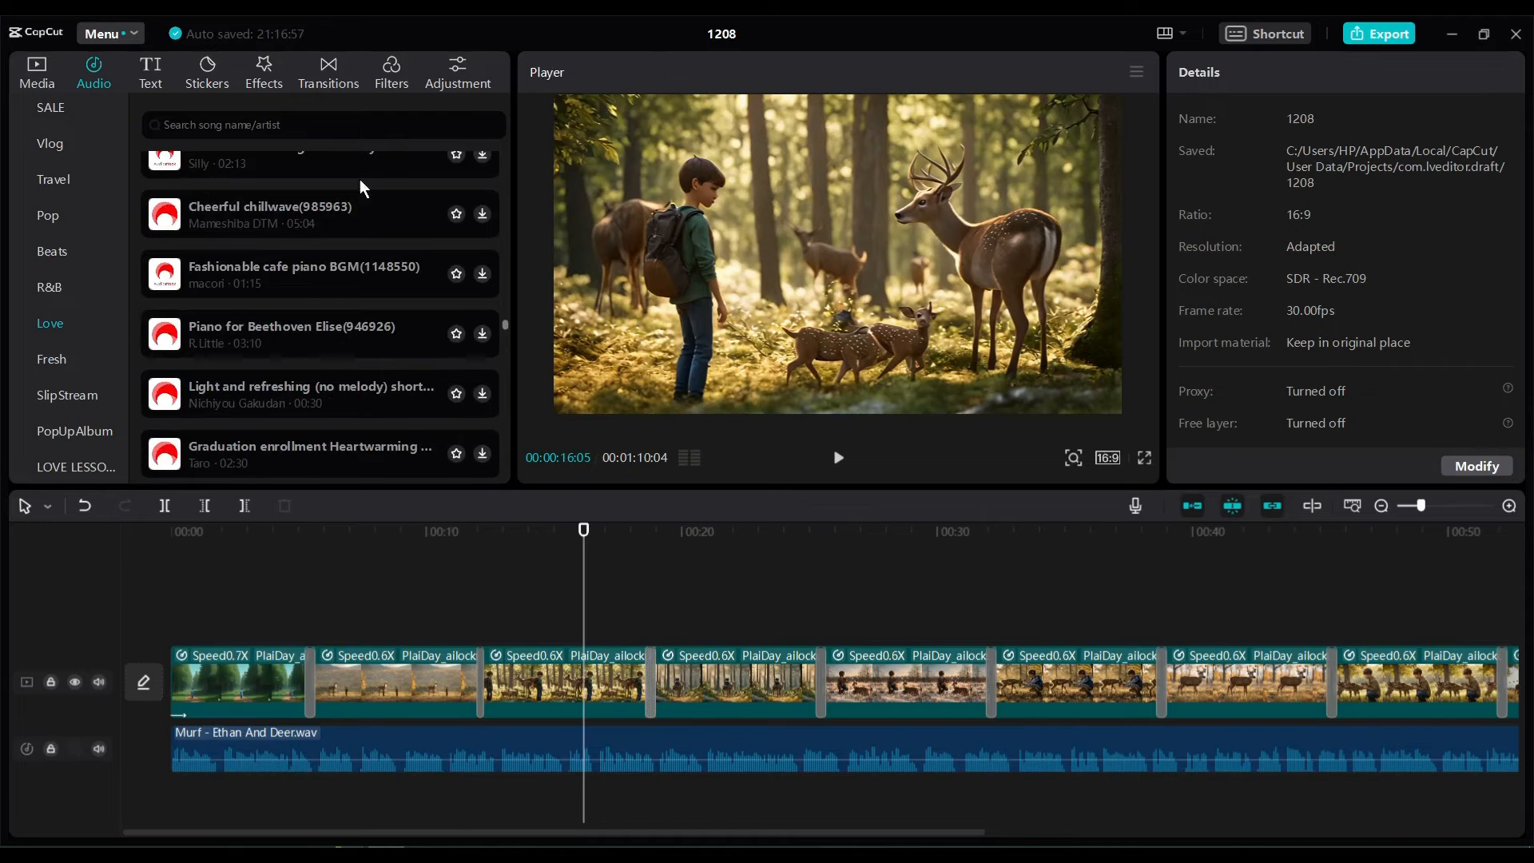
mouse_move(427, 788)
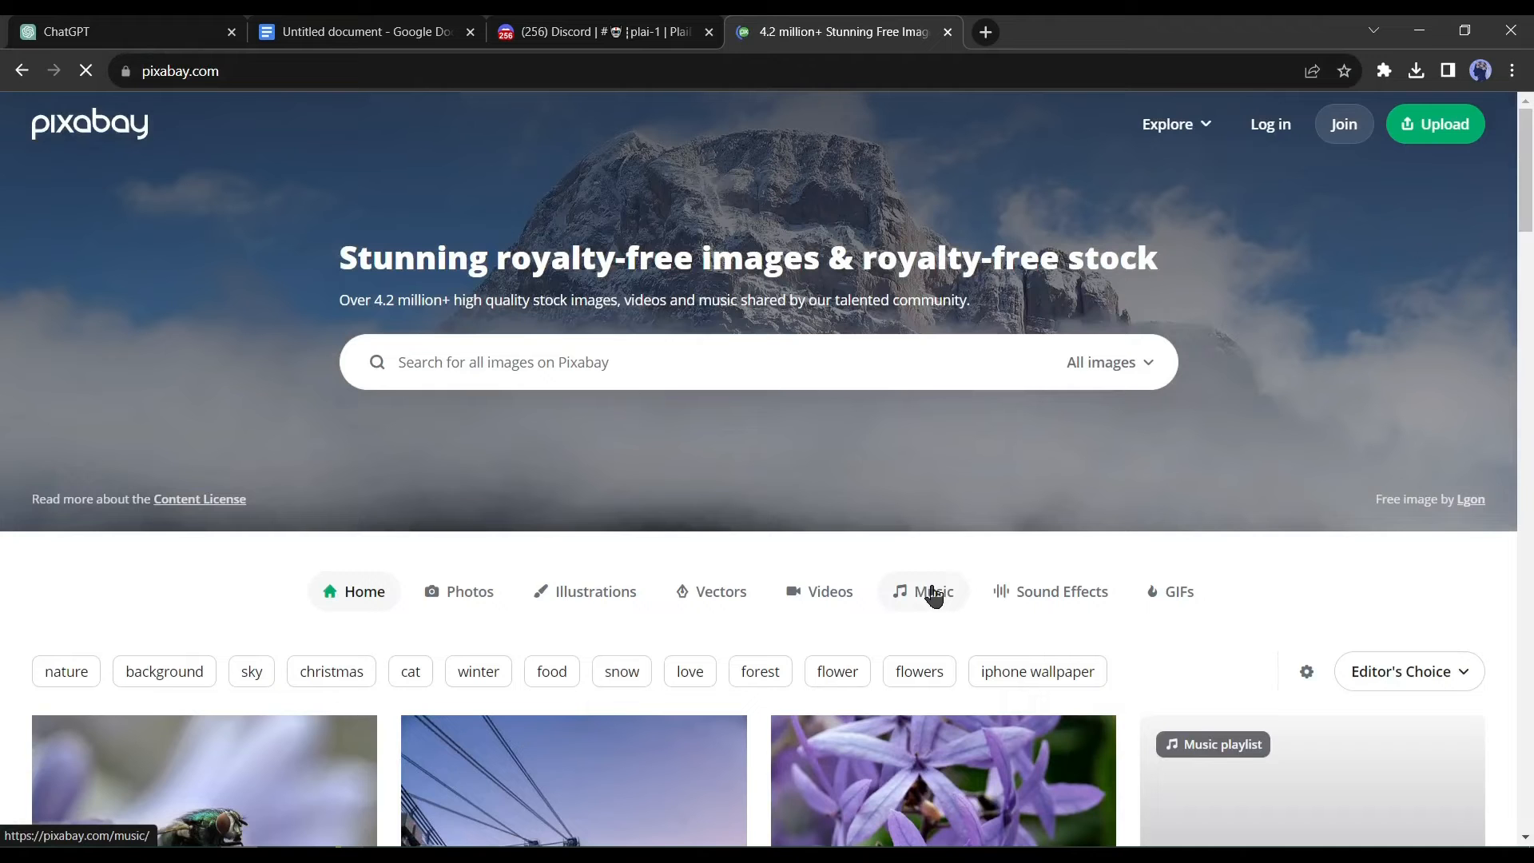
- Open Pixabay's royalty-free Music section
click(921, 591)
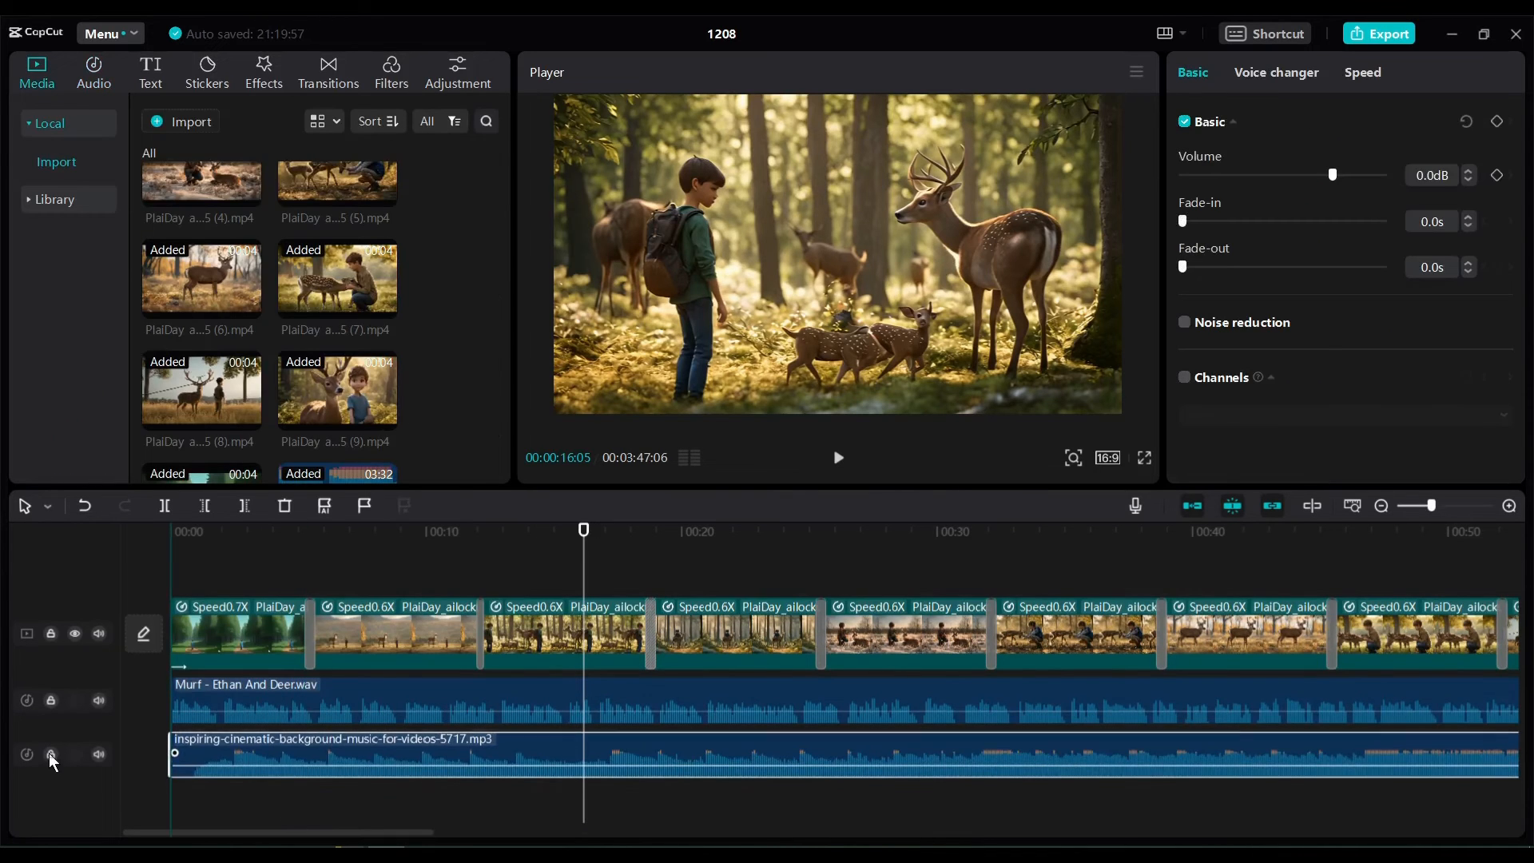
- Lower the Pixabay background music volume to about -16.4 dB
drag(1332, 174, 1277, 174)
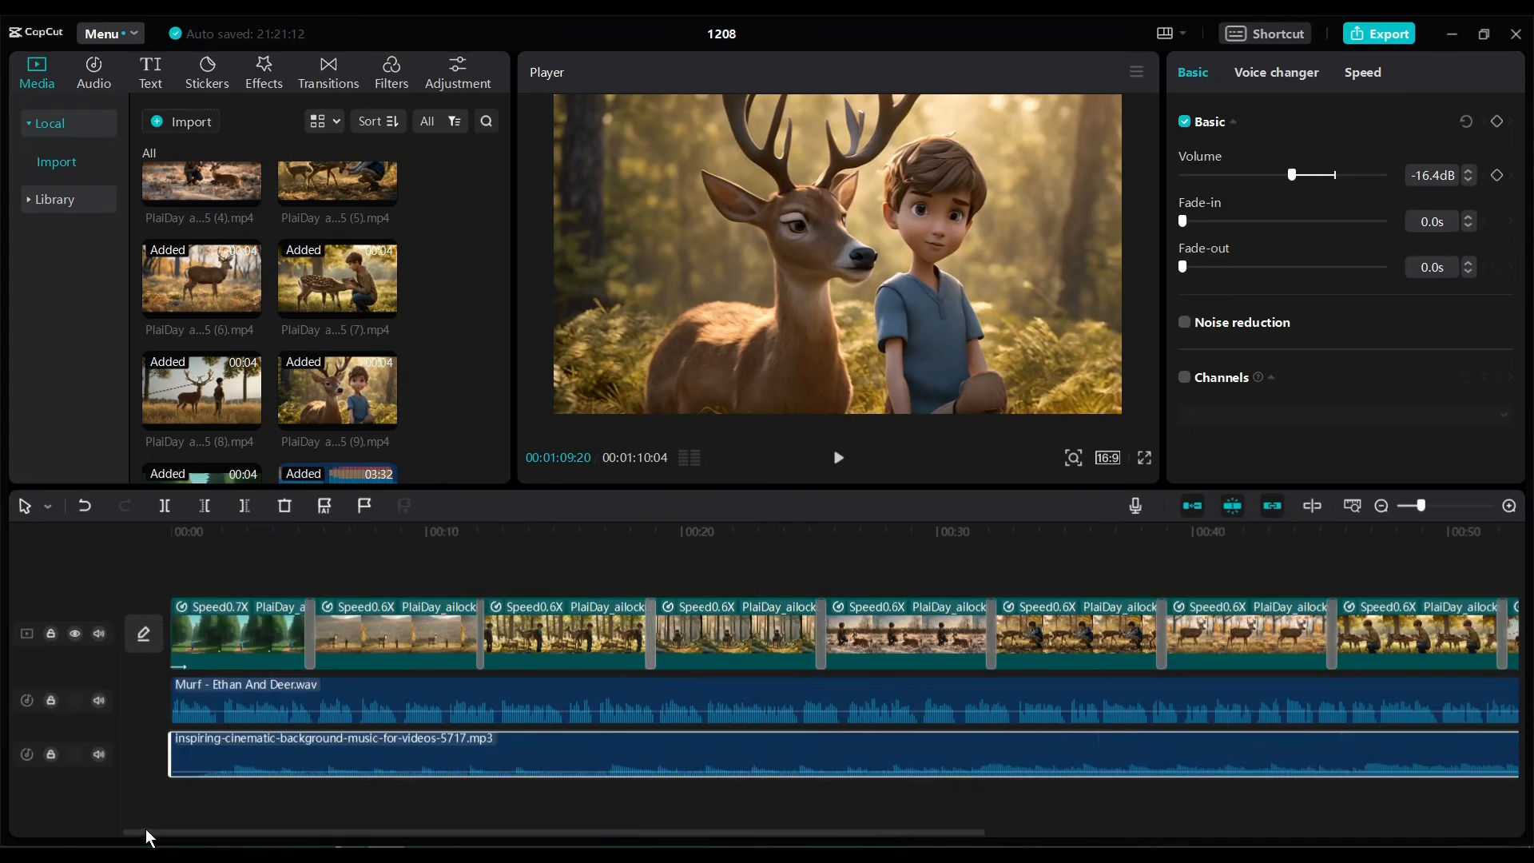
- Export the story as a 1080p H.264 MP4 and open the folder holding 1208.mp4
click(1388, 33)
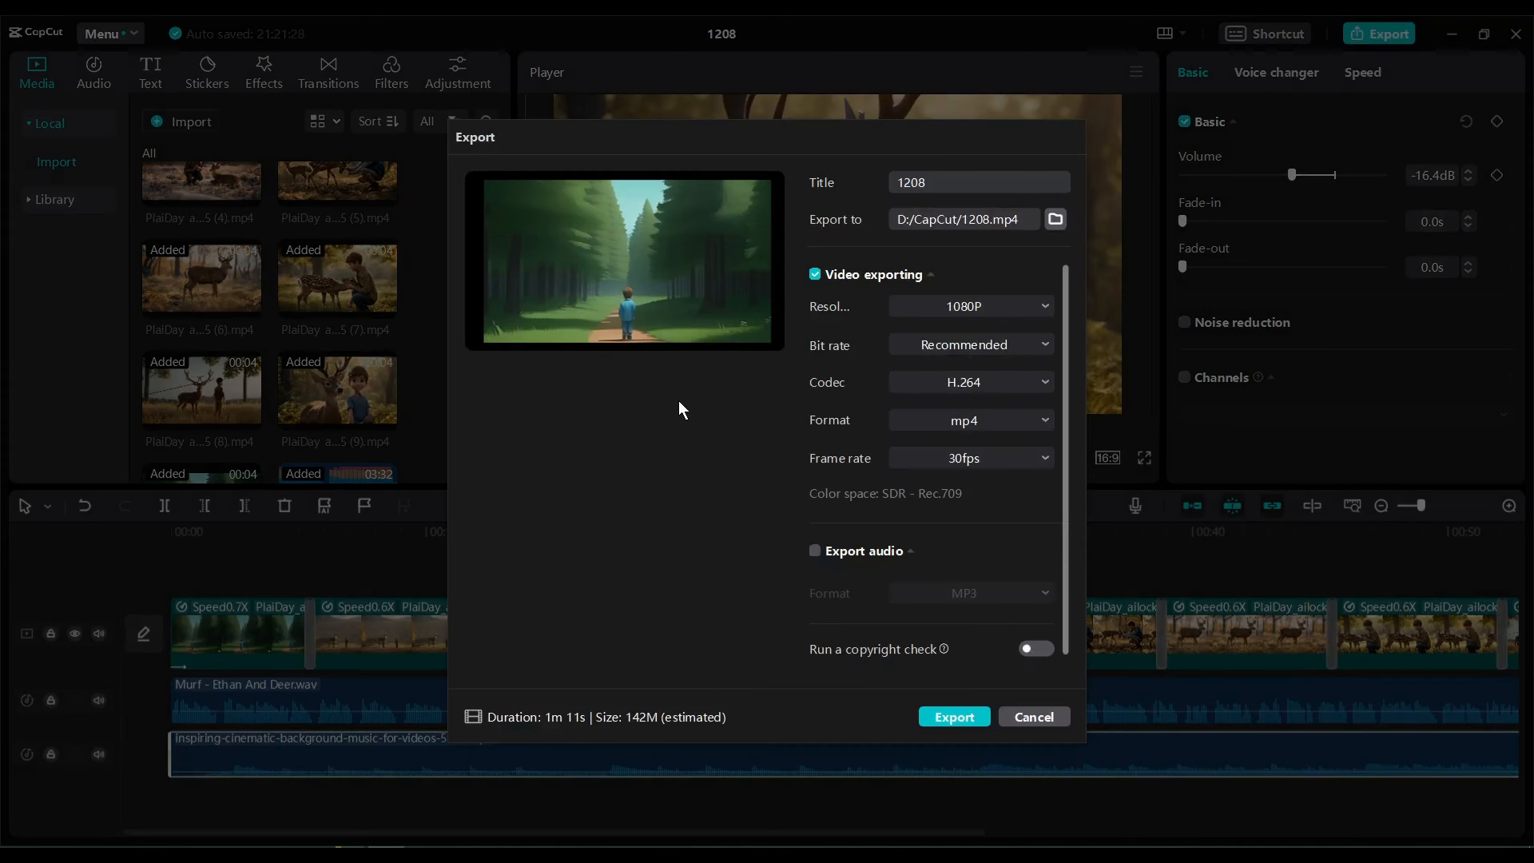
click(954, 716)
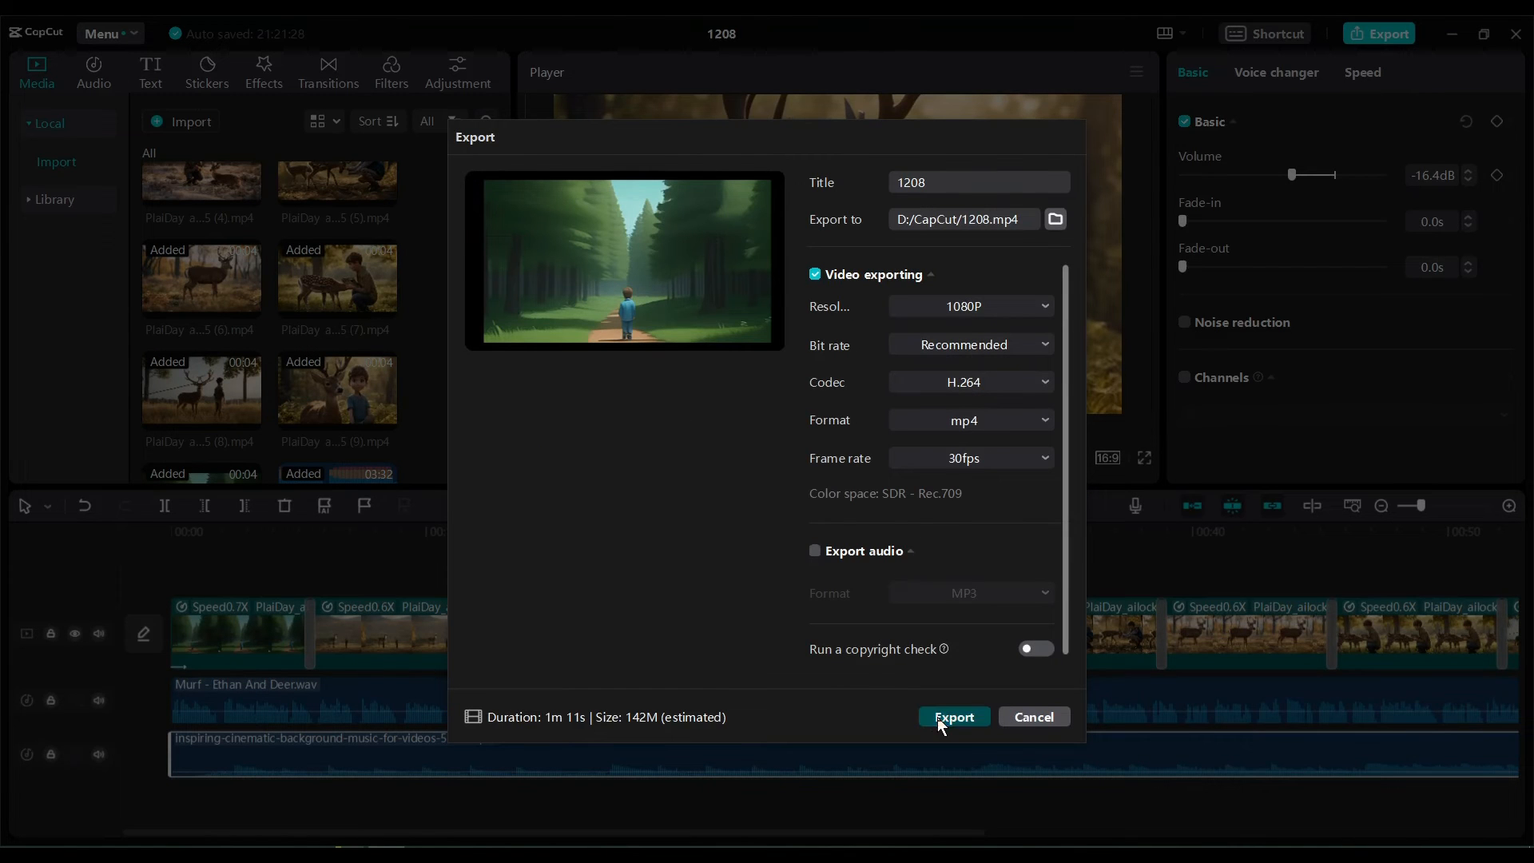
click(952, 716)
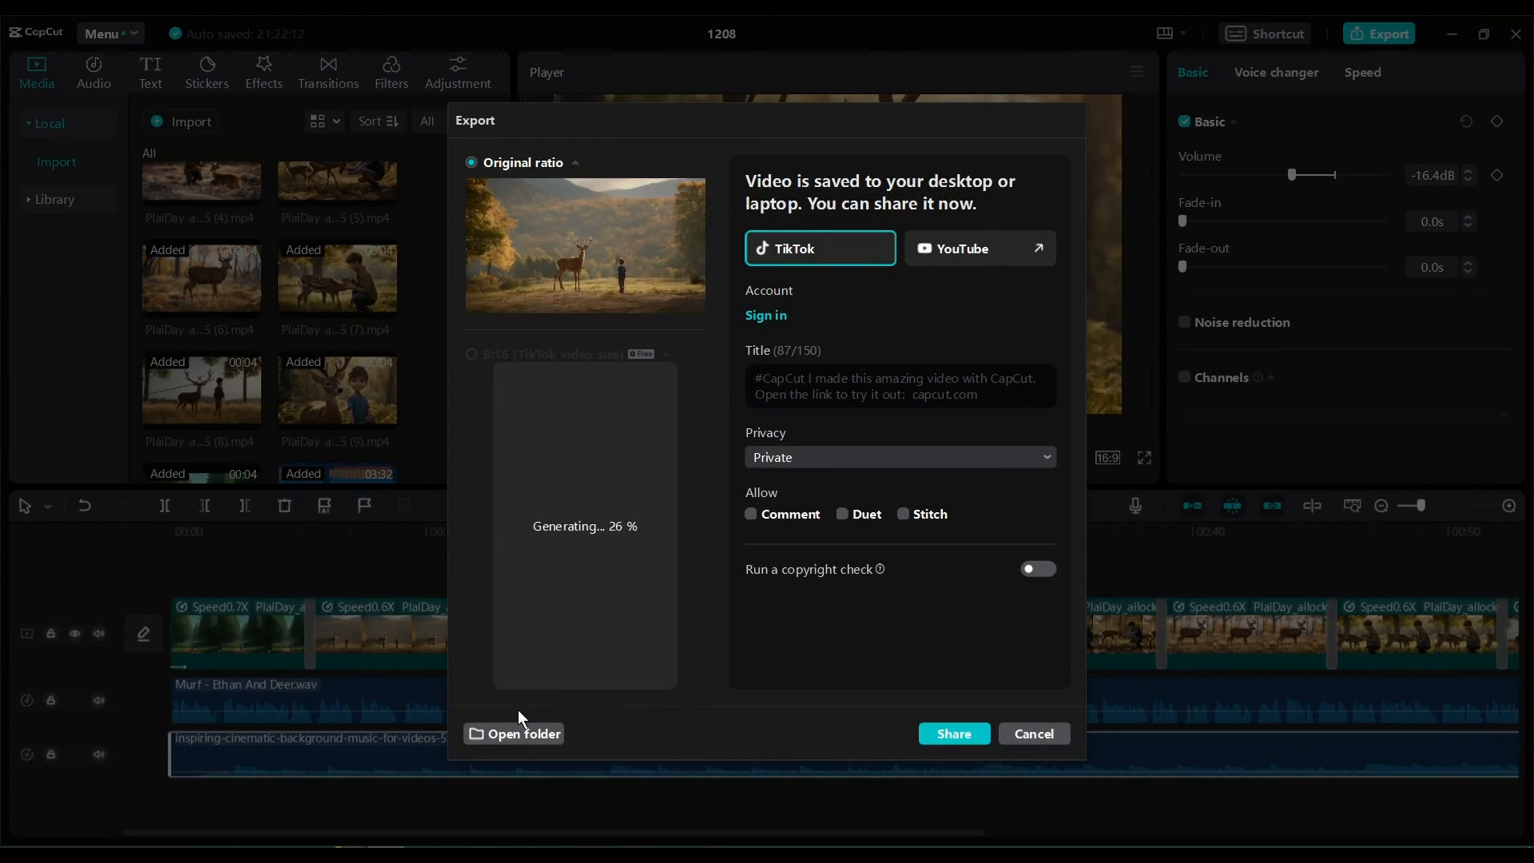
click(521, 733)
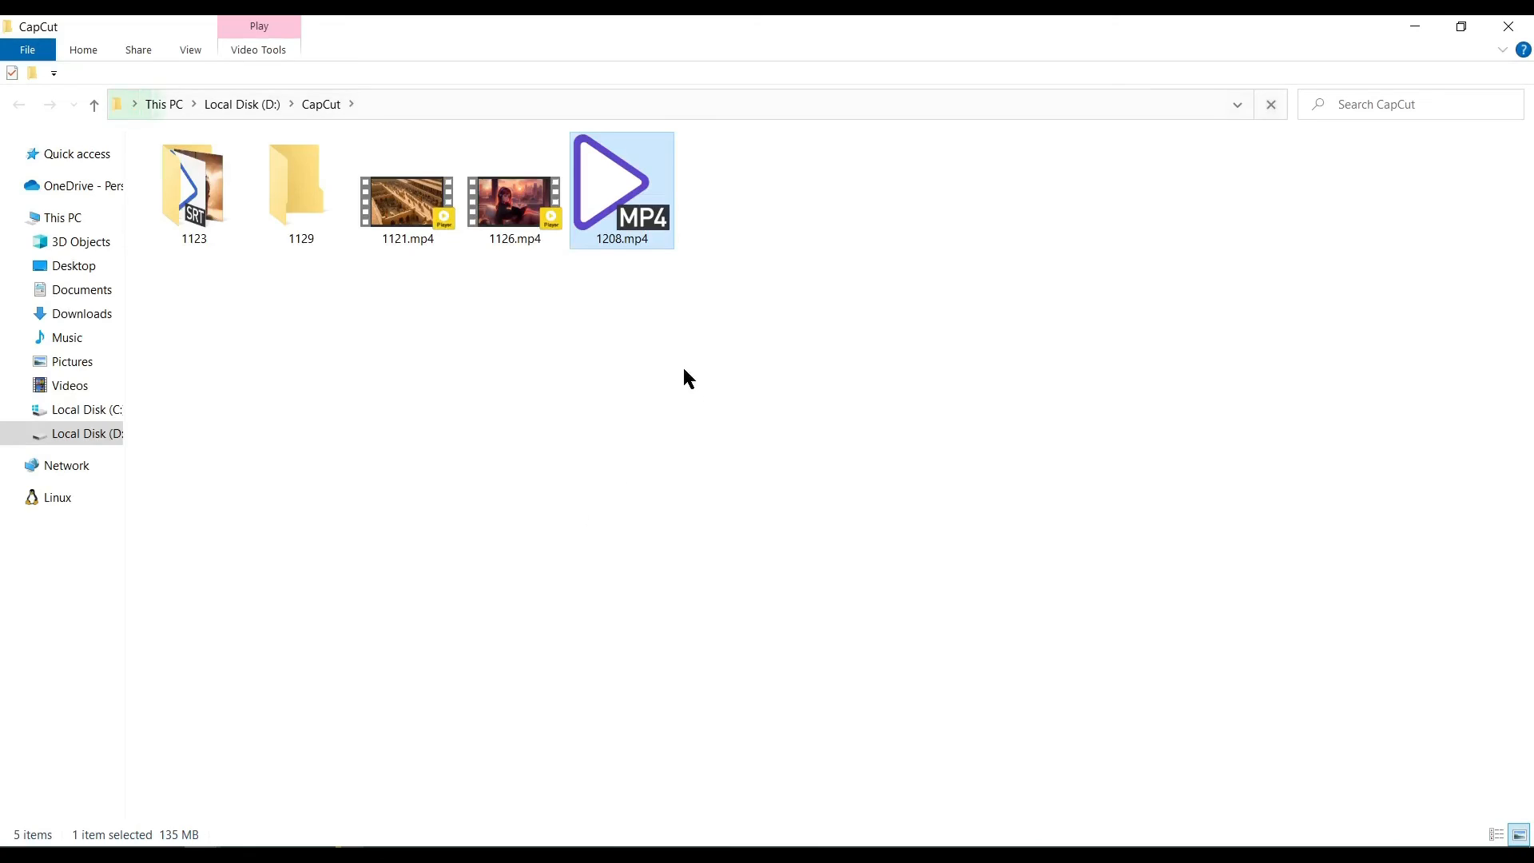